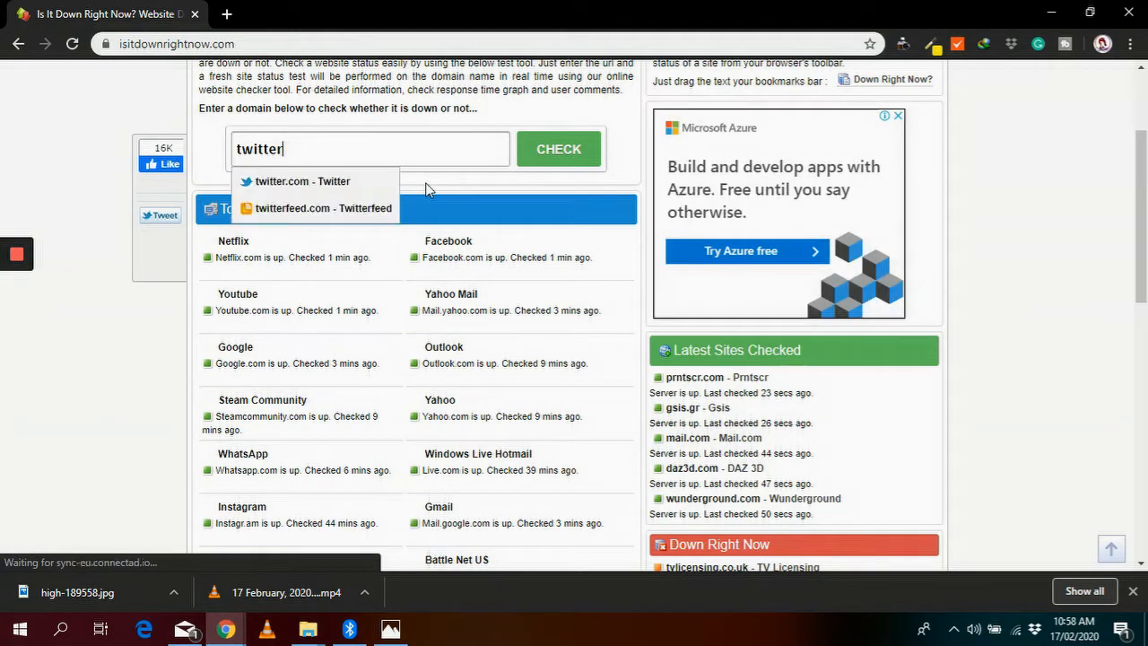
Check facebook.com's status on Is It Down Right Now, then enter bit.ly
click(303, 181)
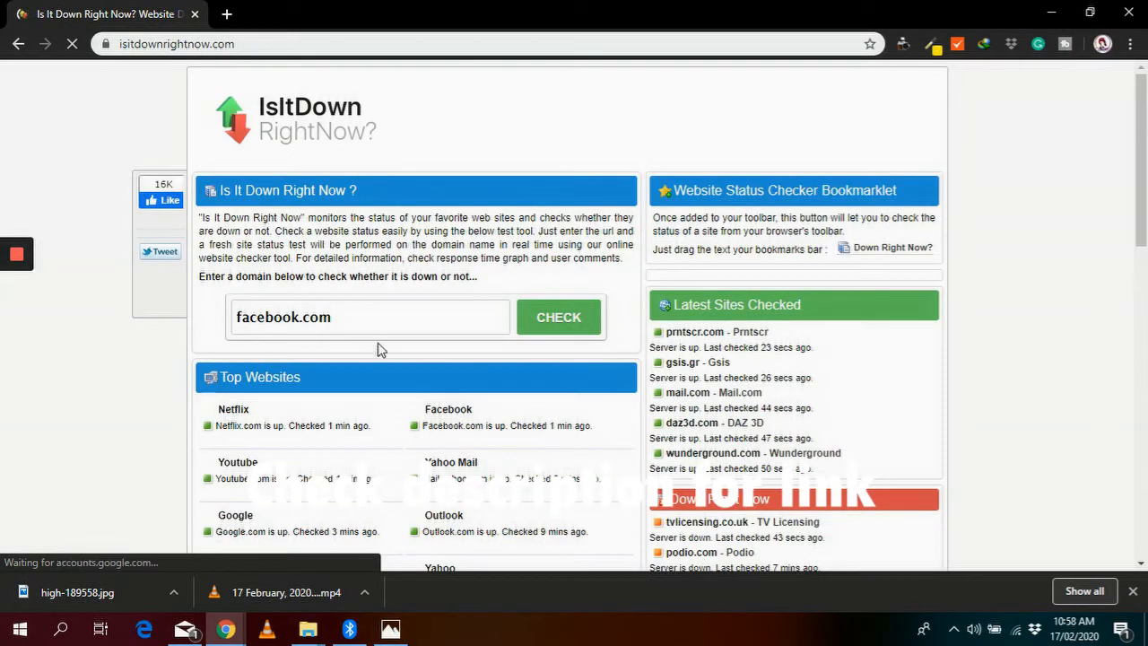
scroll(down, 3)
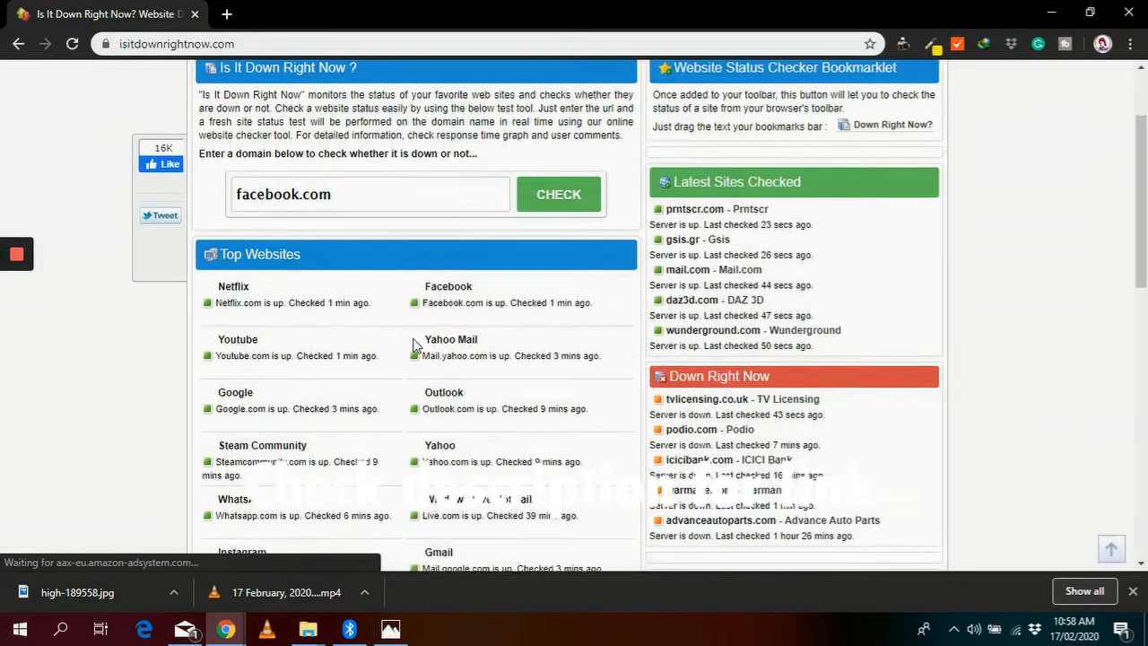
scroll(down, 3)
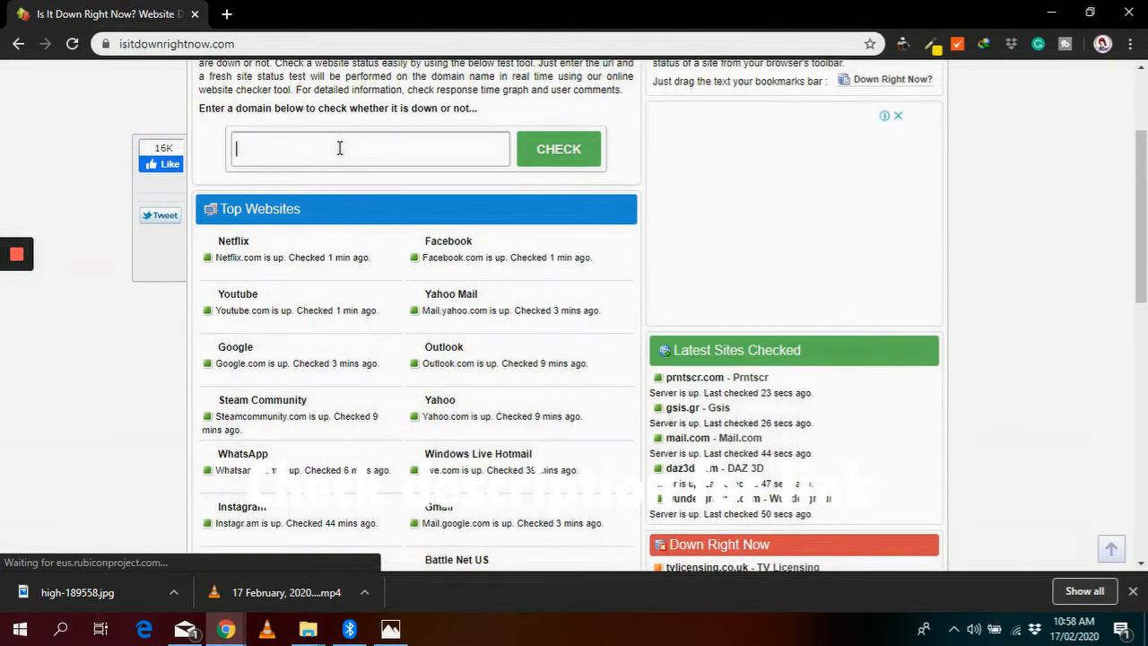
text(bit.ly.com)
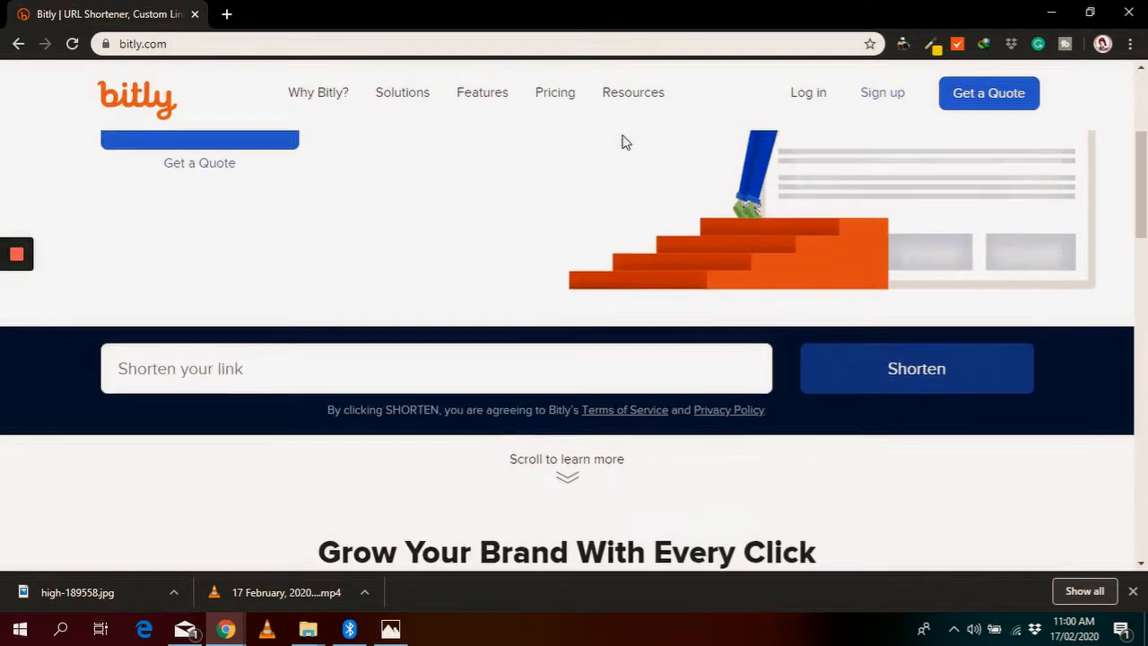
scroll(down, 3)
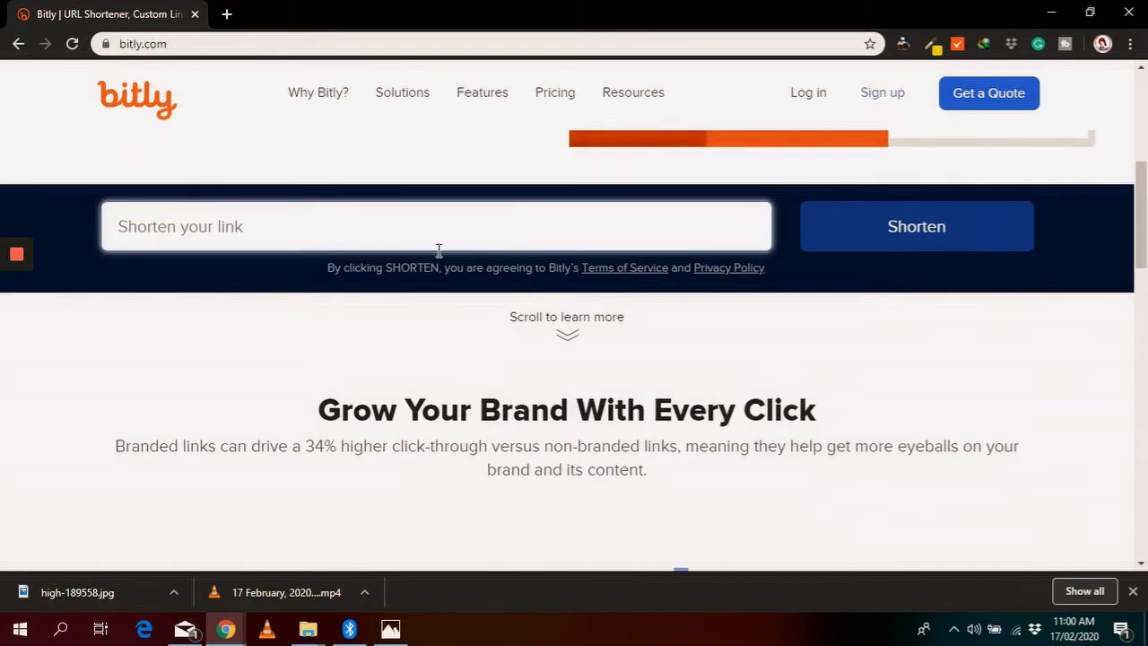
text(facw)
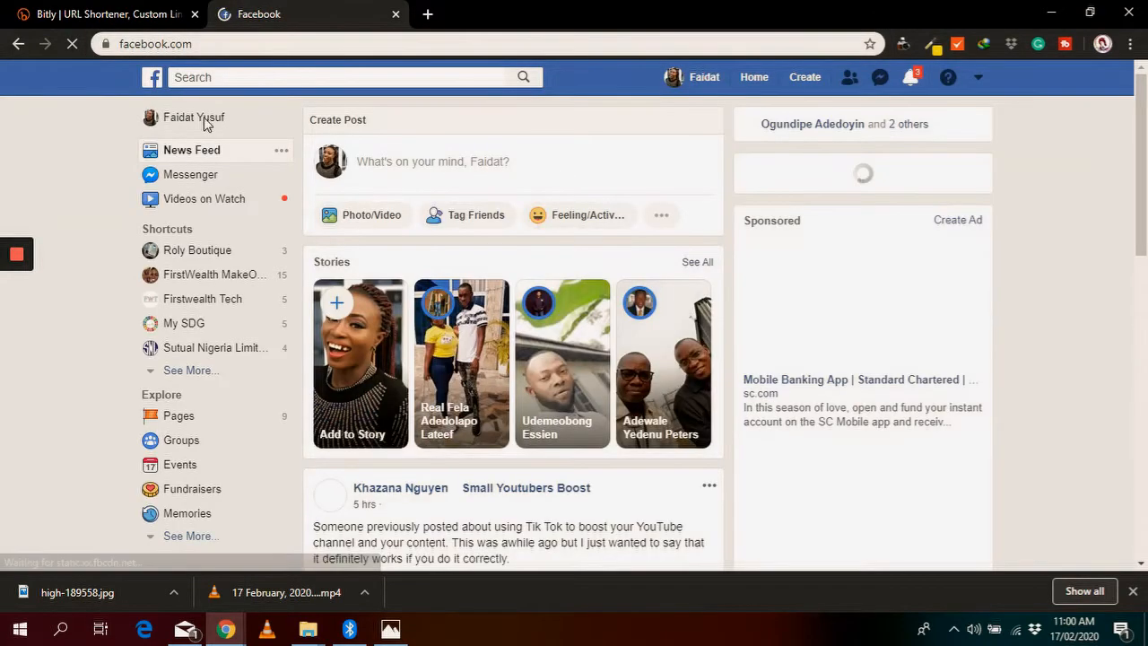
click(194, 118)
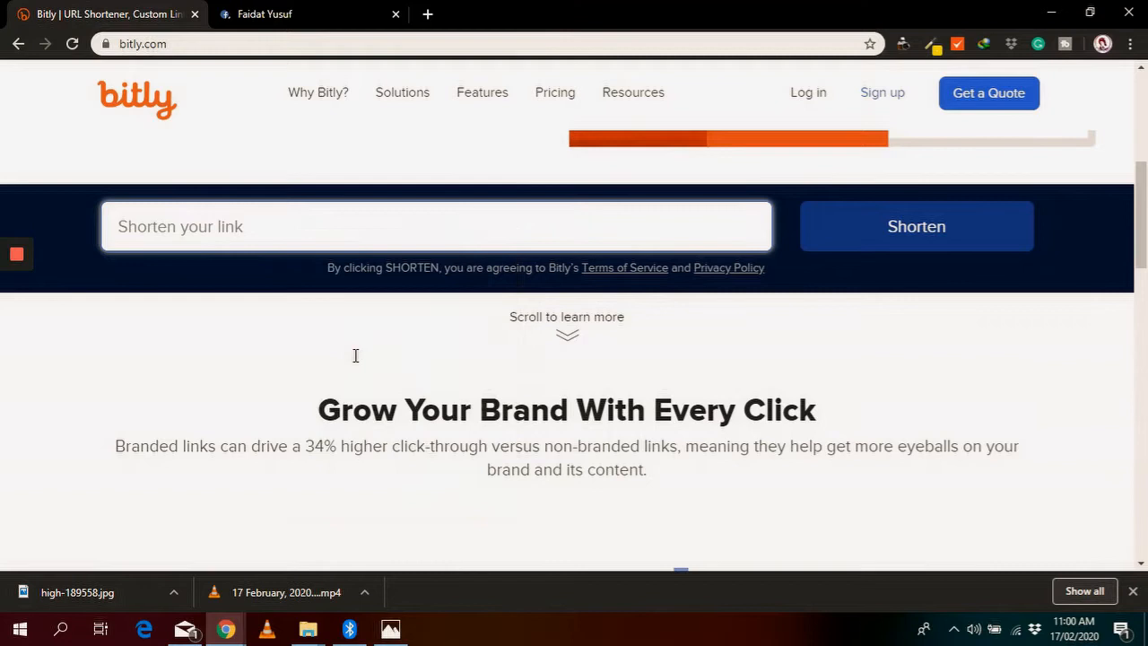
click(915, 226)
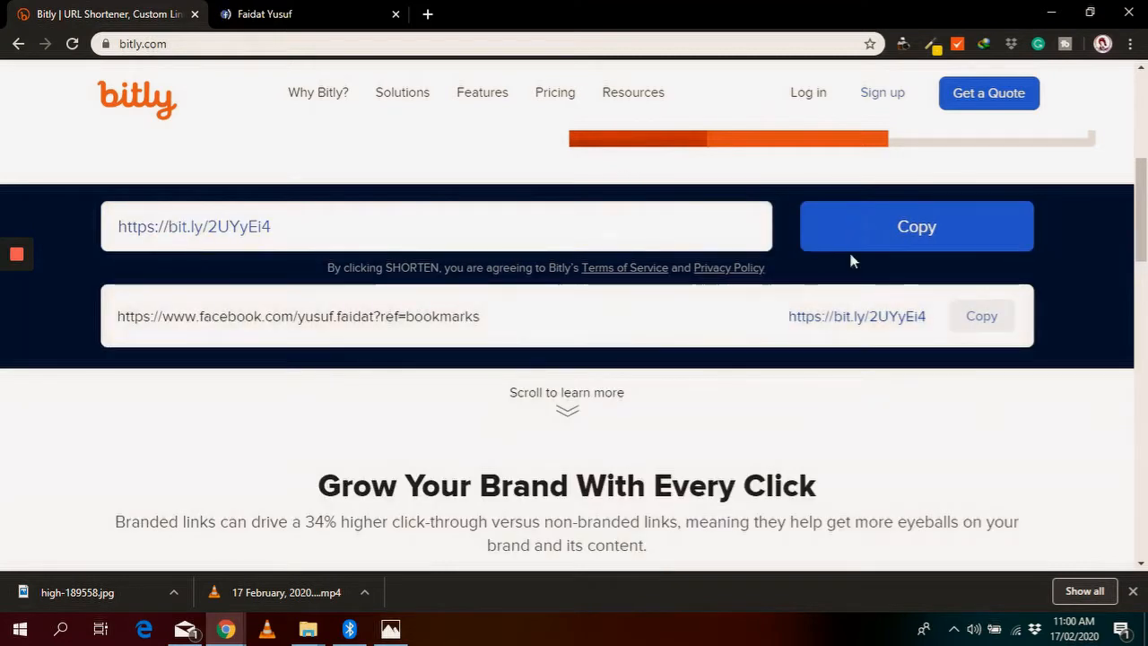
click(915, 225)
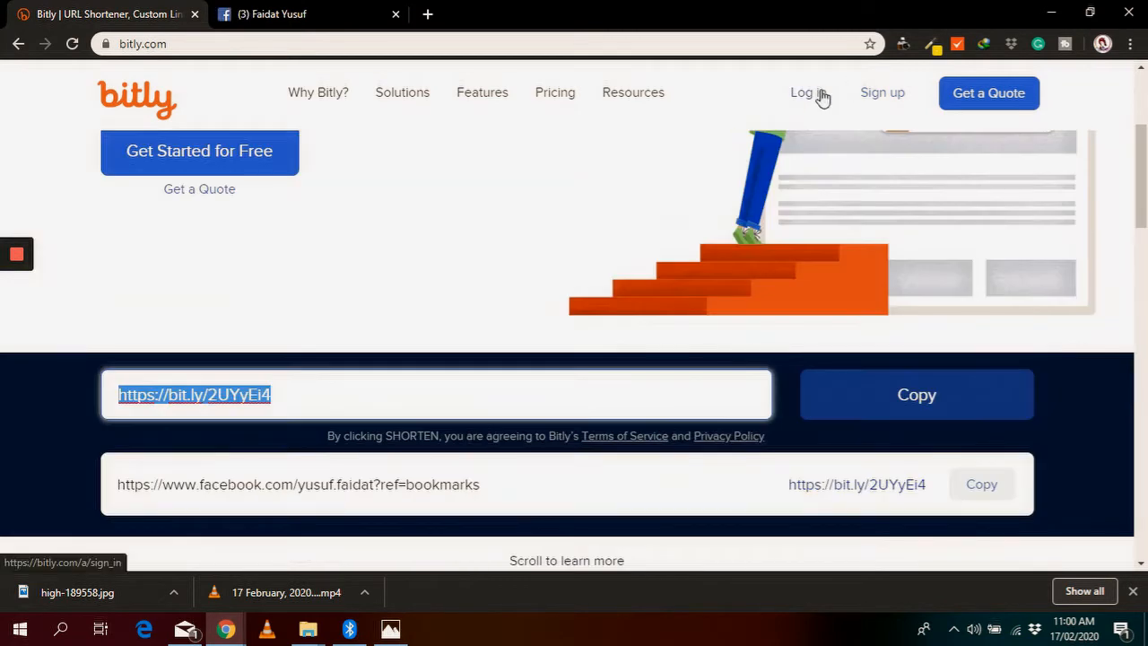
Log in to Bitly with a Google account and browse the 26-link dashboard
click(801, 92)
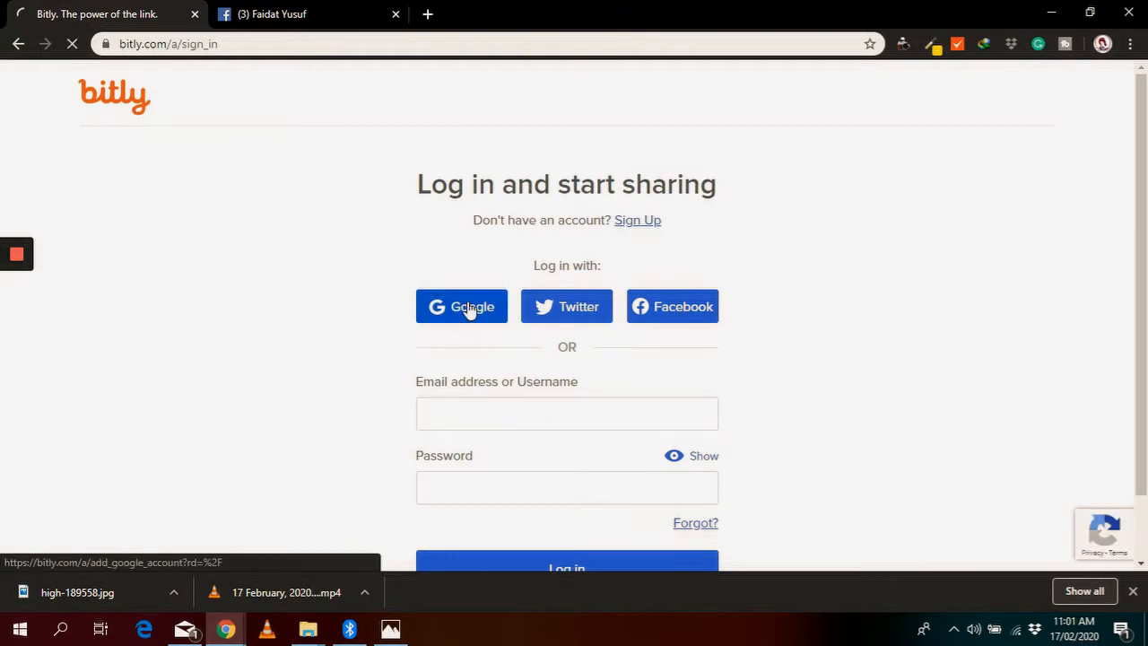
click(461, 306)
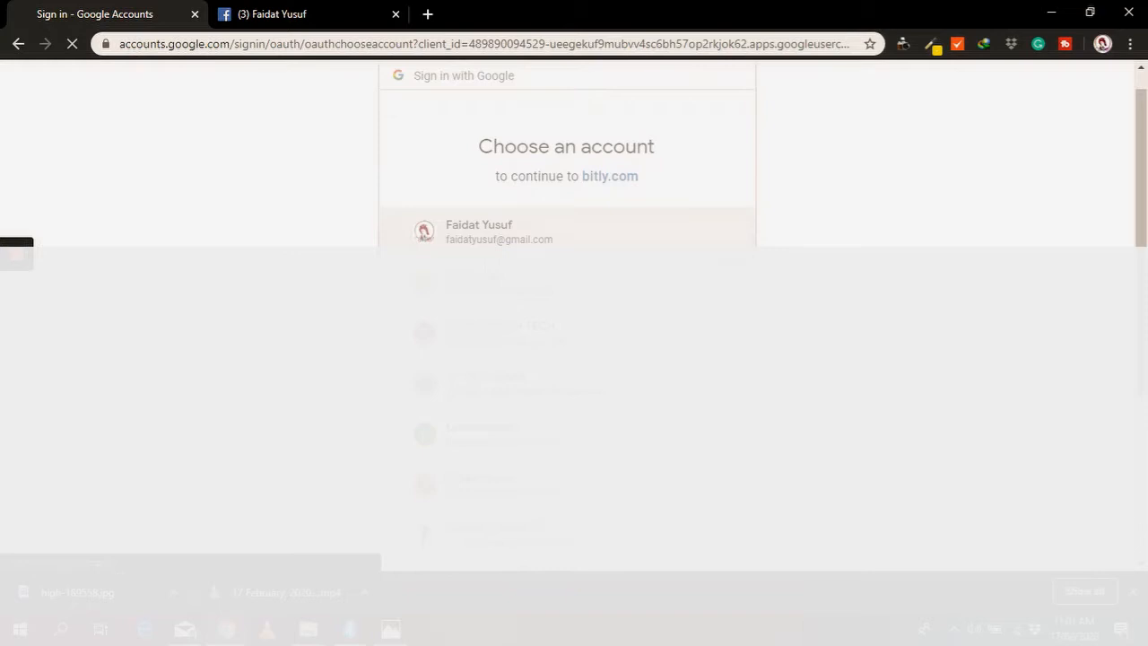
click(502, 232)
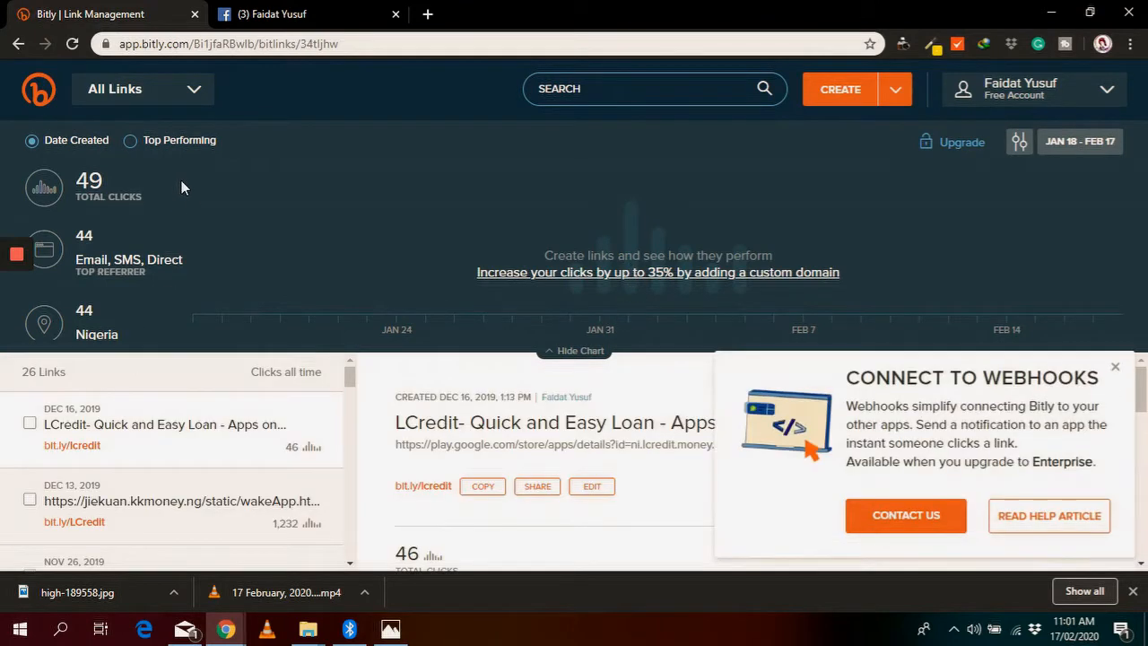
mouse_move(1094, 372)
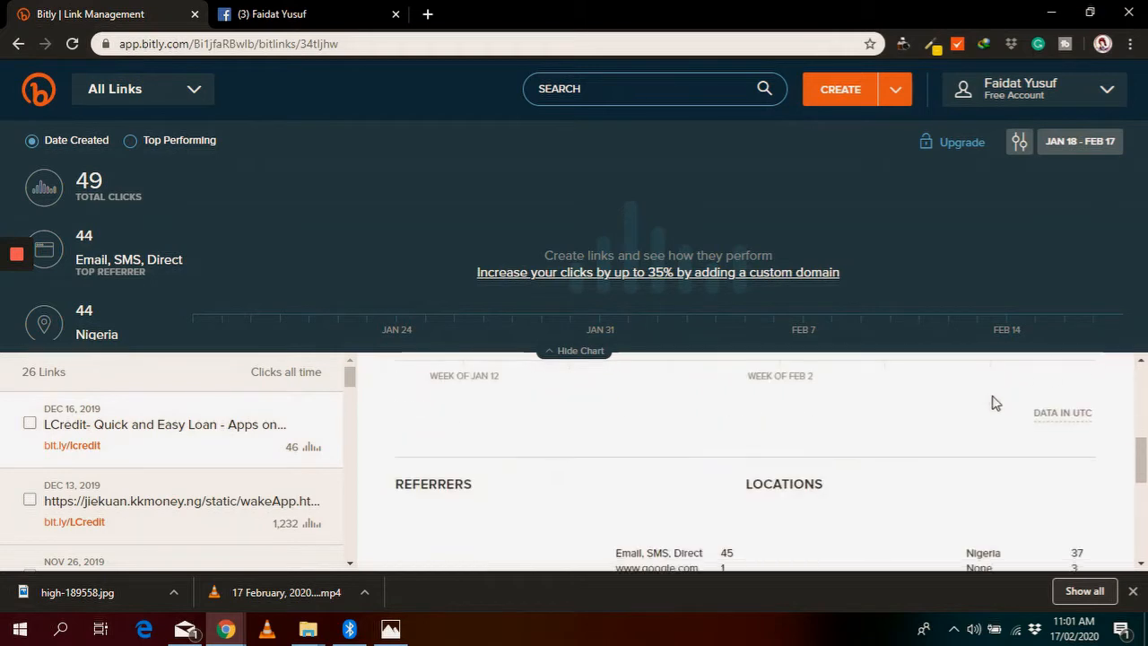
scroll(down, 3)
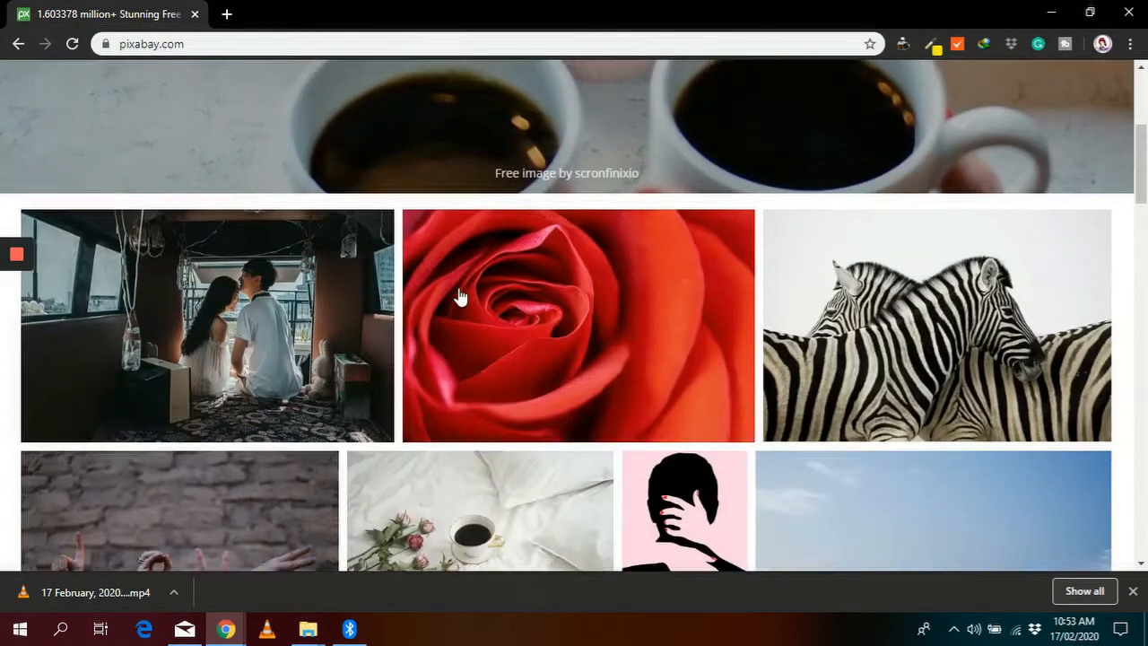
Search Pixabay for 'landing page' images and scroll the results
scroll(up, 3)
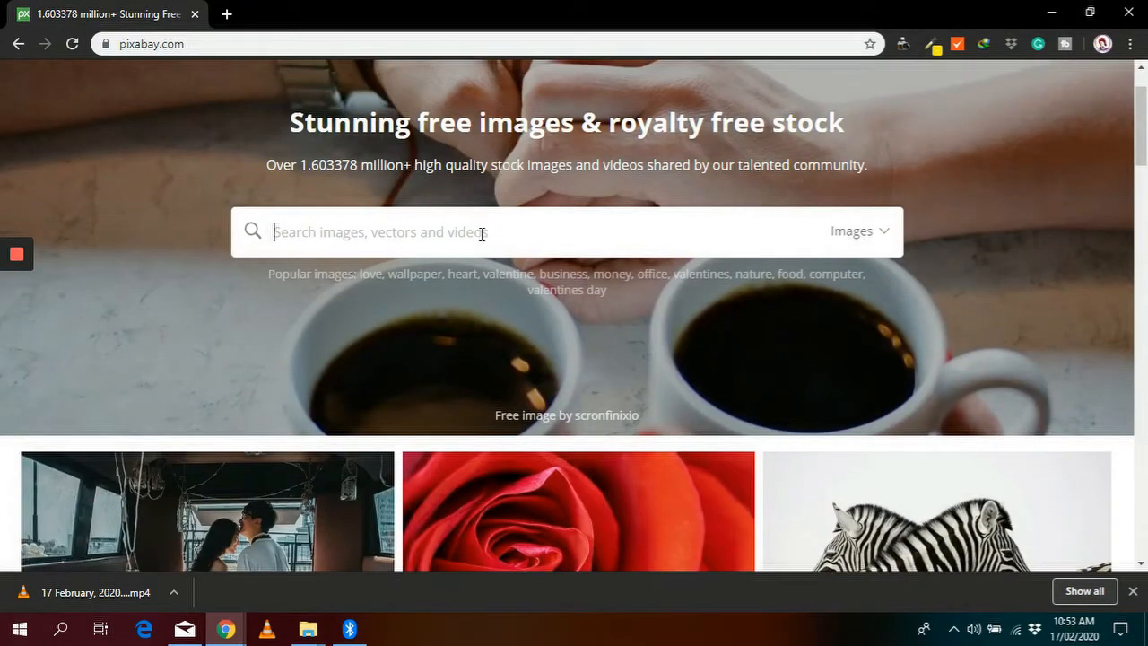
text(landing pa)
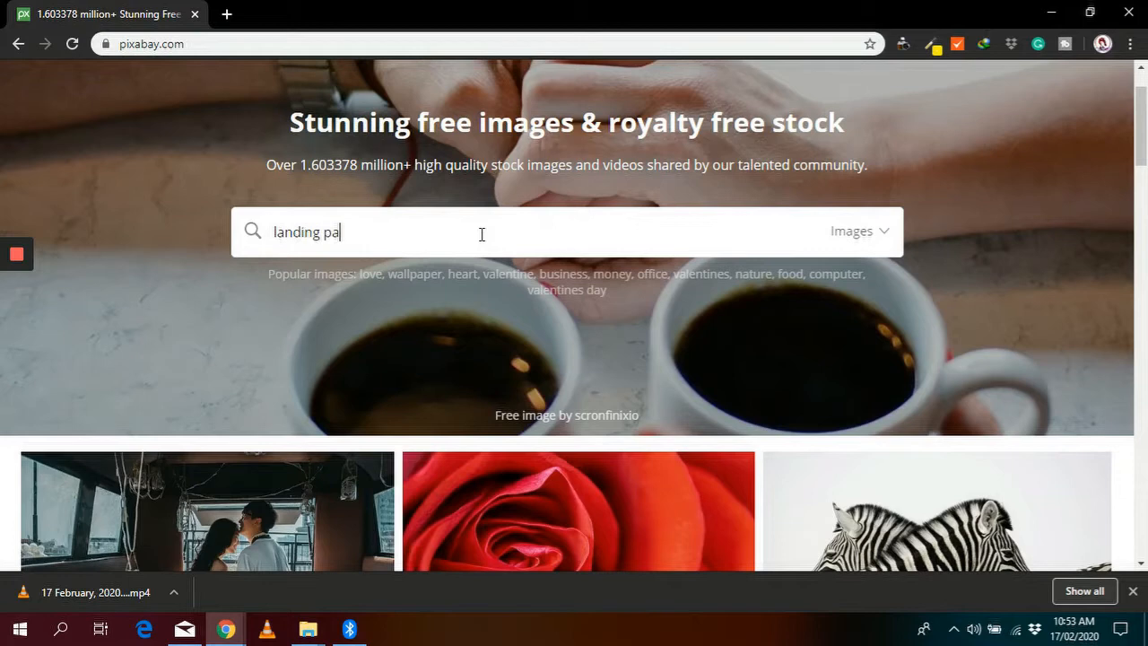
key(Enter)
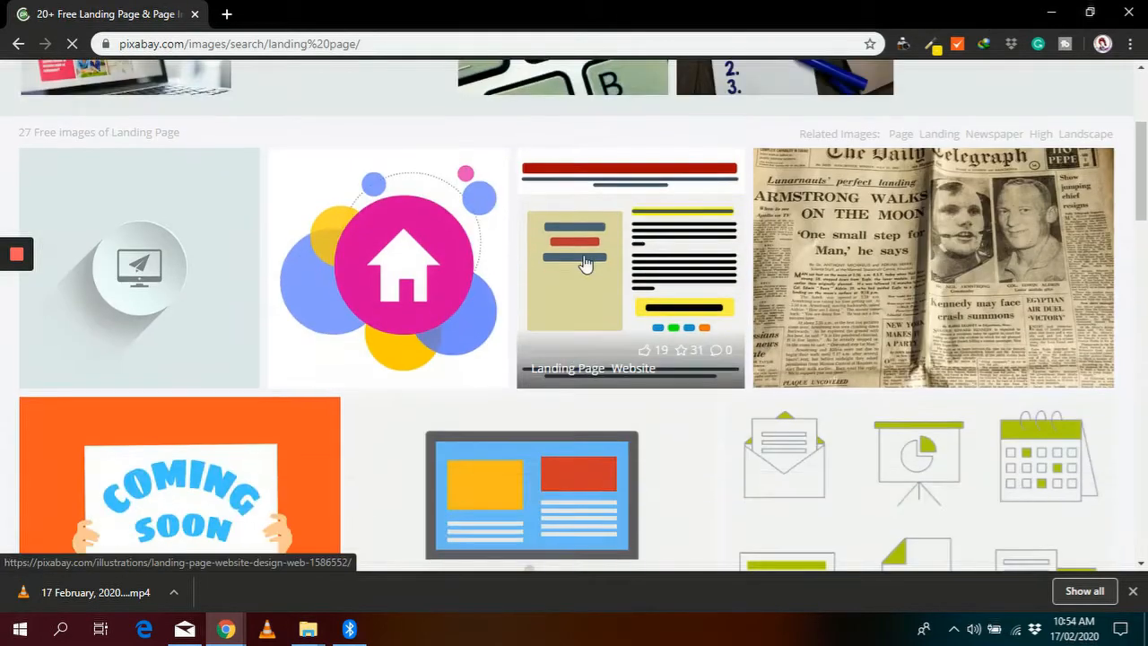
scroll(down, 3)
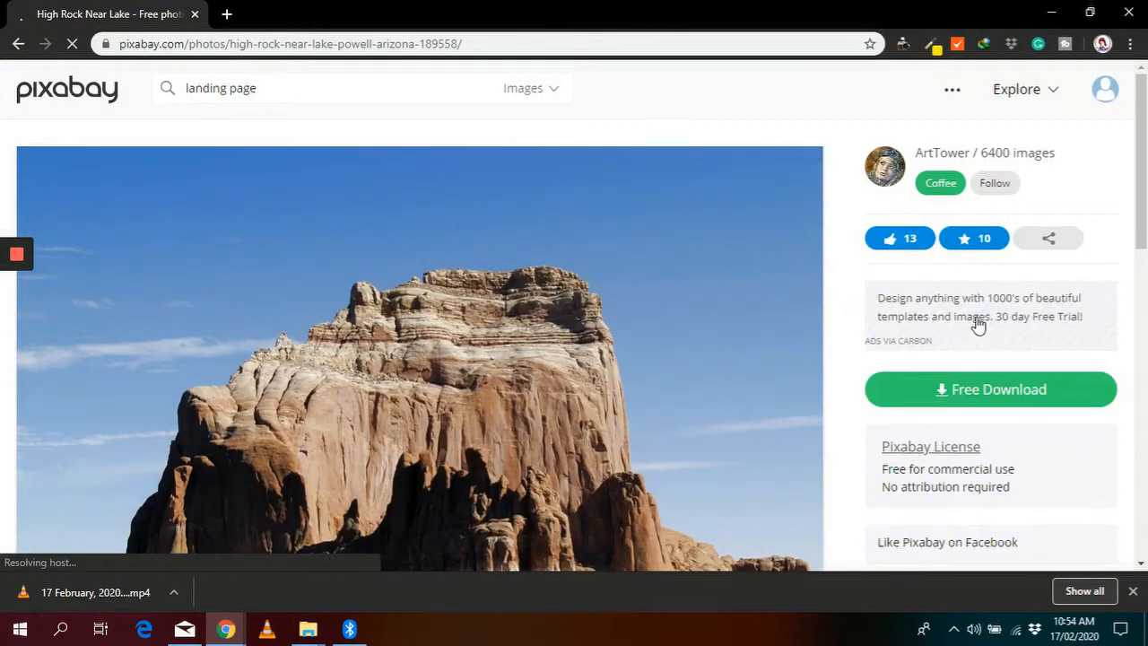
Download the High Rock Near Lake photo at 2560×1920 resolution
scroll(down, 3)
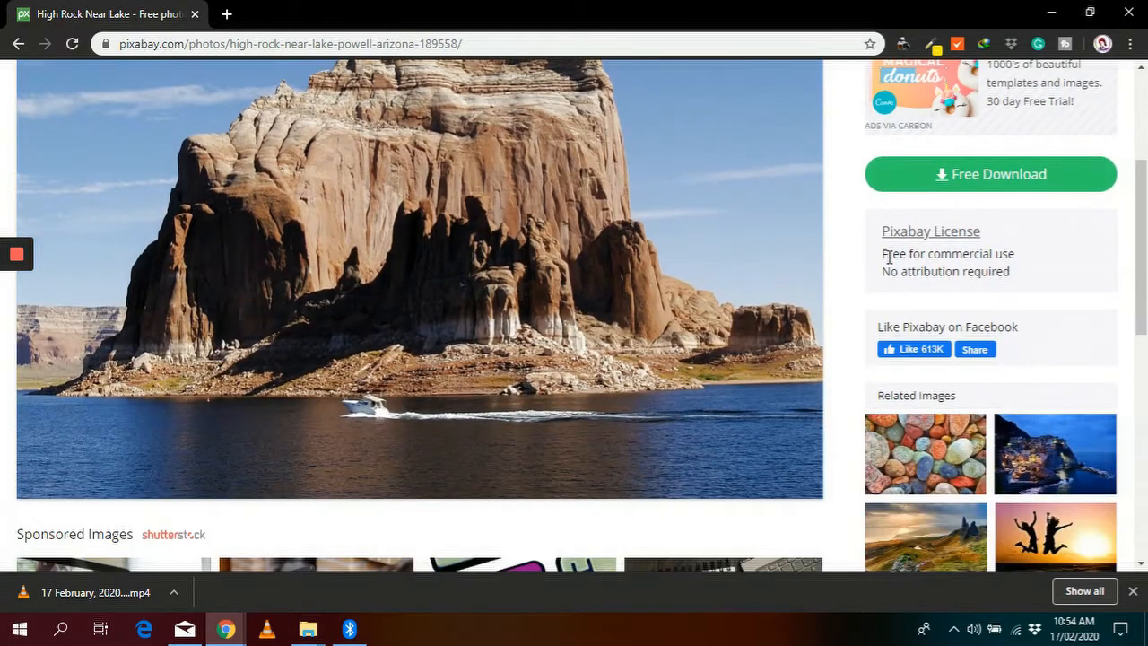
click(989, 174)
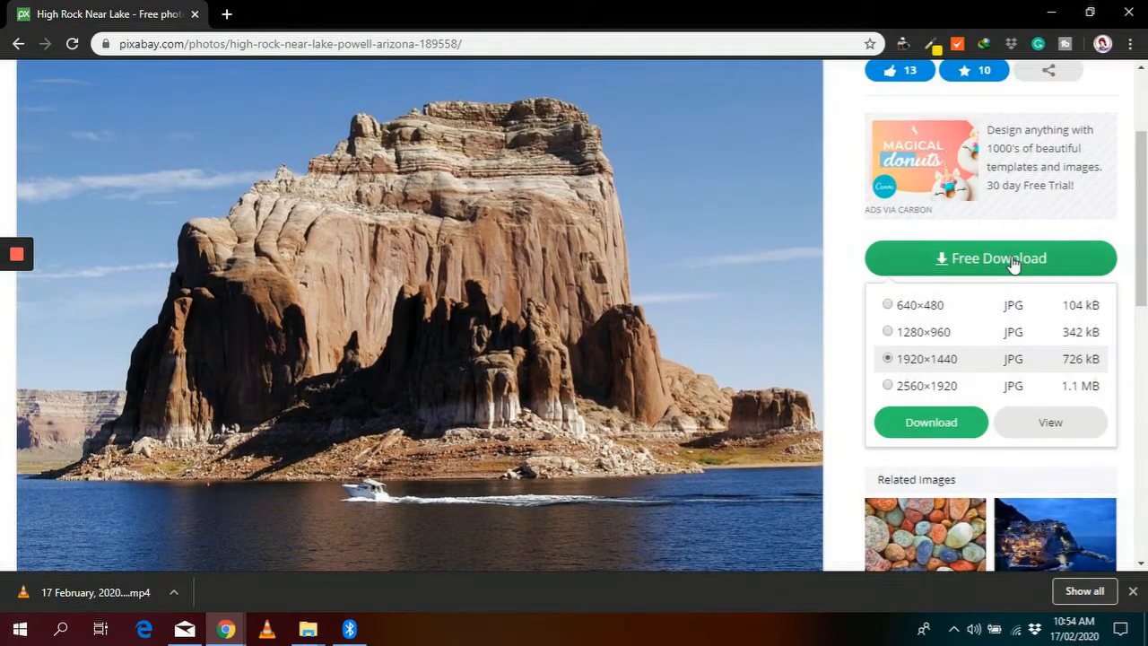
click(888, 304)
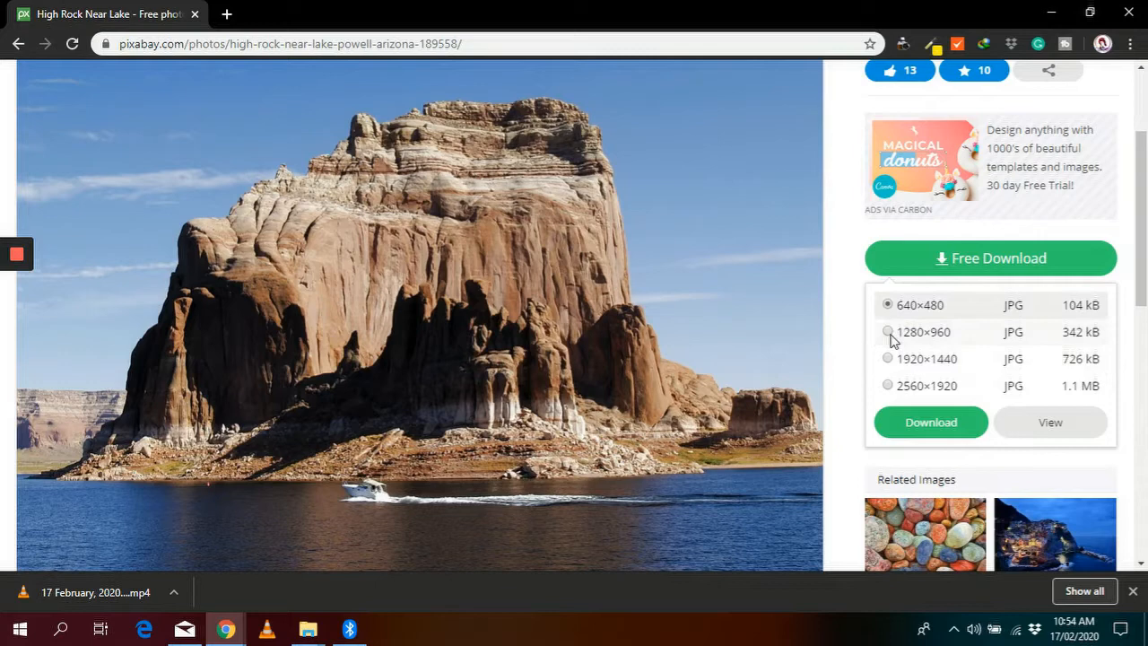
click(886, 384)
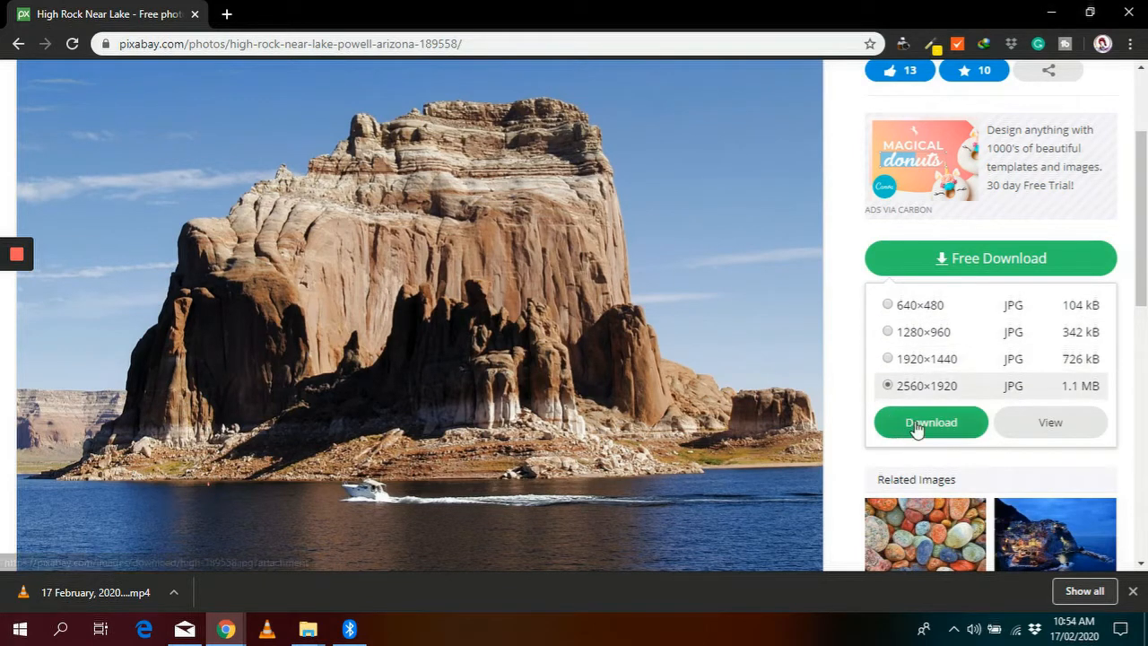
click(930, 423)
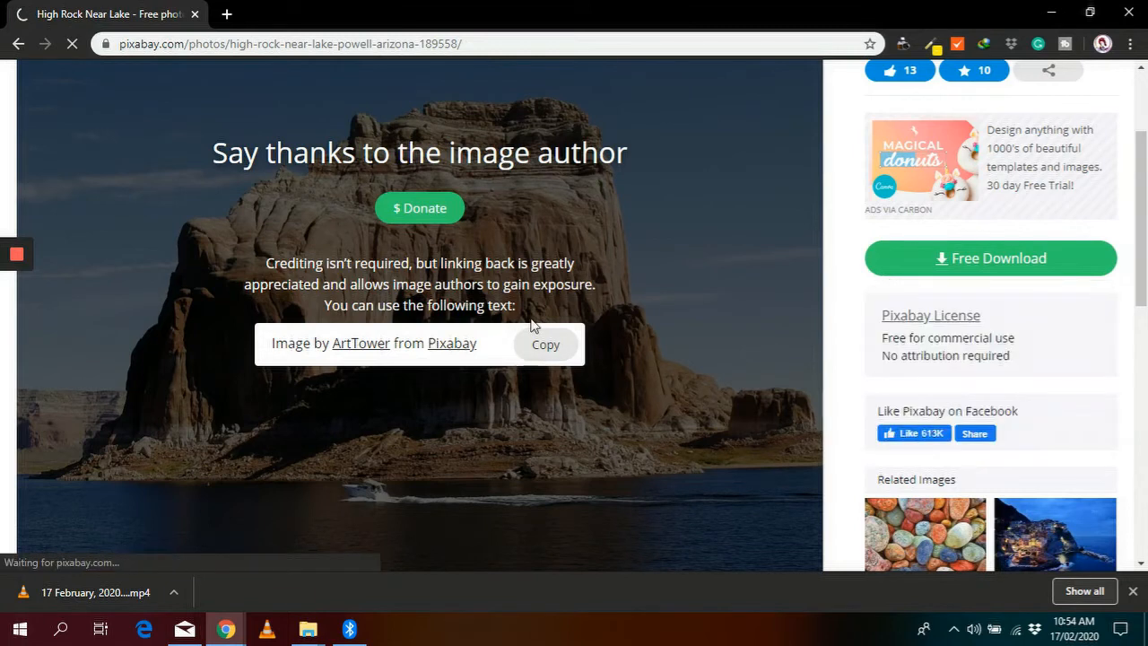
Copy the attribution credit and open the downloaded high-189558.jpg
click(545, 343)
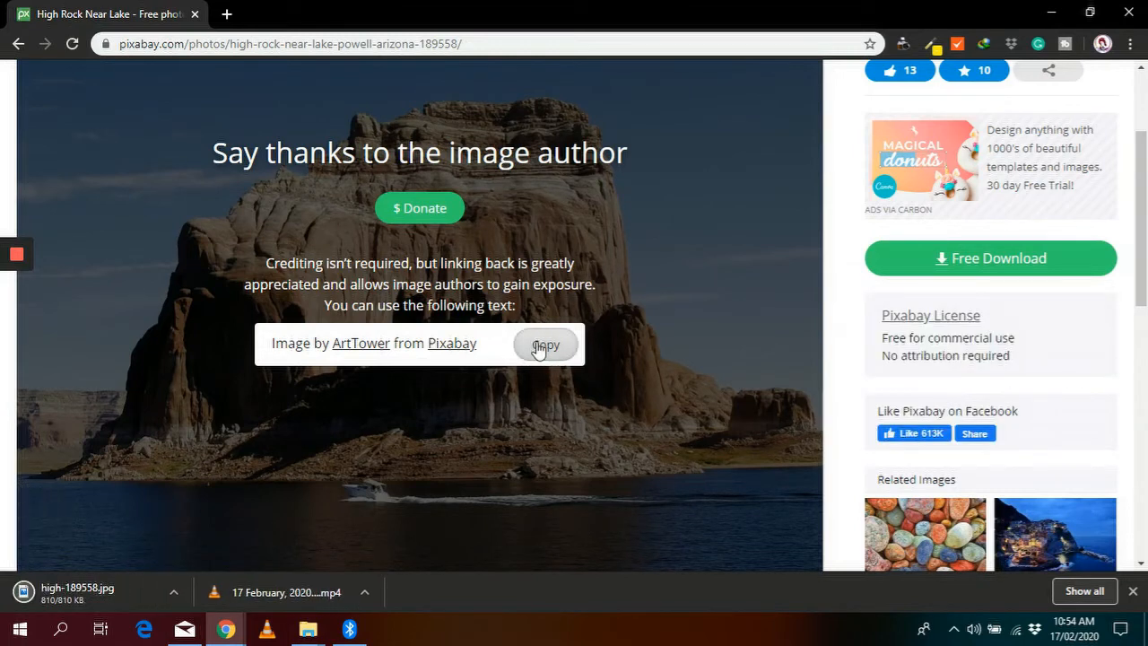
click(545, 343)
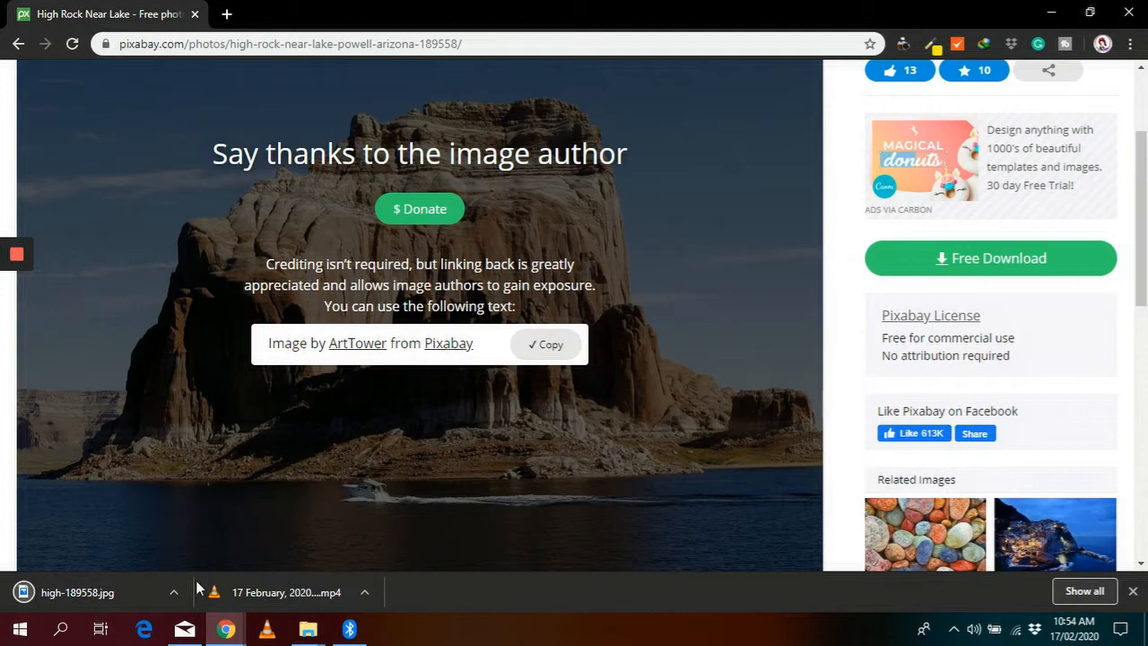
click(173, 591)
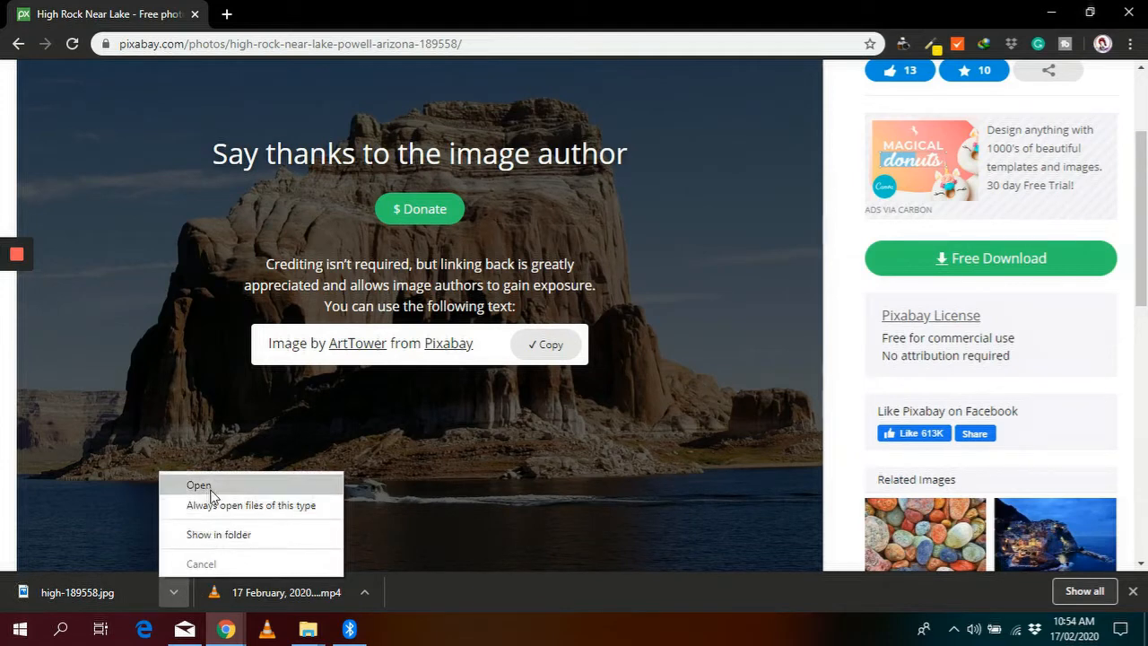
click(198, 484)
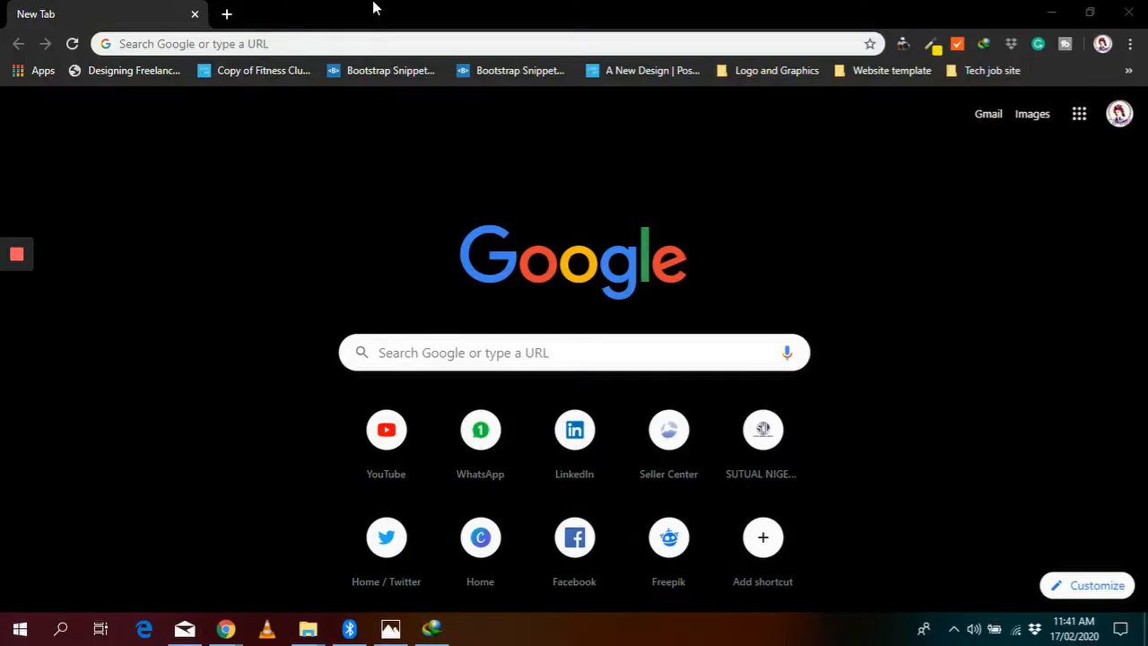
Look up 'The fear of height' on OneLook Thesaurus, topped by hypsiphobia
text(https://www.onelook.com/thesaurus/)
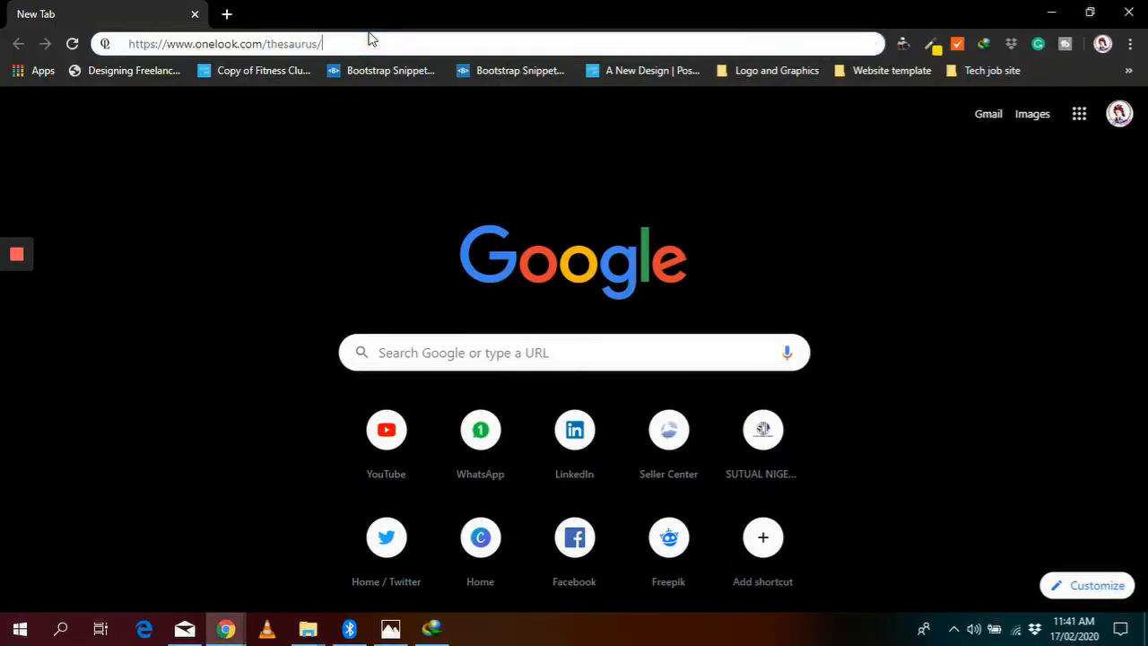
click(225, 44)
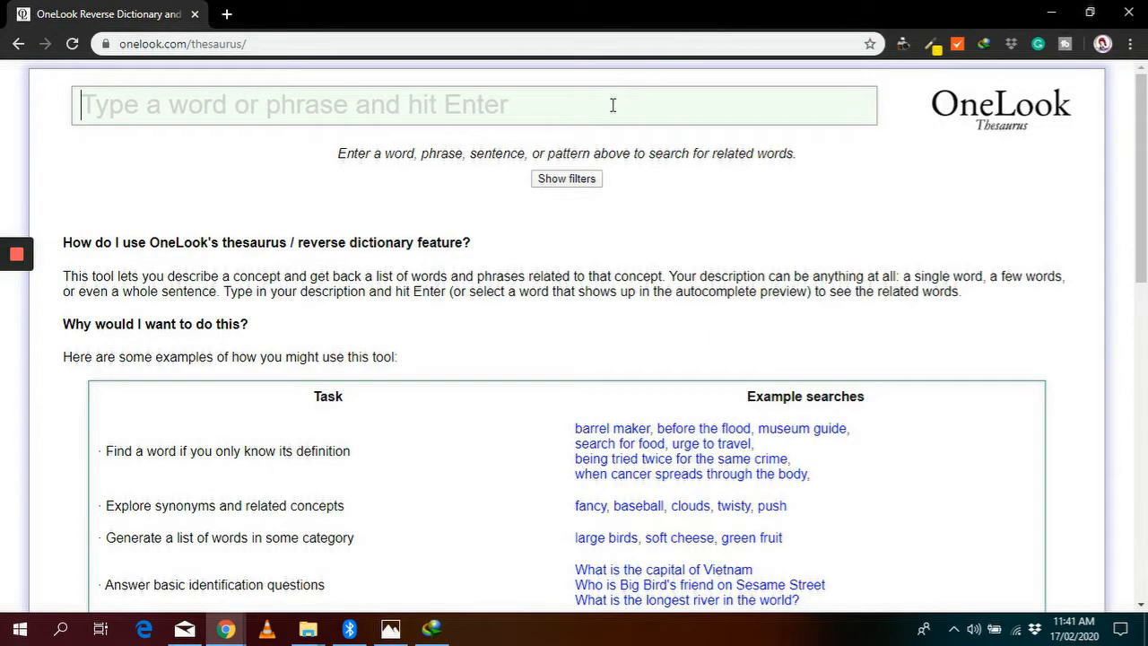
text(T)
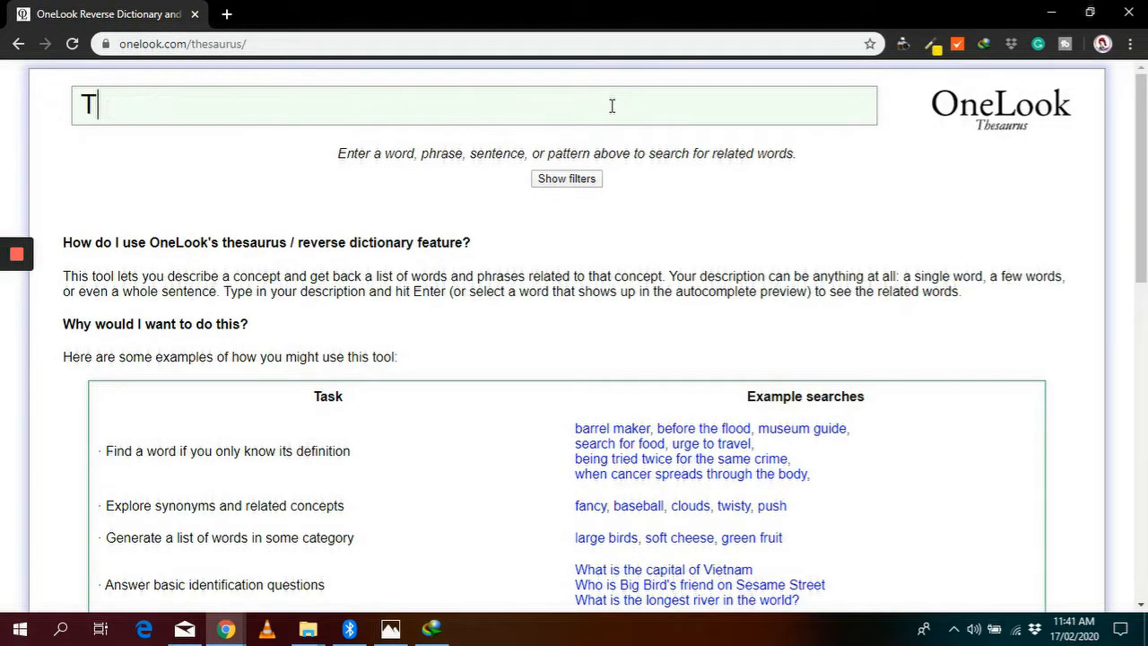
text(he fear of)
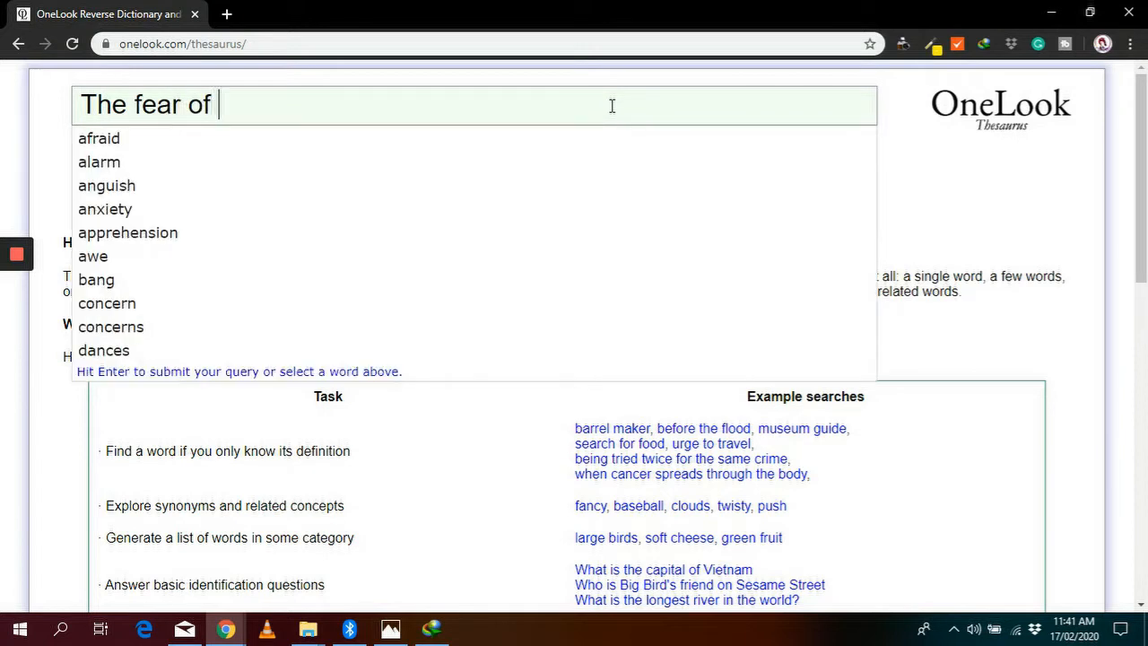
text(heih)
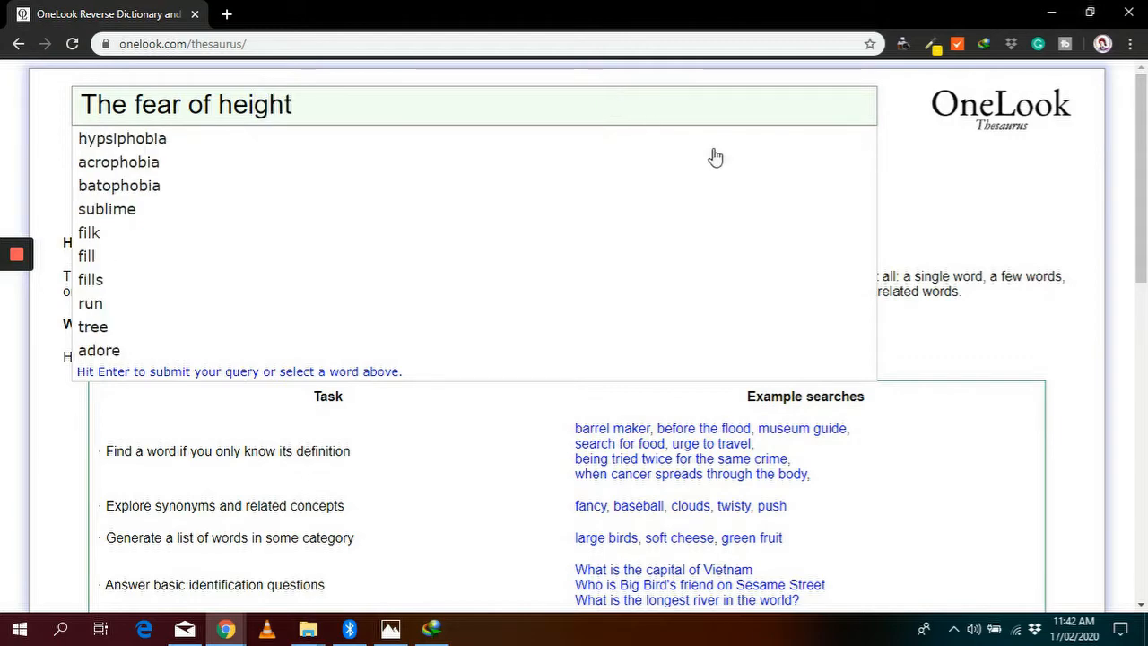
key(Enter)
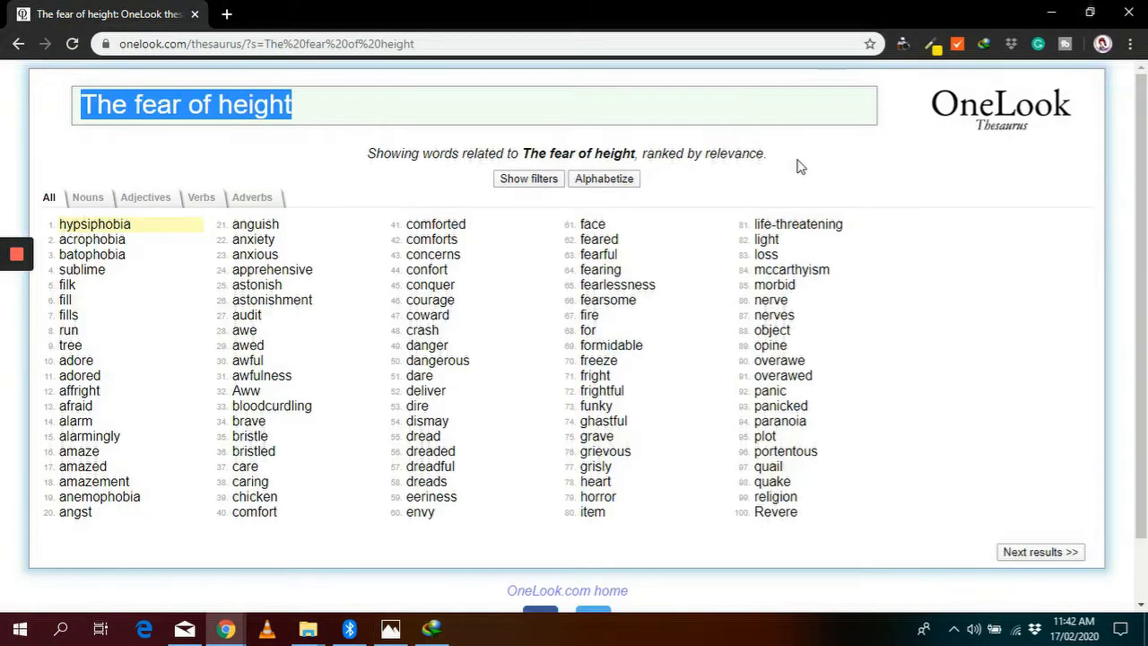
mouse_move(94, 224)
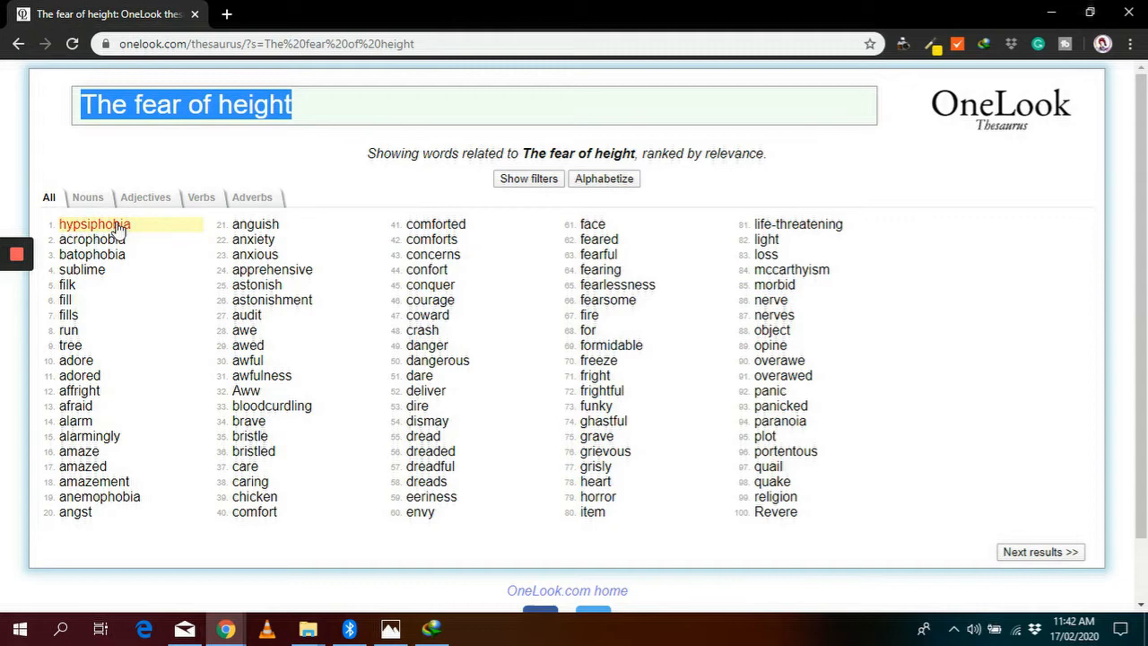
scroll(down, 3)
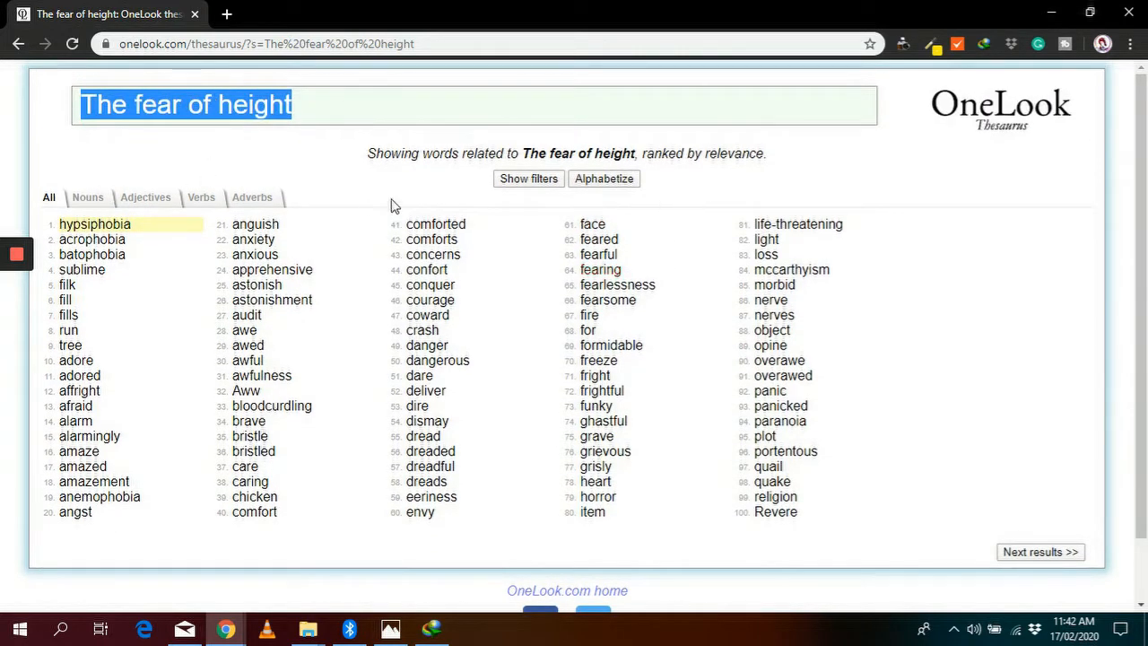
mouse_move(56, 269)
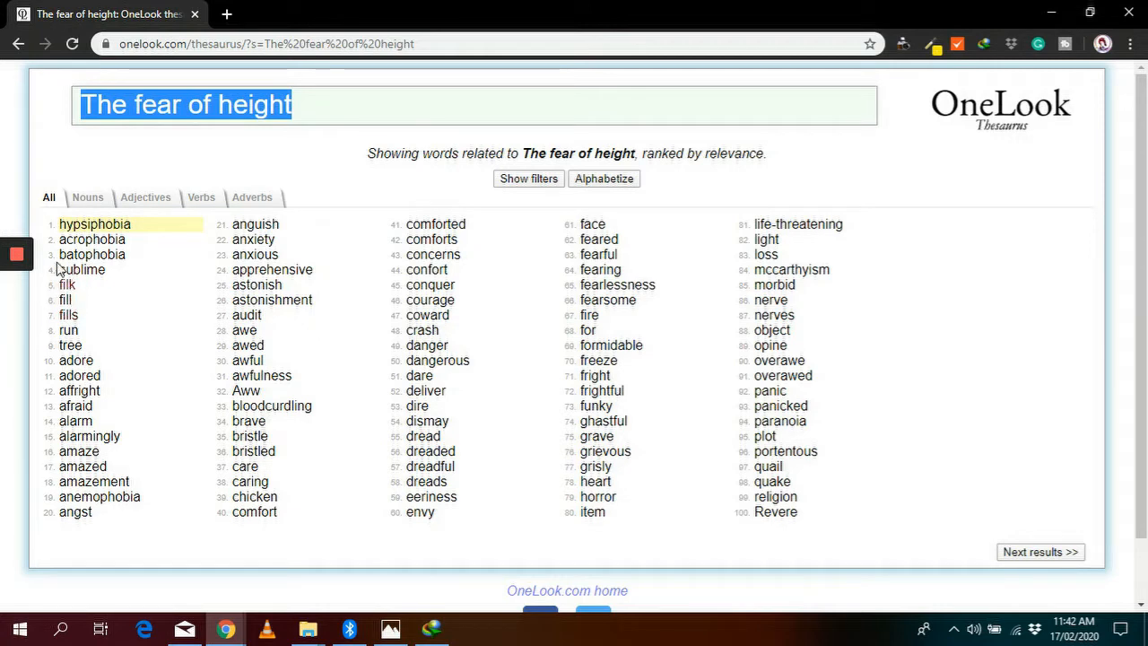
click(226, 13)
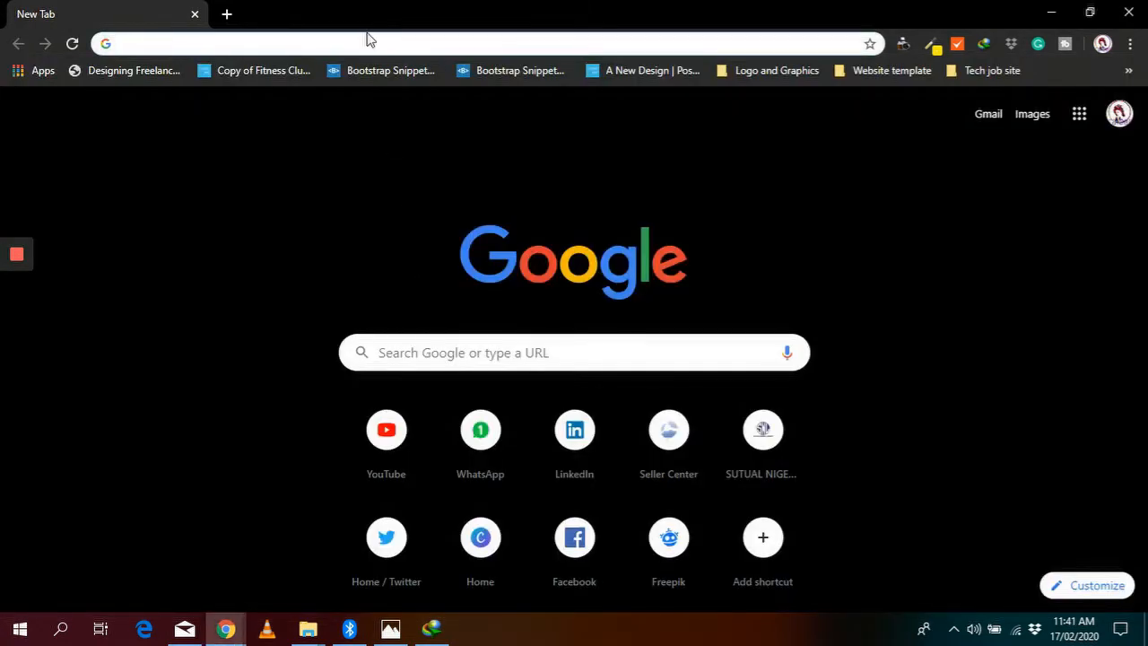
Go to freepik.com via the address bar suggestion
text(https://www.onelook.com/thesaurus/)
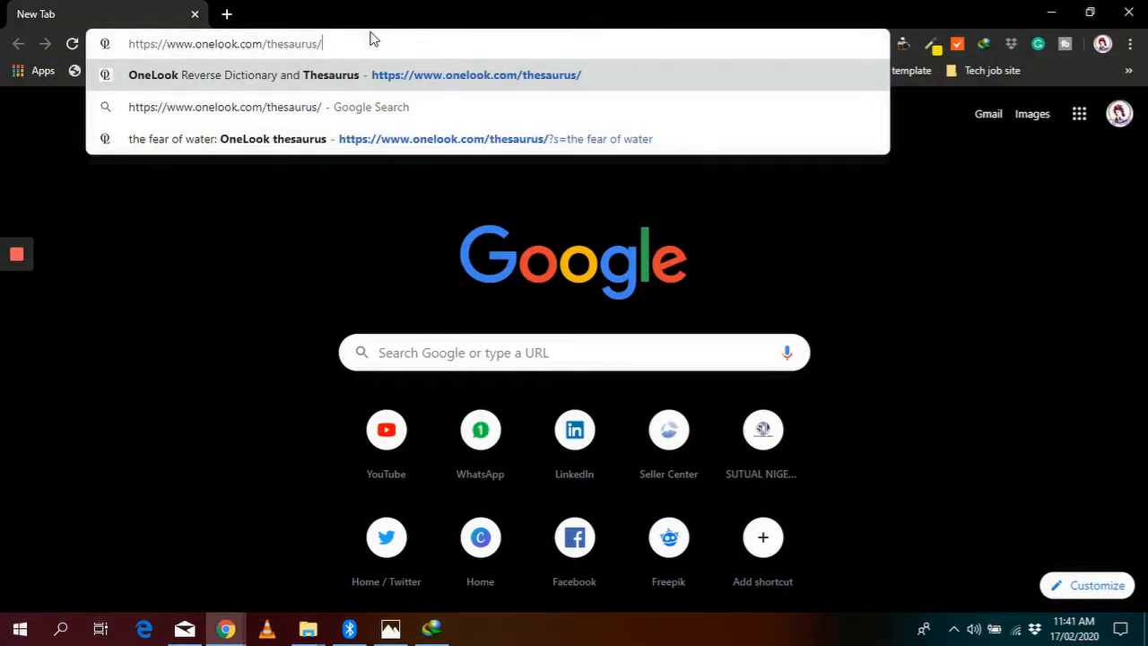
text(freepik.com)
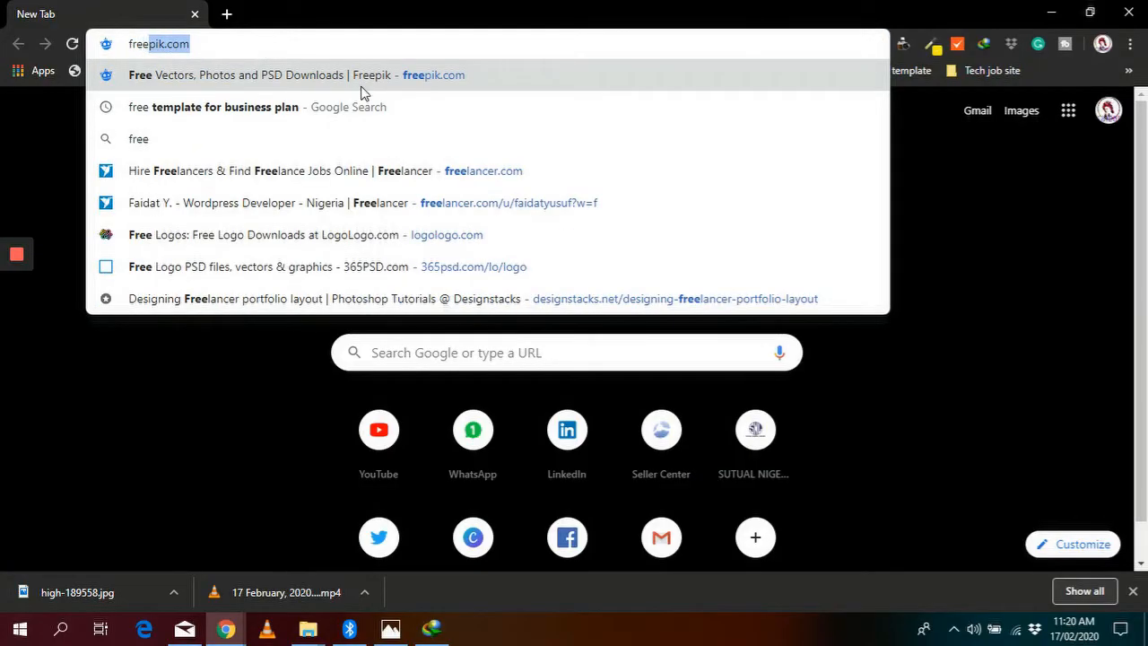
click(269, 75)
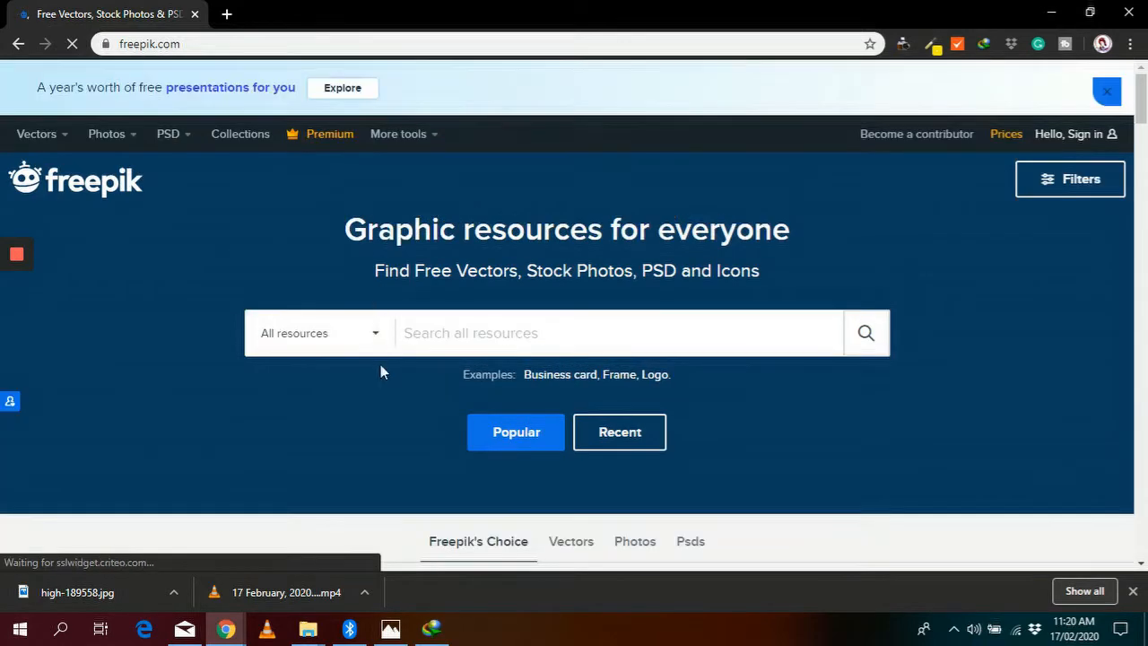
Restrict Freepik resource filters to Free, Vectors and Icons
click(319, 333)
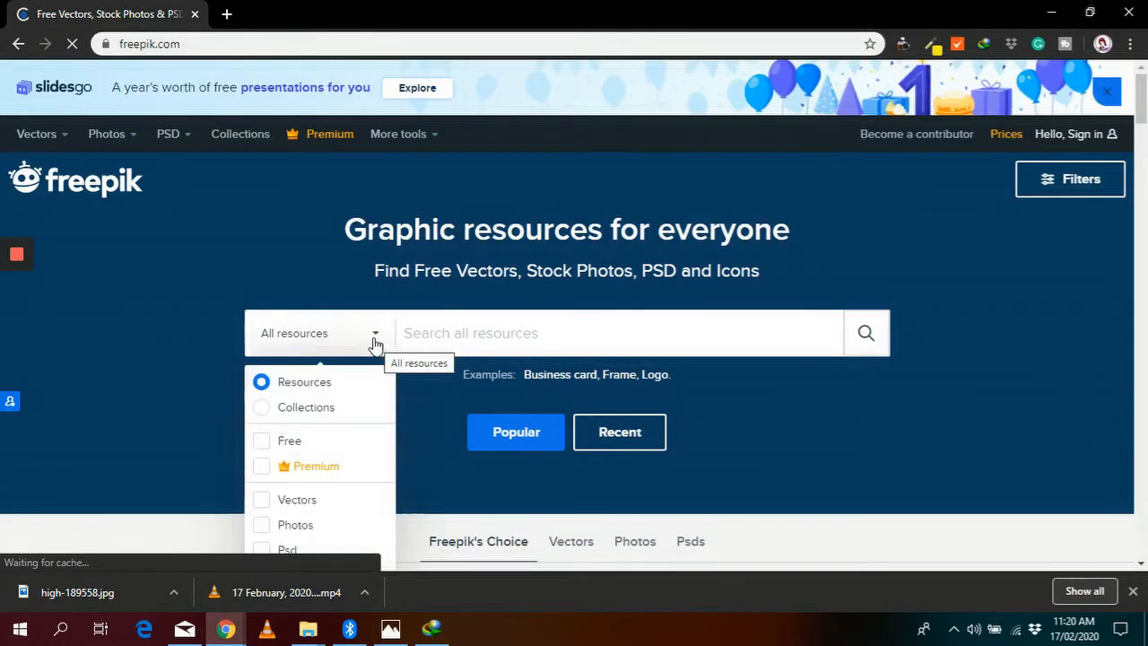
scroll(down, 3)
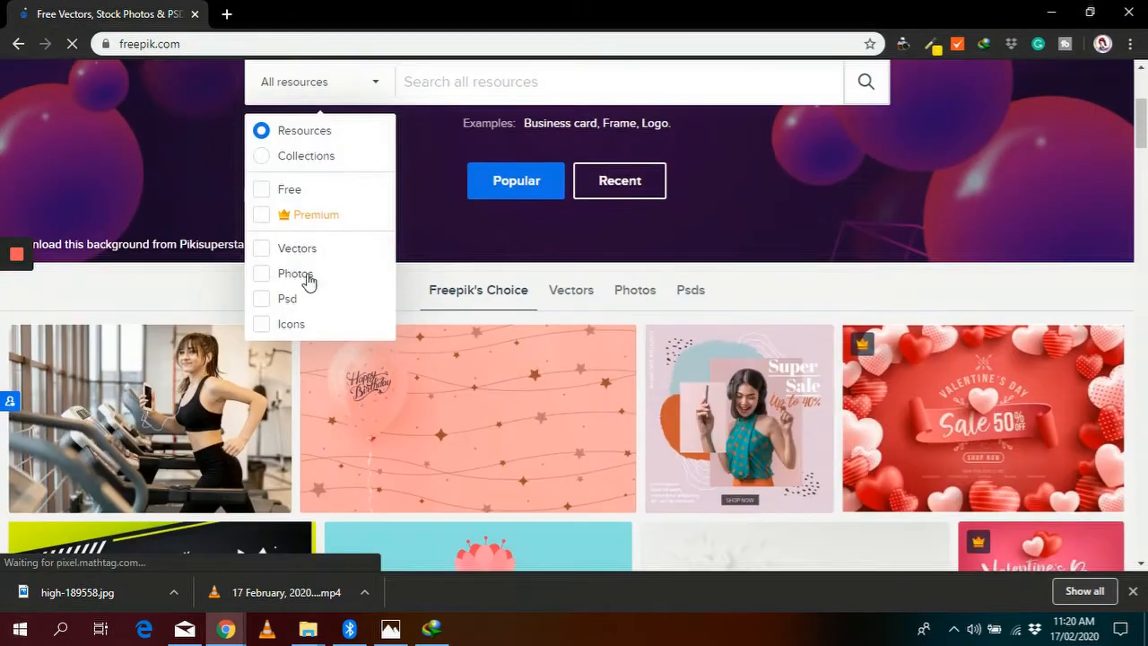
click(261, 189)
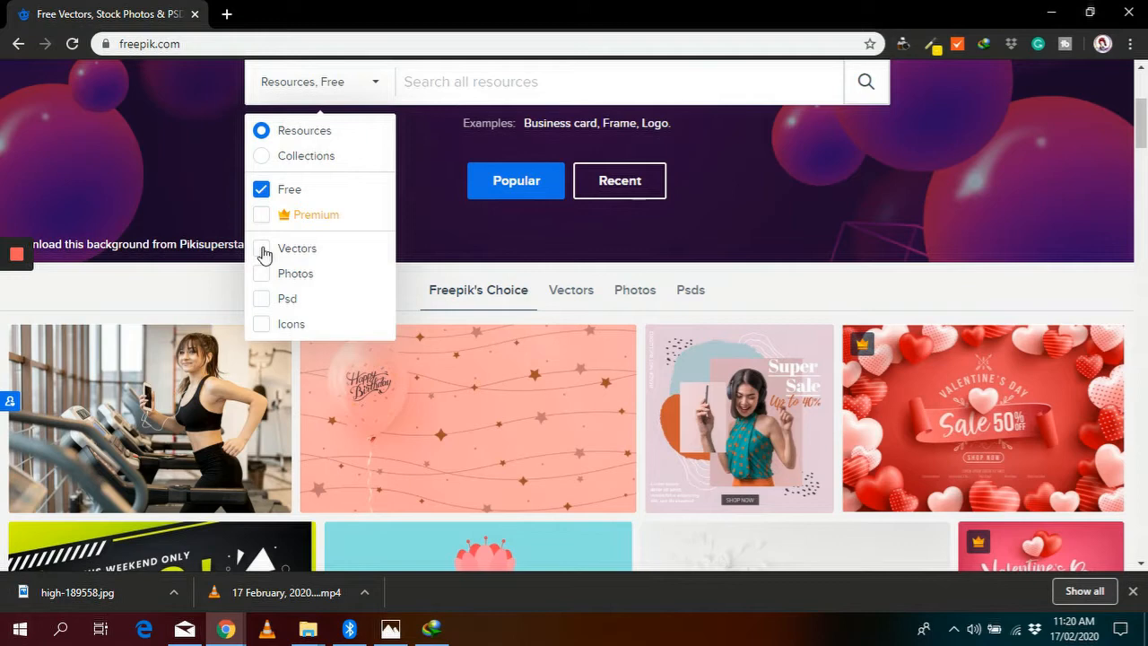
click(261, 248)
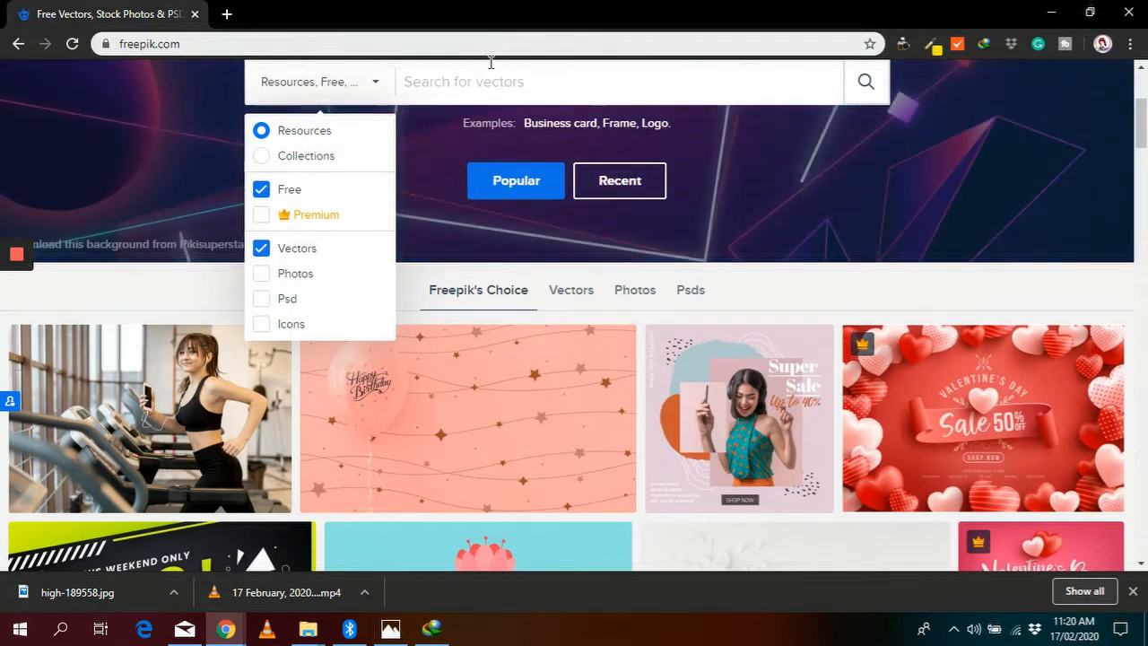
click(261, 324)
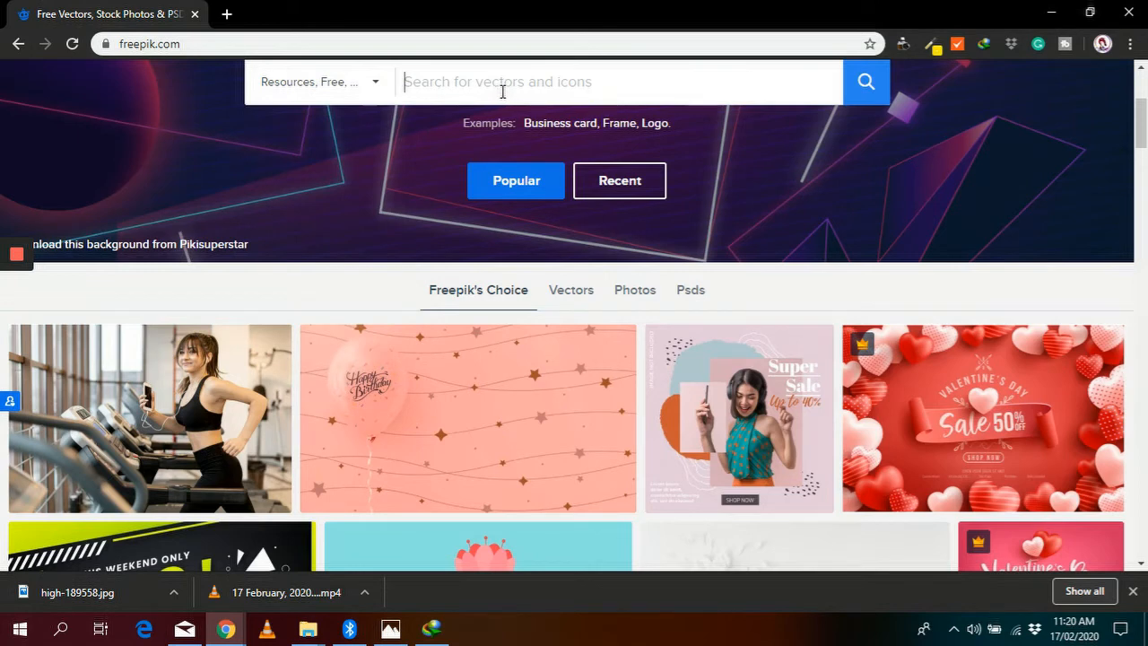
Search for 'facebook icon', returning 1,232 filtered resources
text(faceboo)
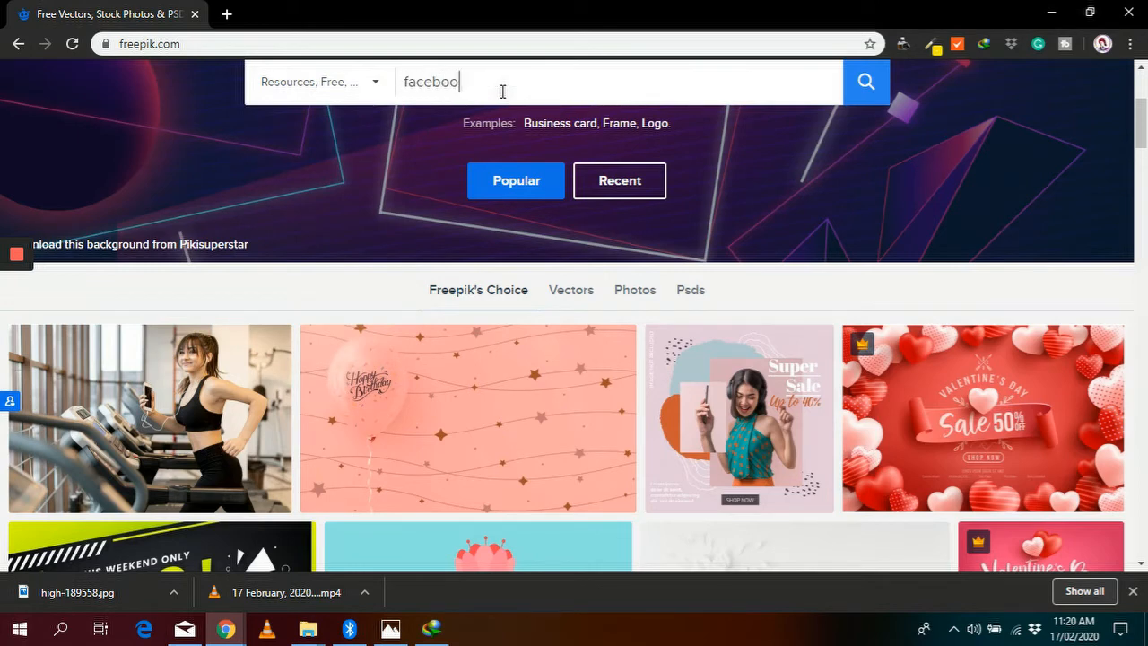
text(k)
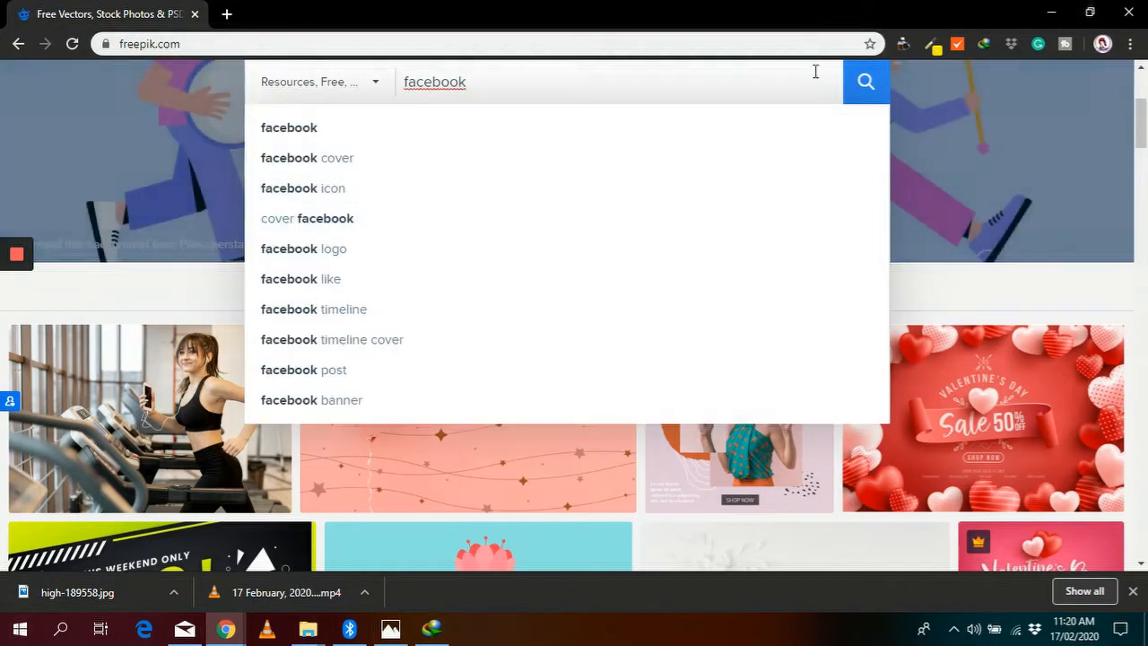
click(302, 187)
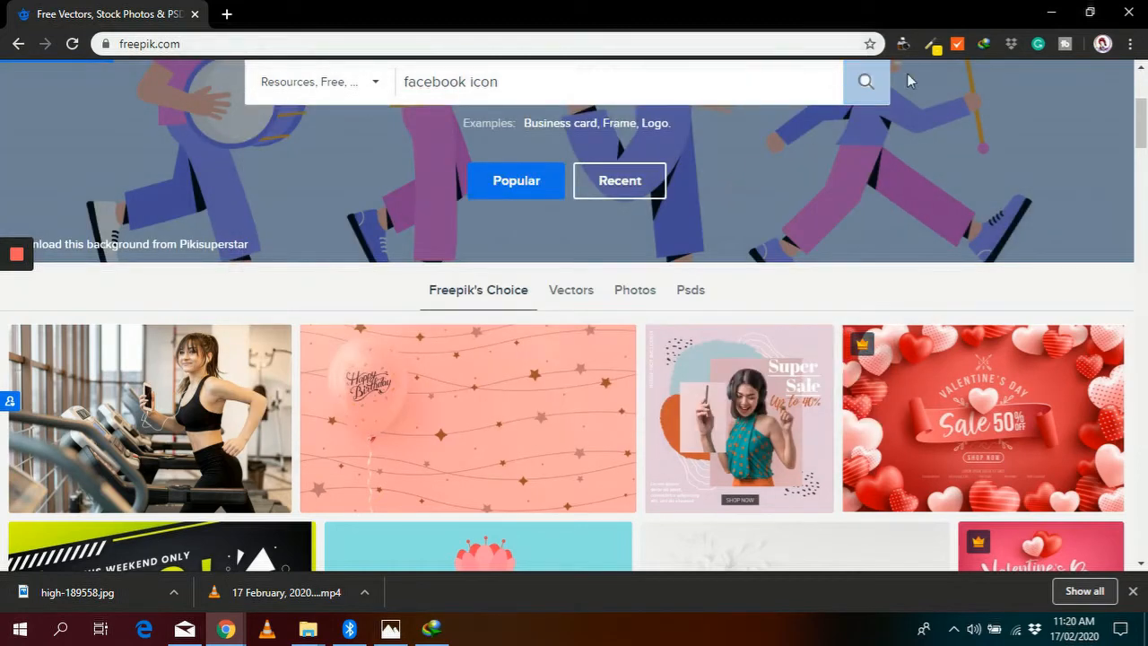
click(864, 81)
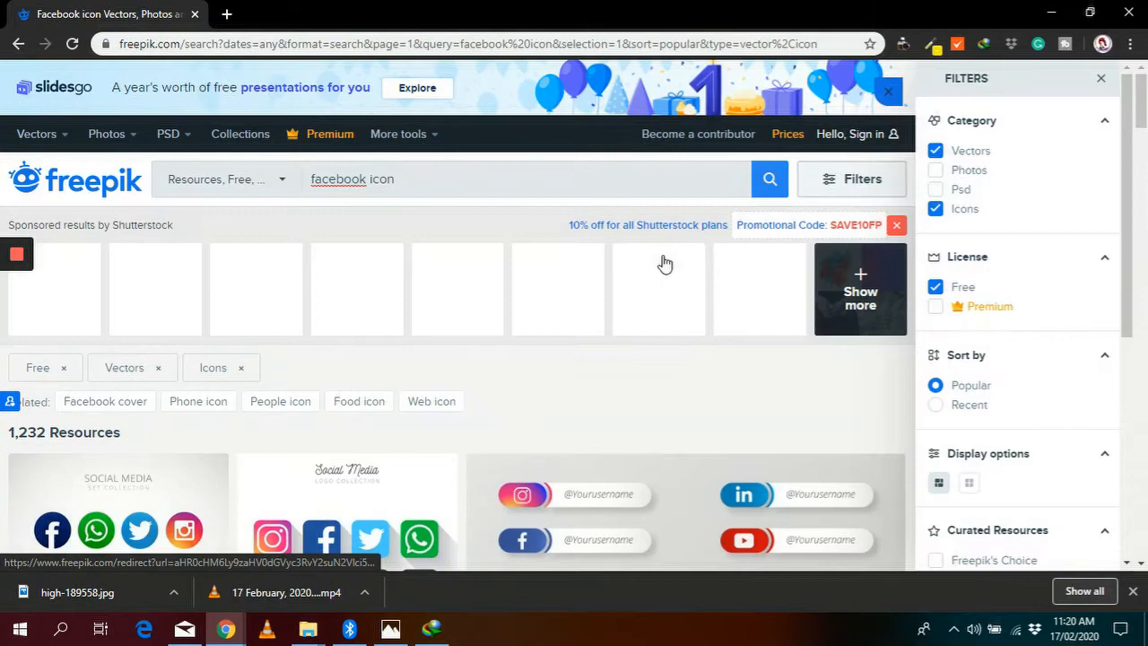
Scroll the results and open the Popular social media logo collection circles vector
scroll(down, 3)
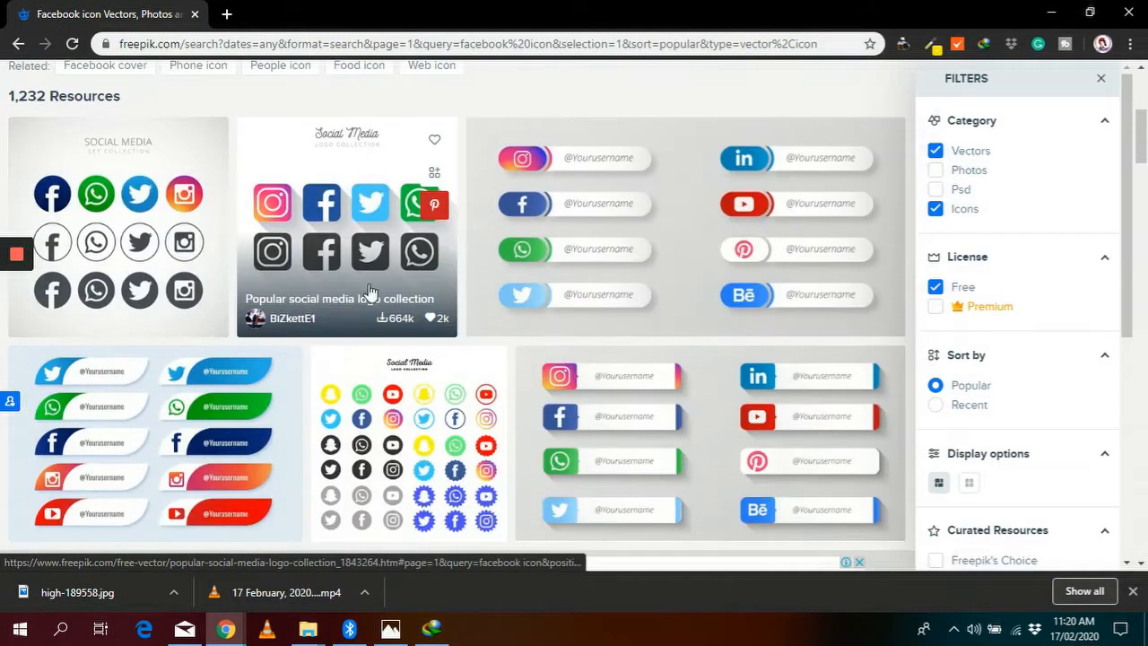
scroll(down, 3)
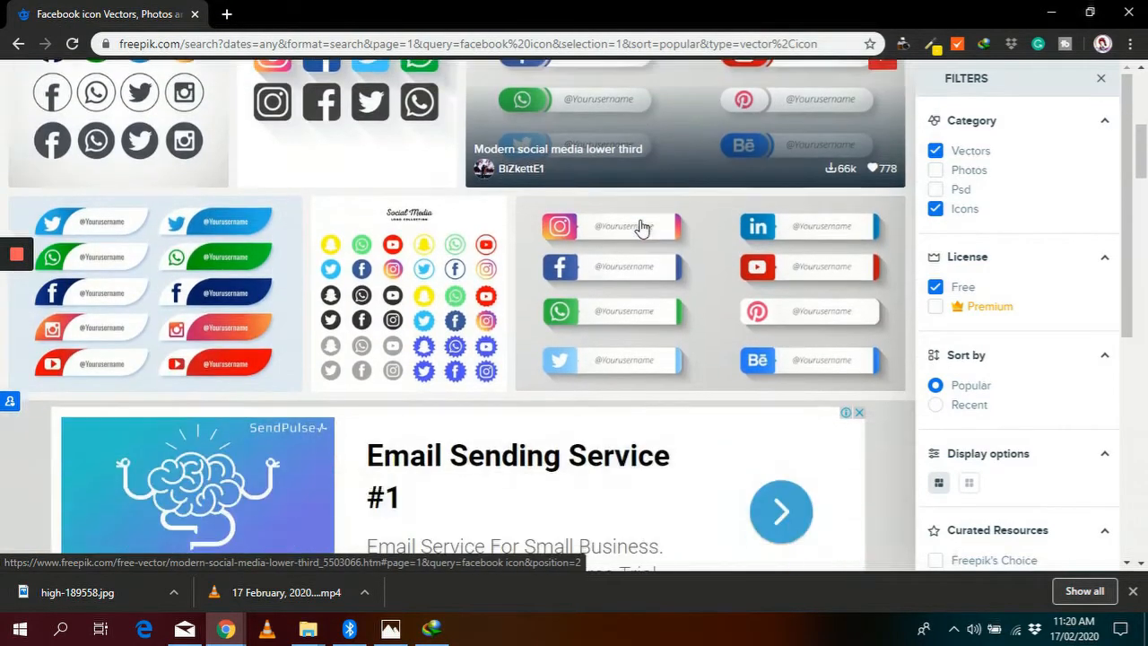
scroll(down, 3)
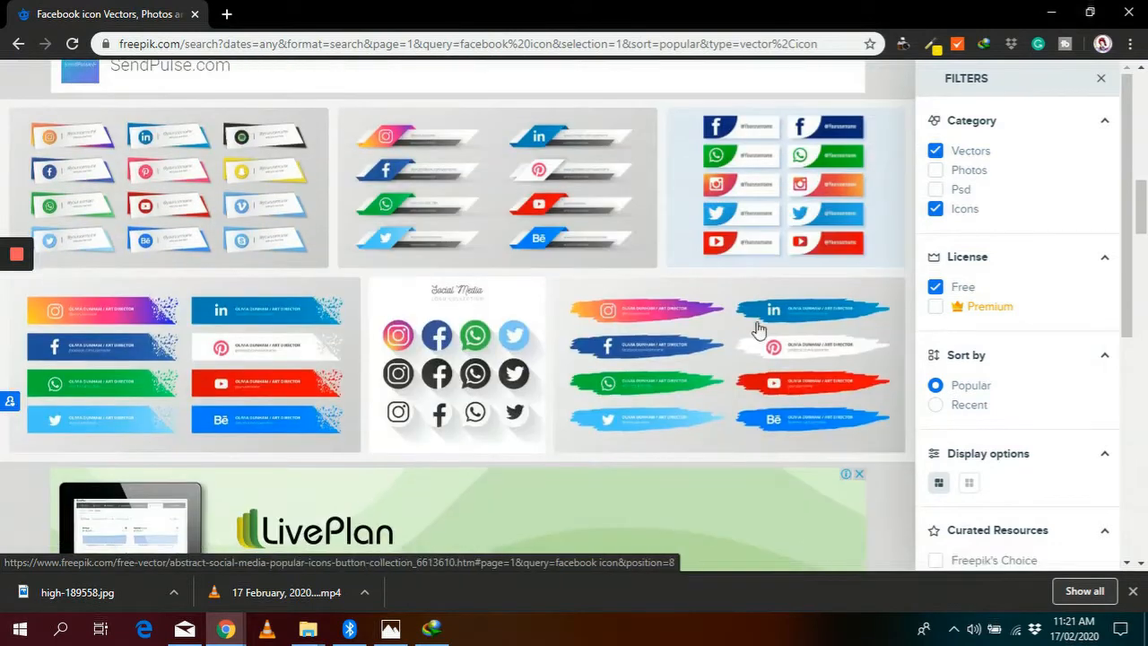
click(456, 364)
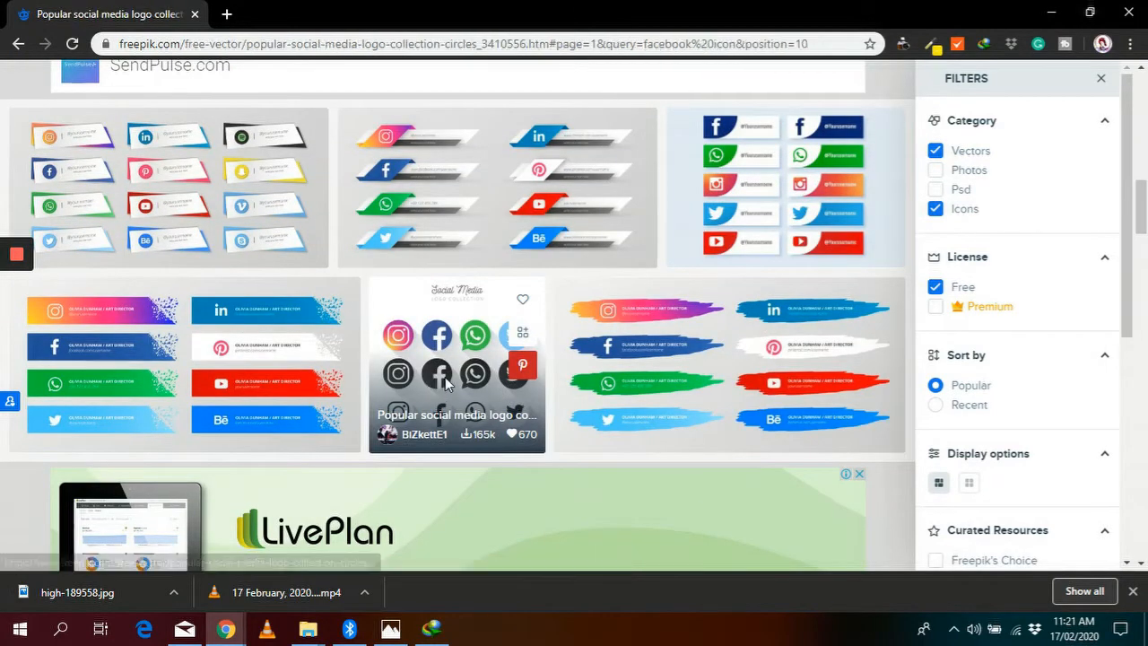
click(457, 363)
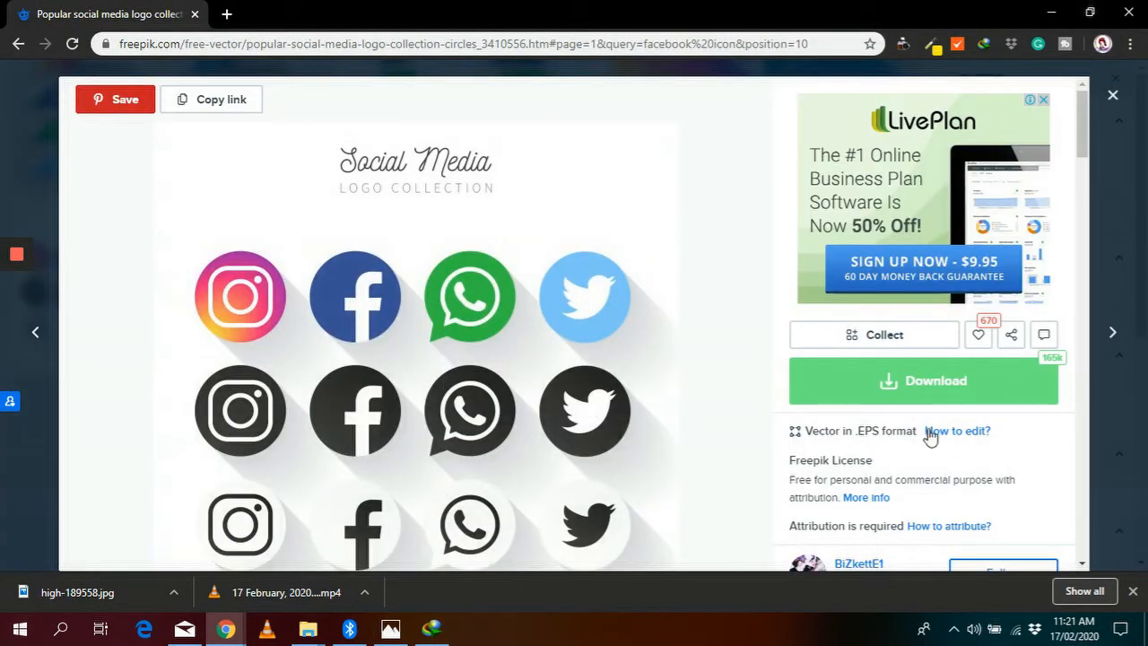
Review the logo collection's download options, copy its attribution link, and move to Canva
scroll(down, 3)
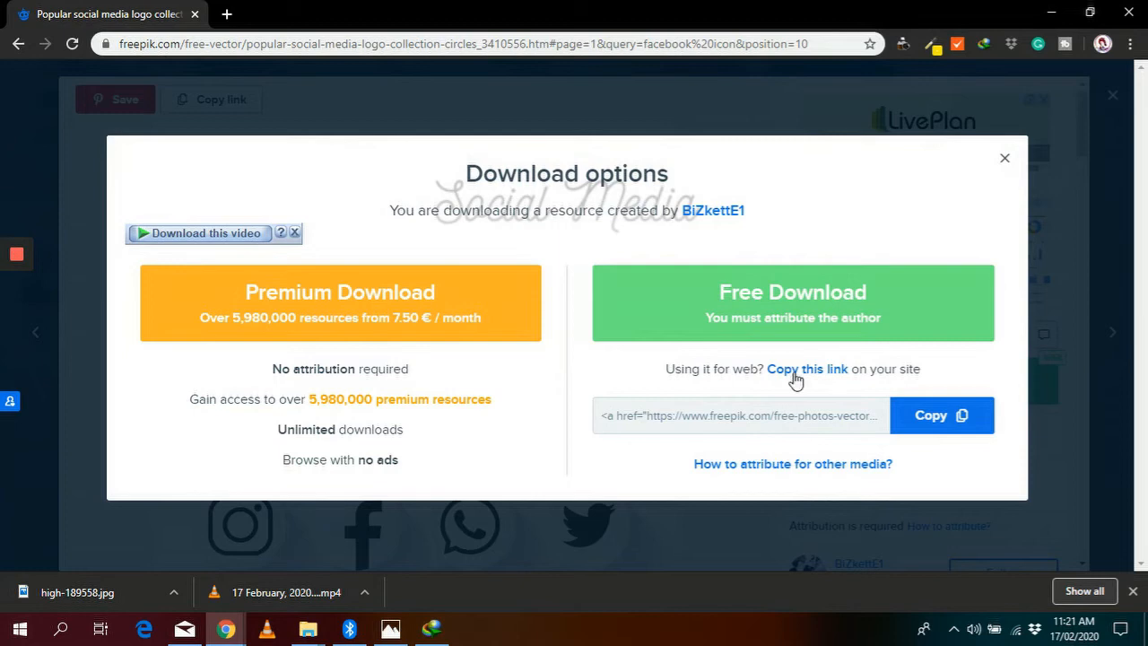
click(807, 369)
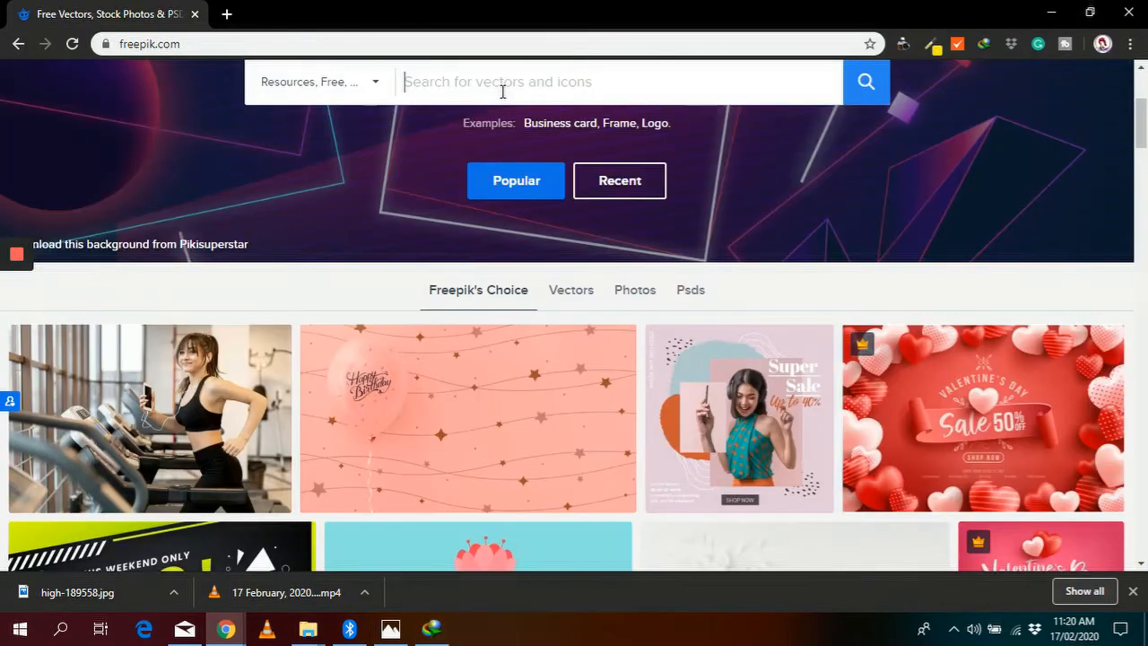
click(226, 13)
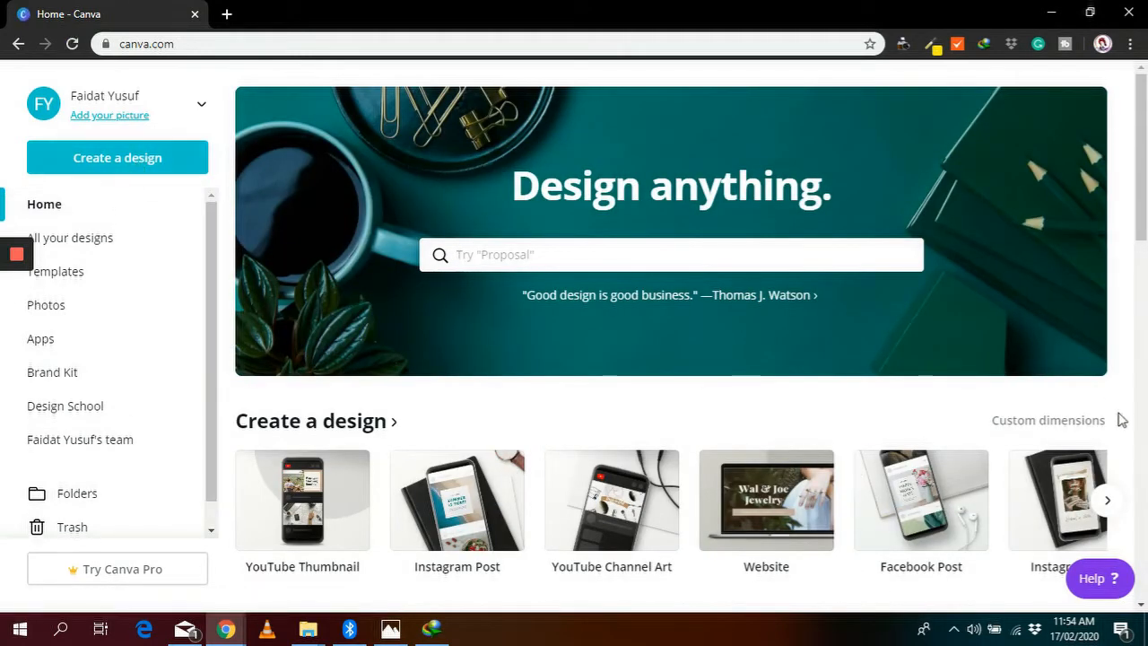
Apply the green circle quote template to the new Canva social media design
scroll(down, 3)
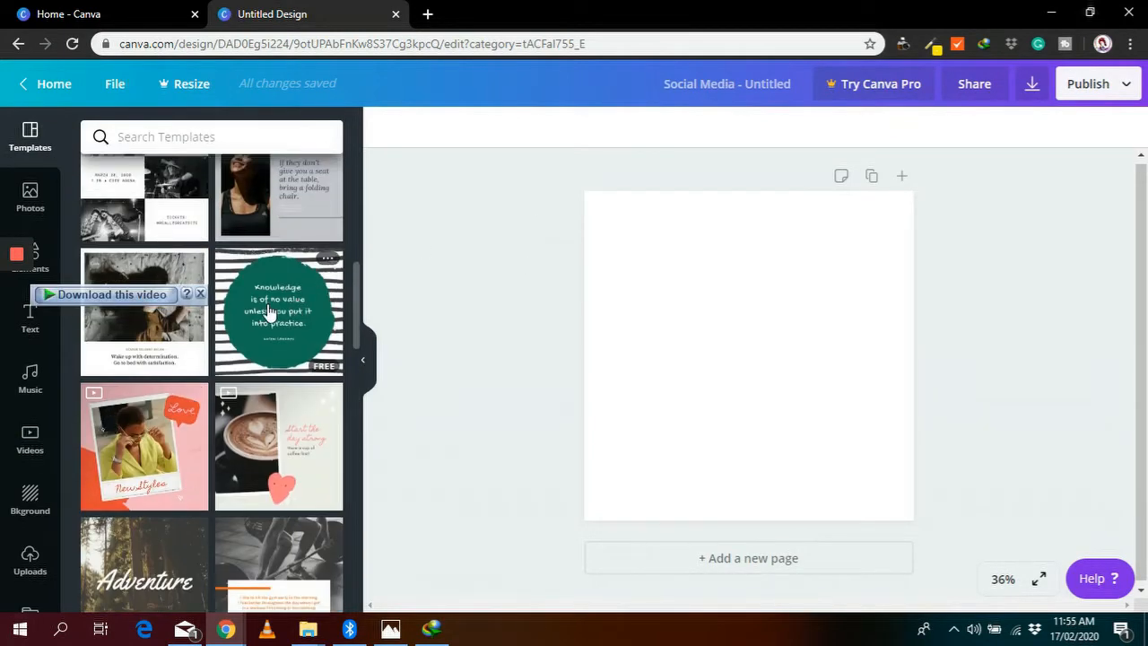
click(278, 311)
text(Edit to fit whatever you want to use the template for.)
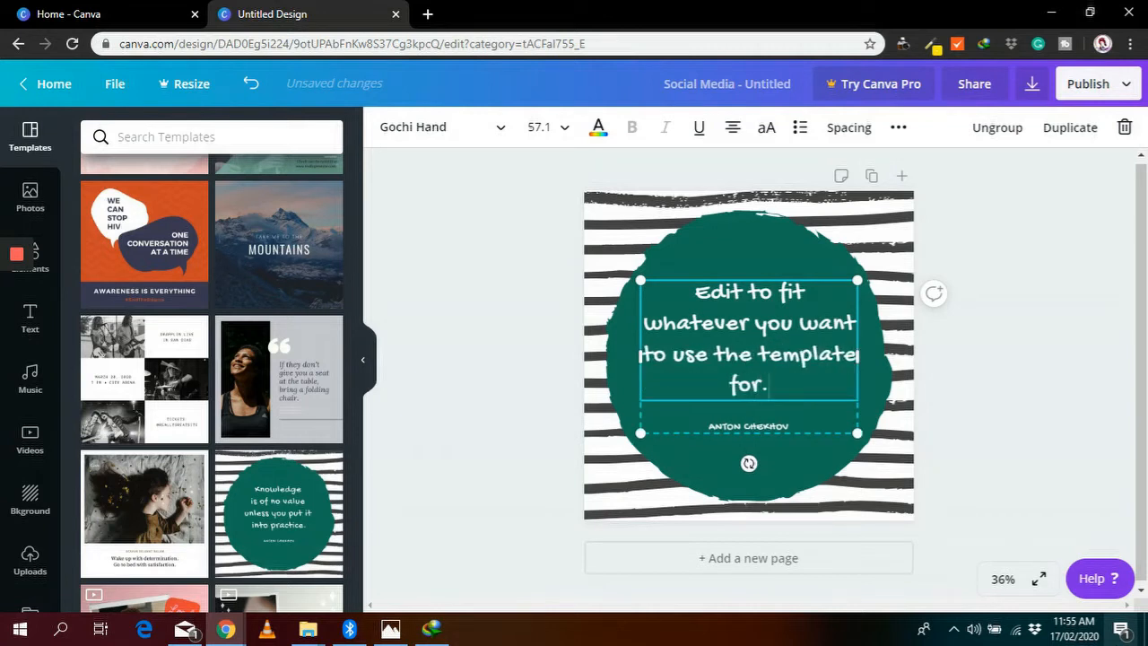
Download the quote design as a JPG and dismiss the Canva Pro trial popup
click(1031, 84)
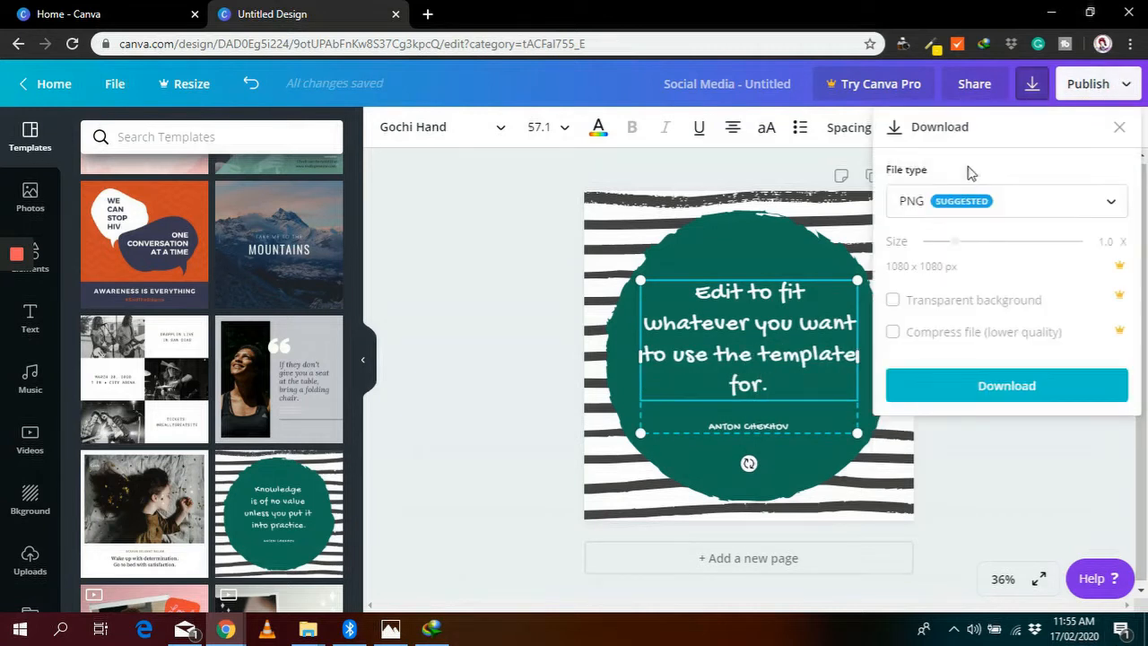
click(1004, 201)
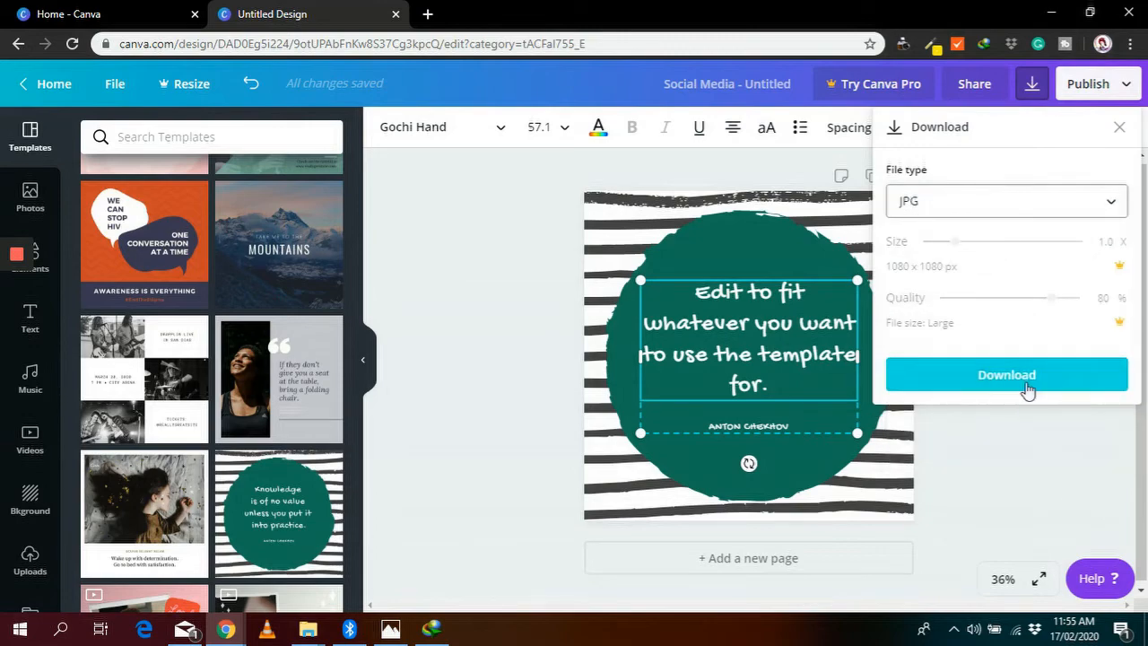
click(1006, 373)
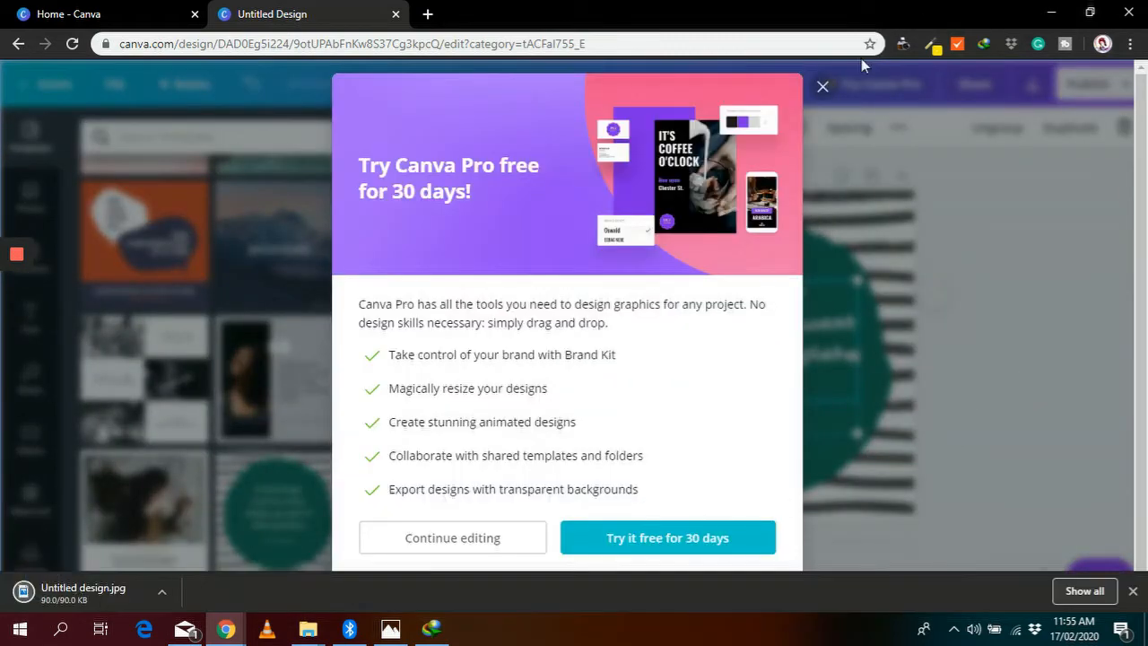
click(820, 86)
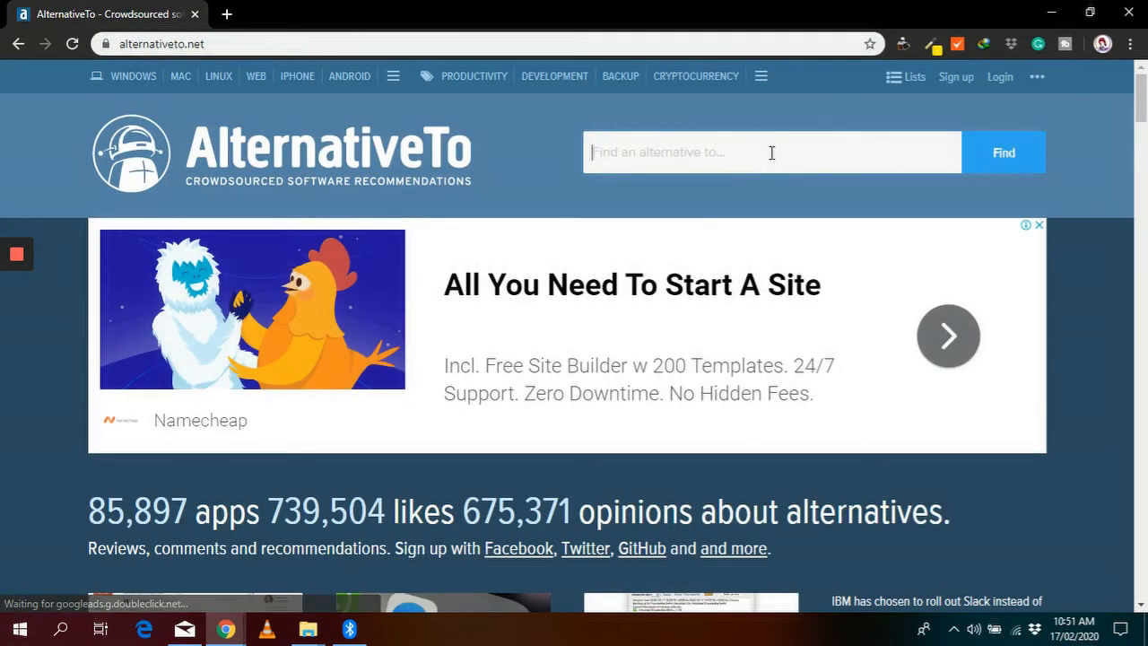
mouse_move(825, 191)
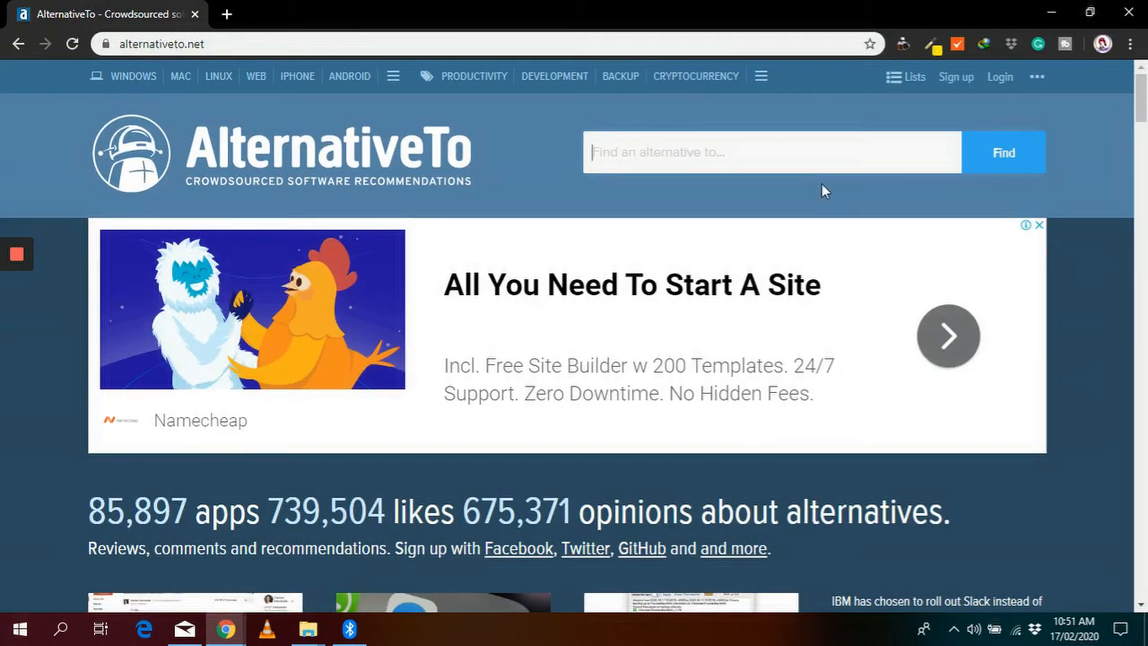
Search 'visual' and browse the alternatives to Microsoft Visual Studio
text(visual)
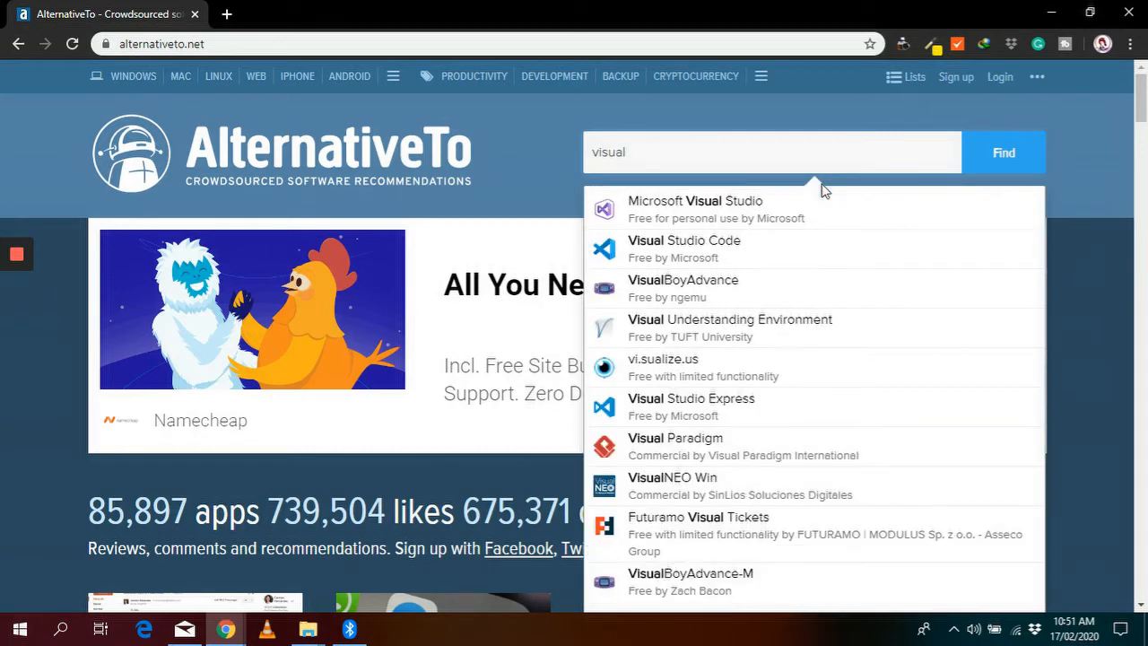
click(695, 207)
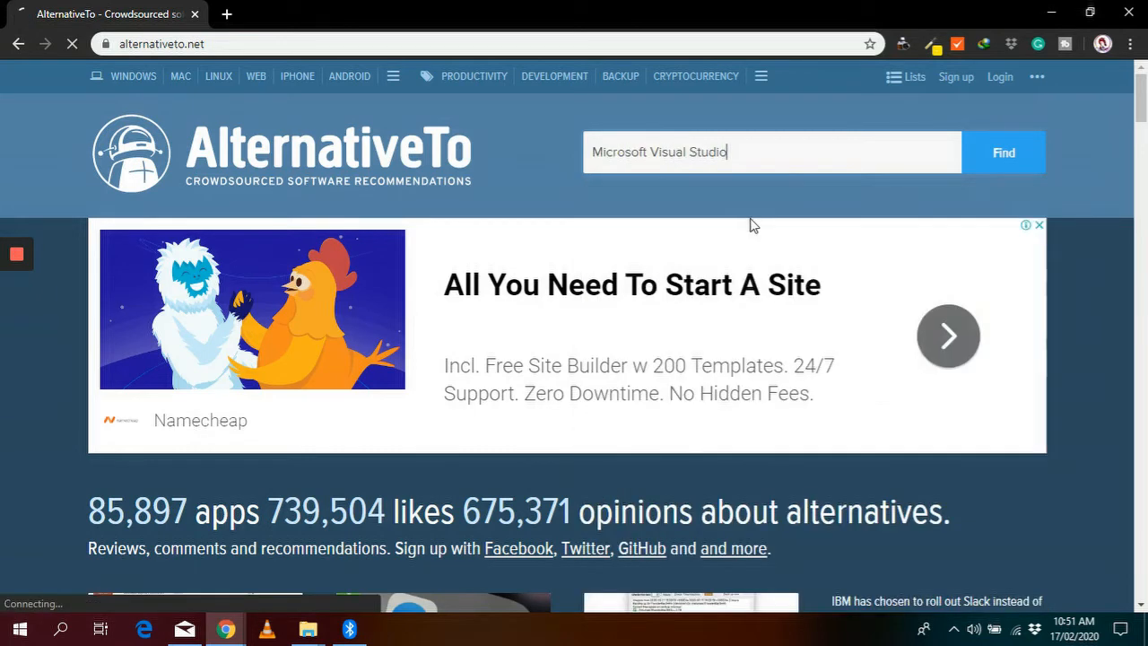
click(1003, 151)
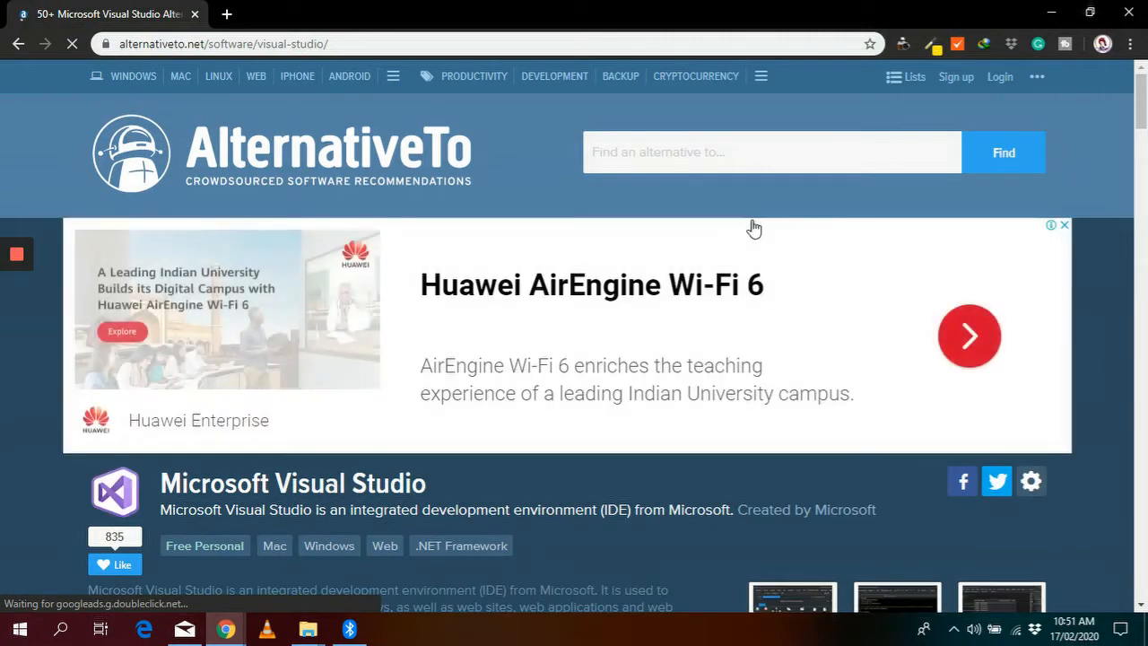
scroll(down, 3)
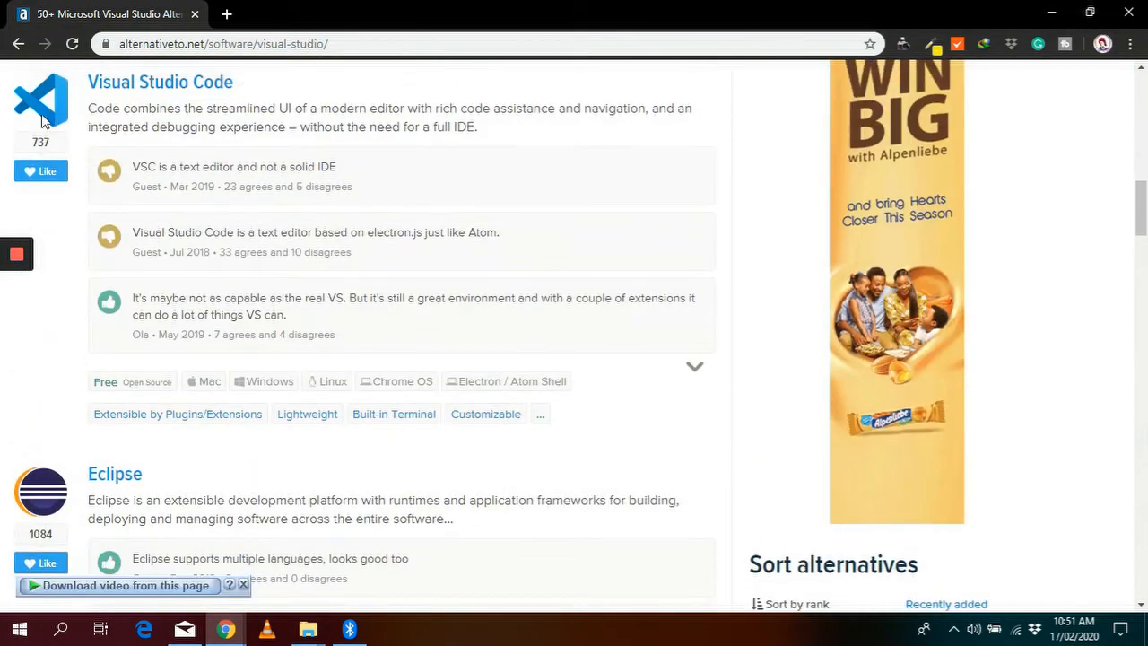
scroll(down, 3)
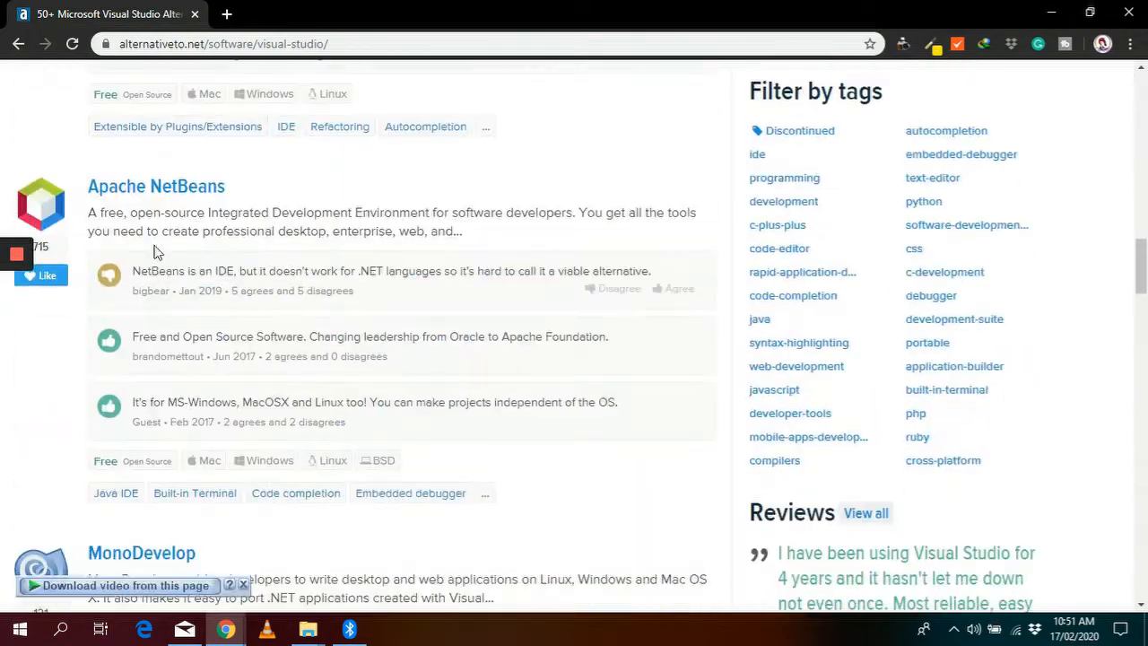
scroll(down, 3)
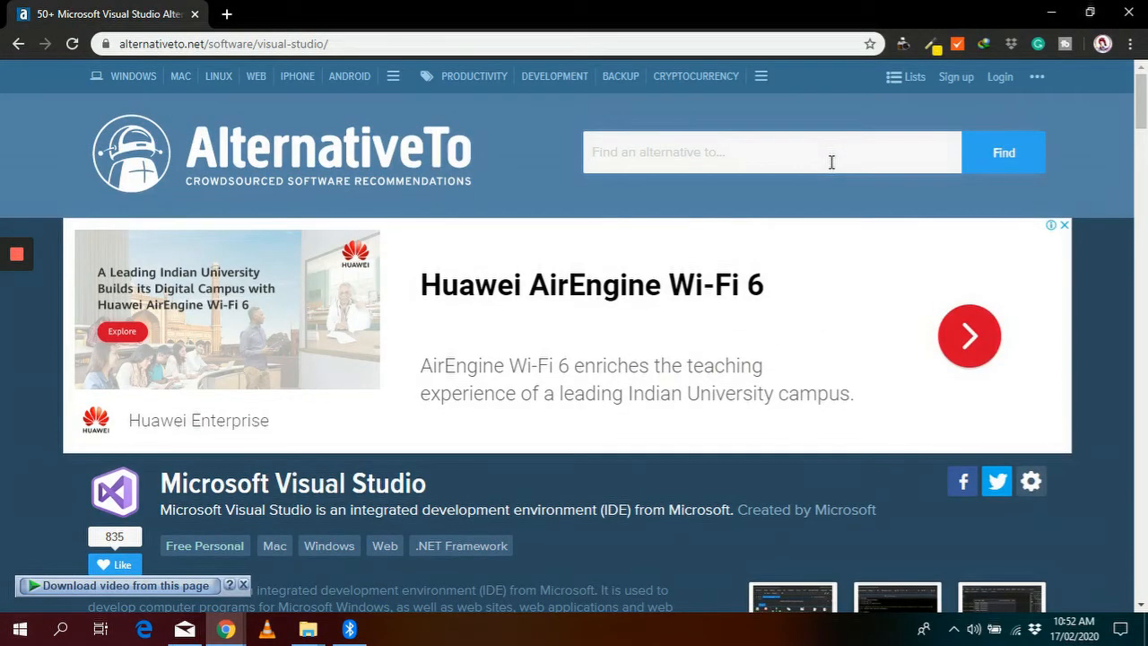
Search 'ado' and open Adobe Premiere Pro's alternatives page
text(adobe pr)
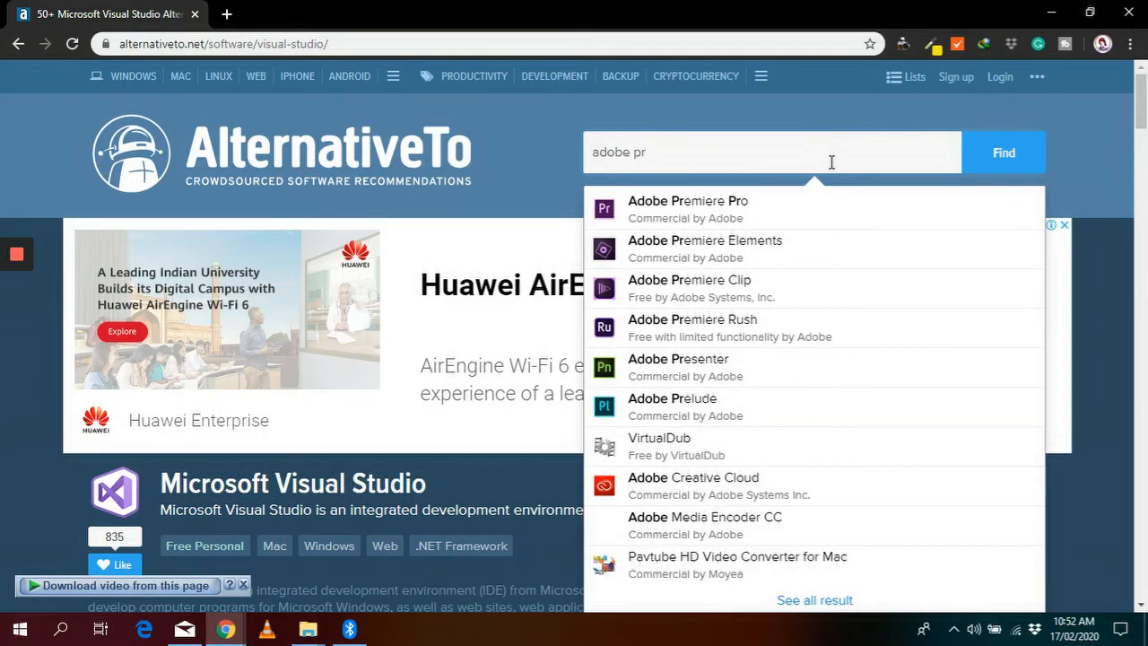
click(687, 200)
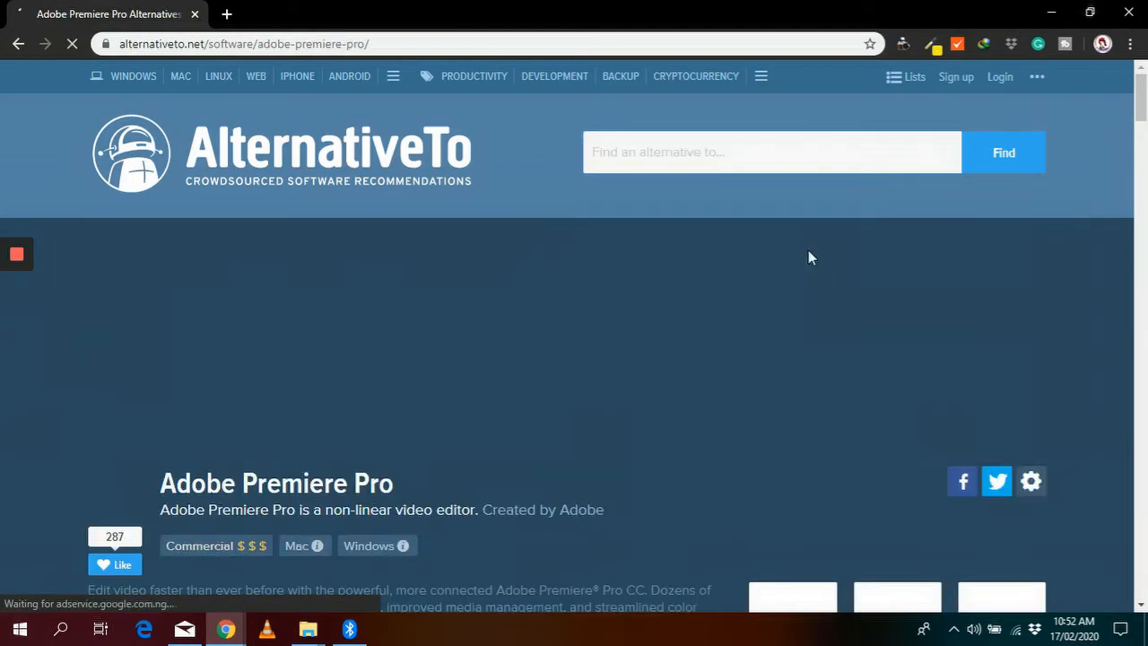
scroll(down, 3)
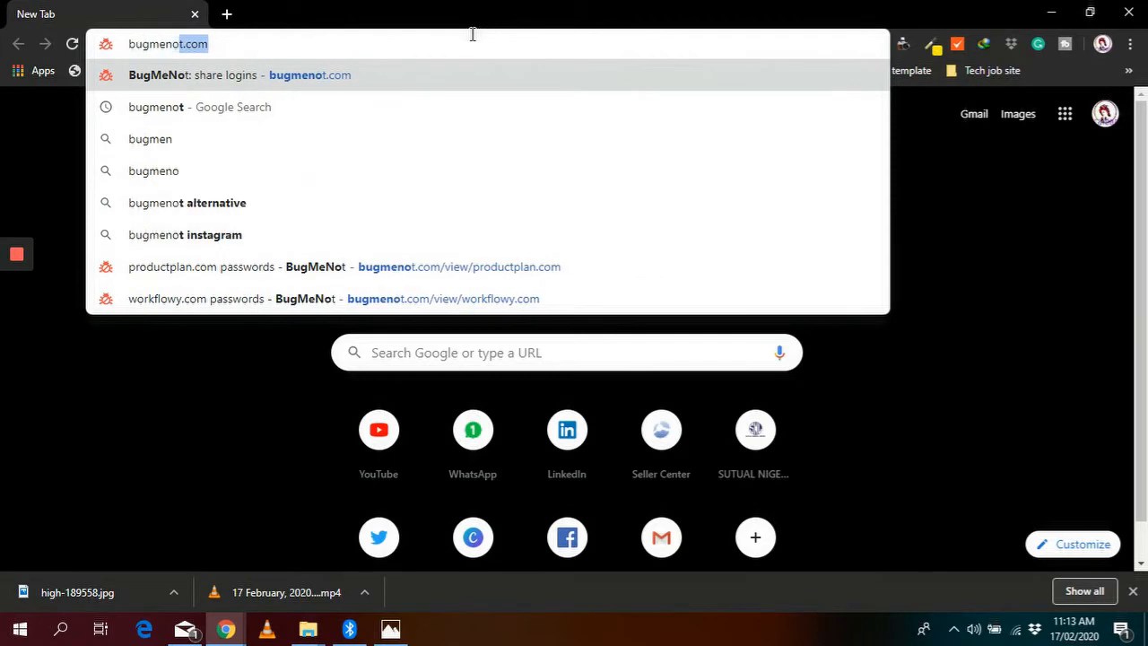
Look up shared BugMeNot logins for workflowy.com
click(239, 75)
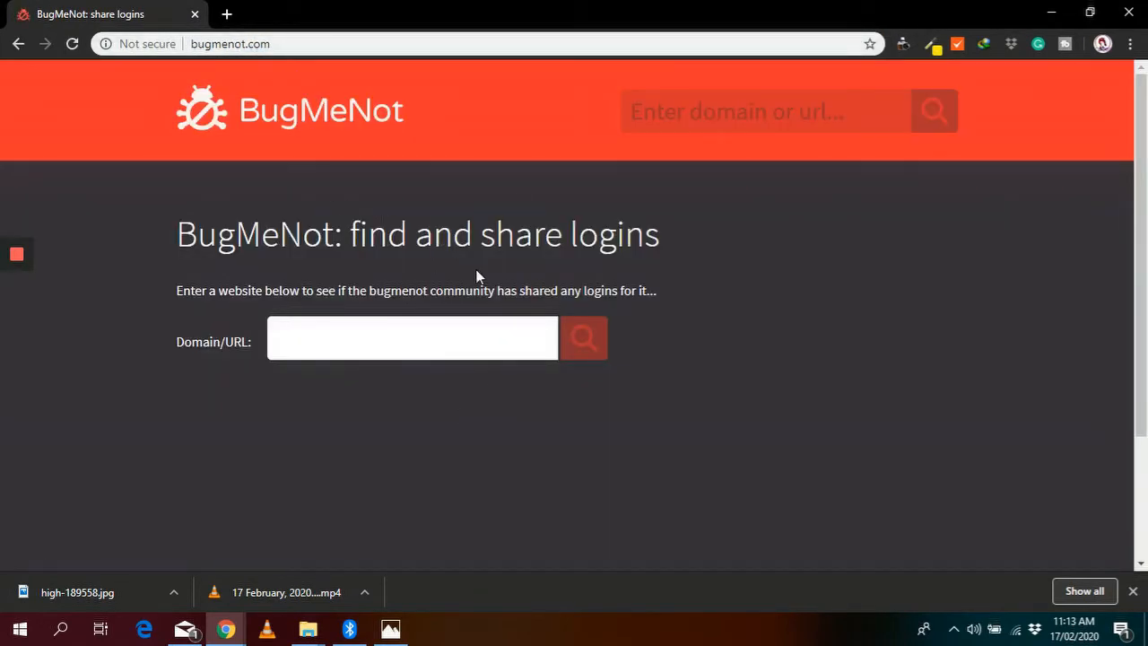
text(wo)
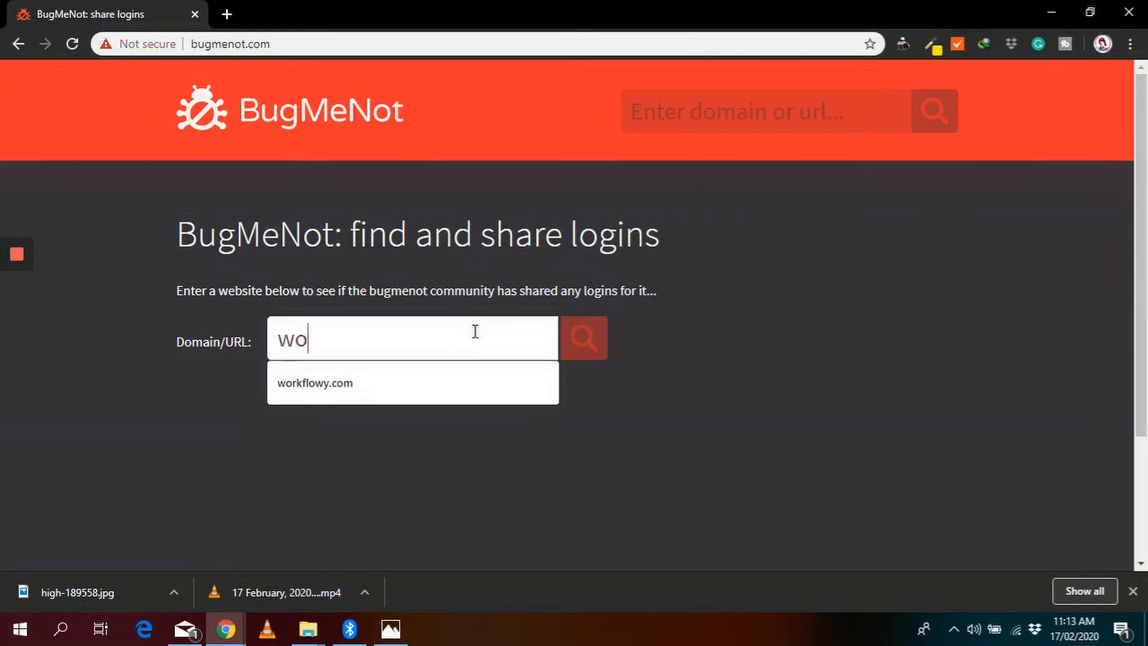
click(315, 382)
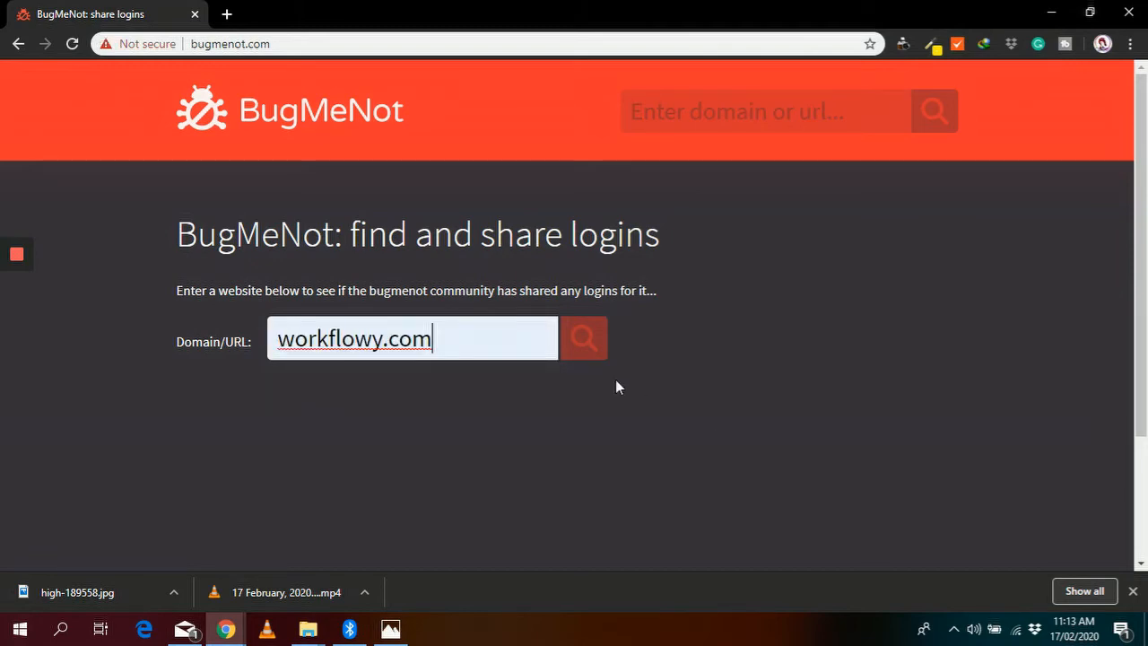
click(583, 338)
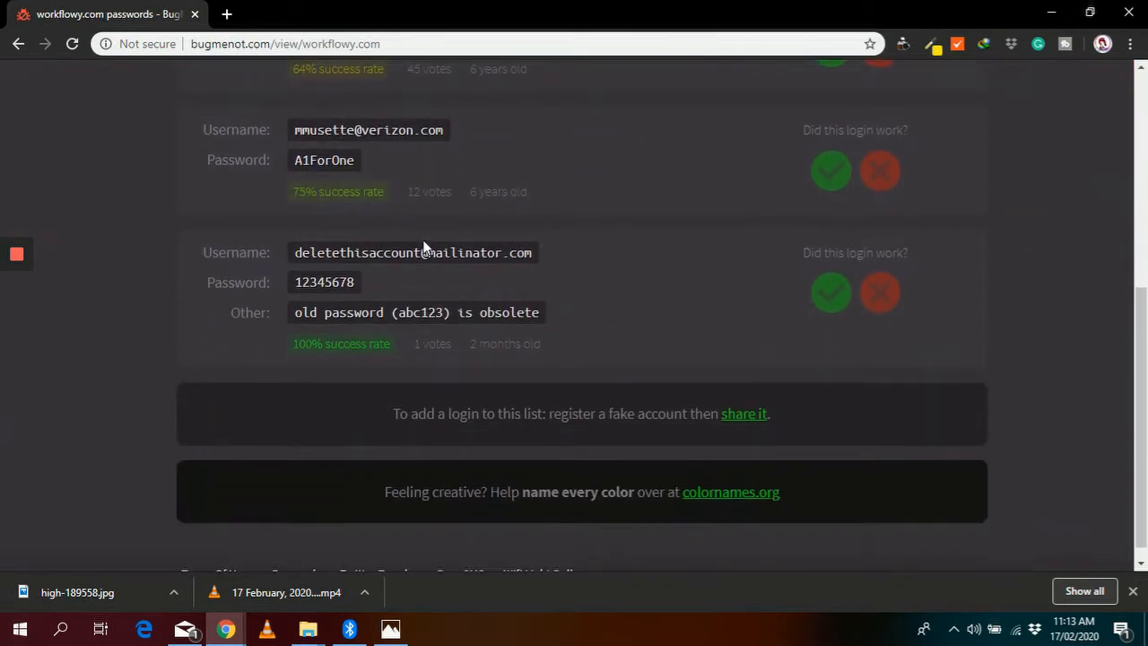
Open workflowy.com in a new tab and copy the 100% success-rate username
click(226, 14)
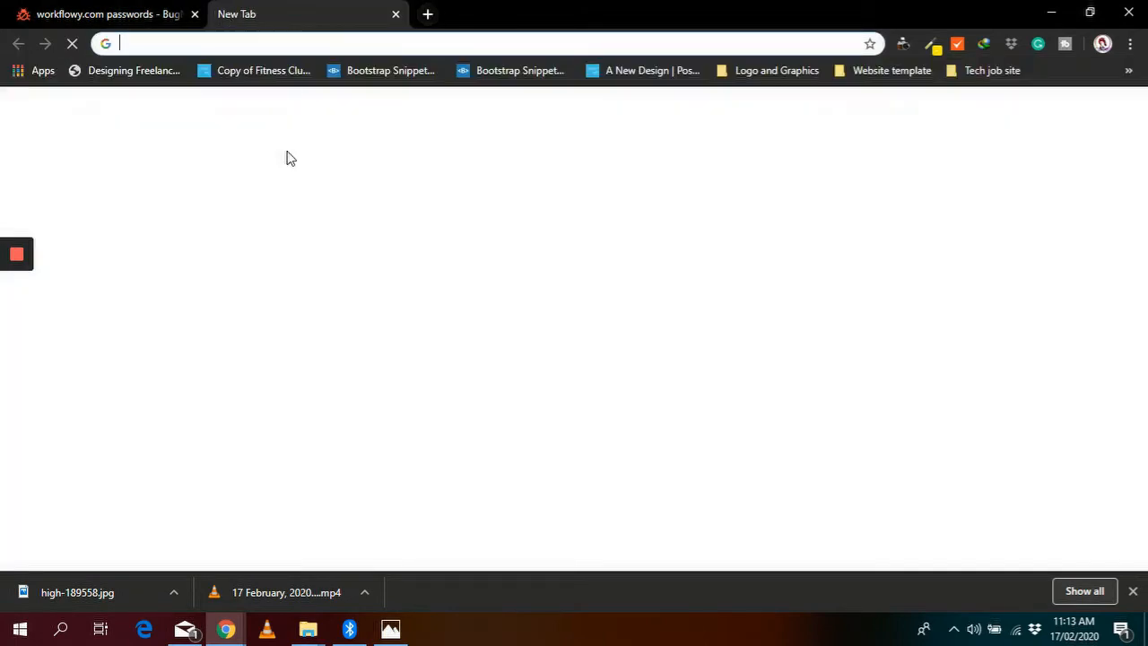
text(workflowy)
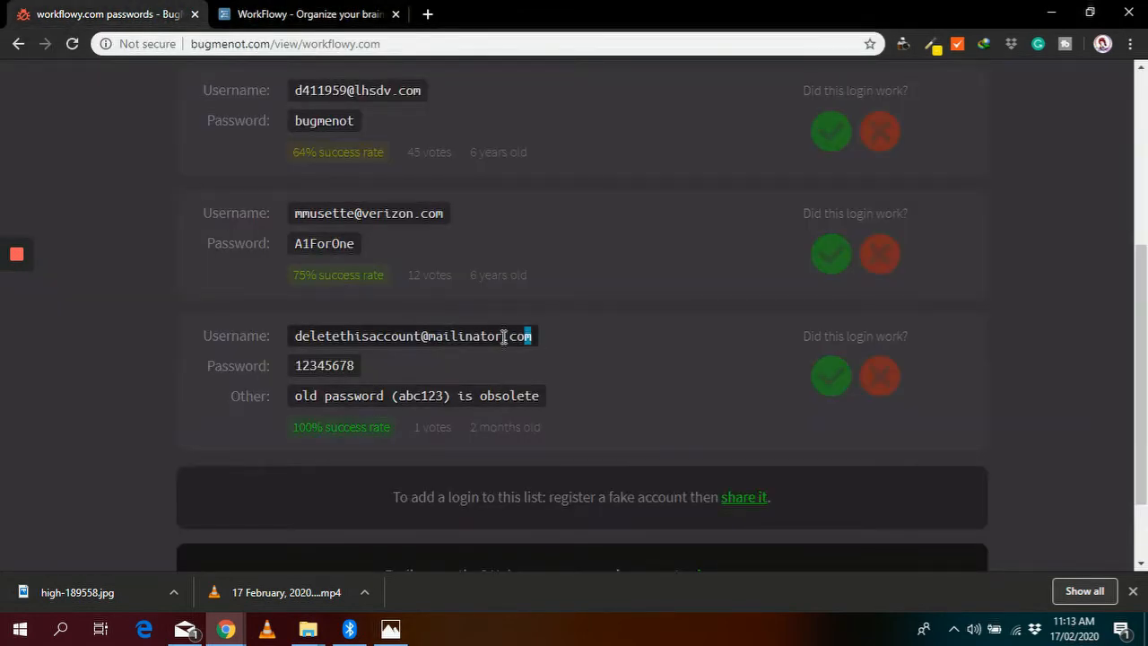
click(308, 13)
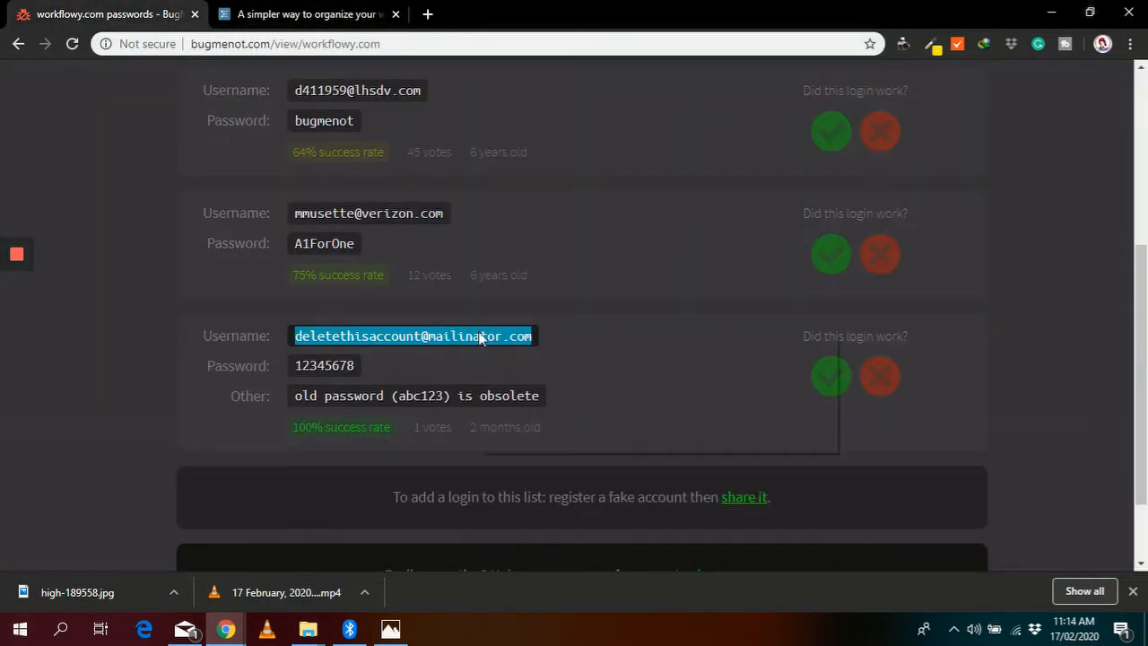
Log in to WorkFlowy with the pasted BugMeNot username and password
click(309, 13)
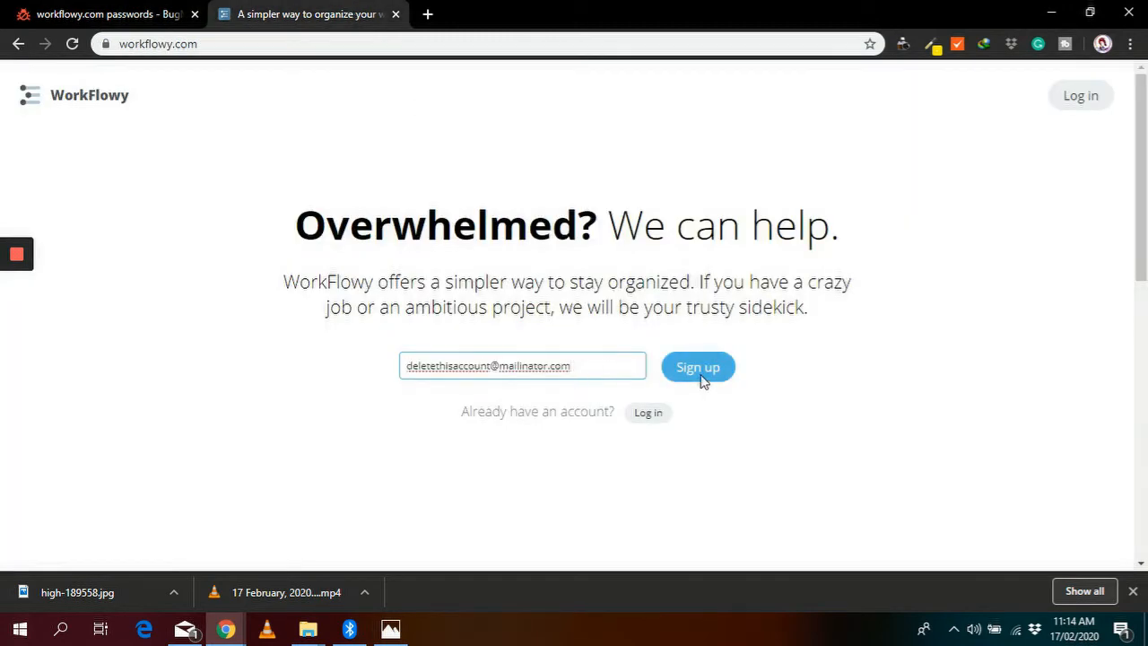
click(647, 412)
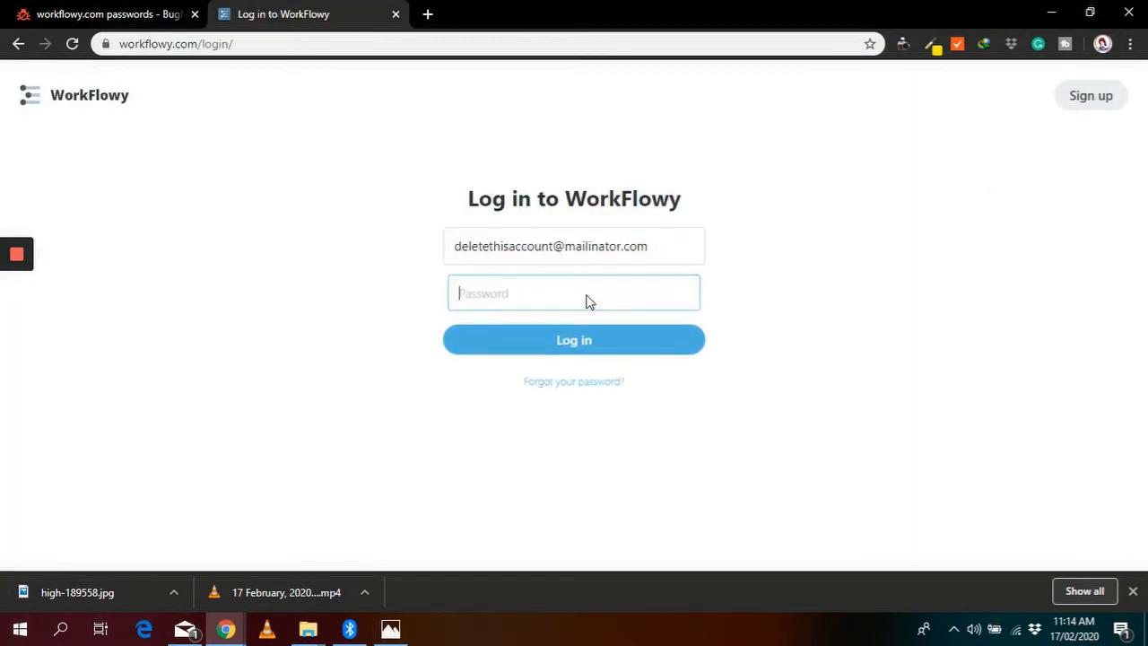
click(103, 13)
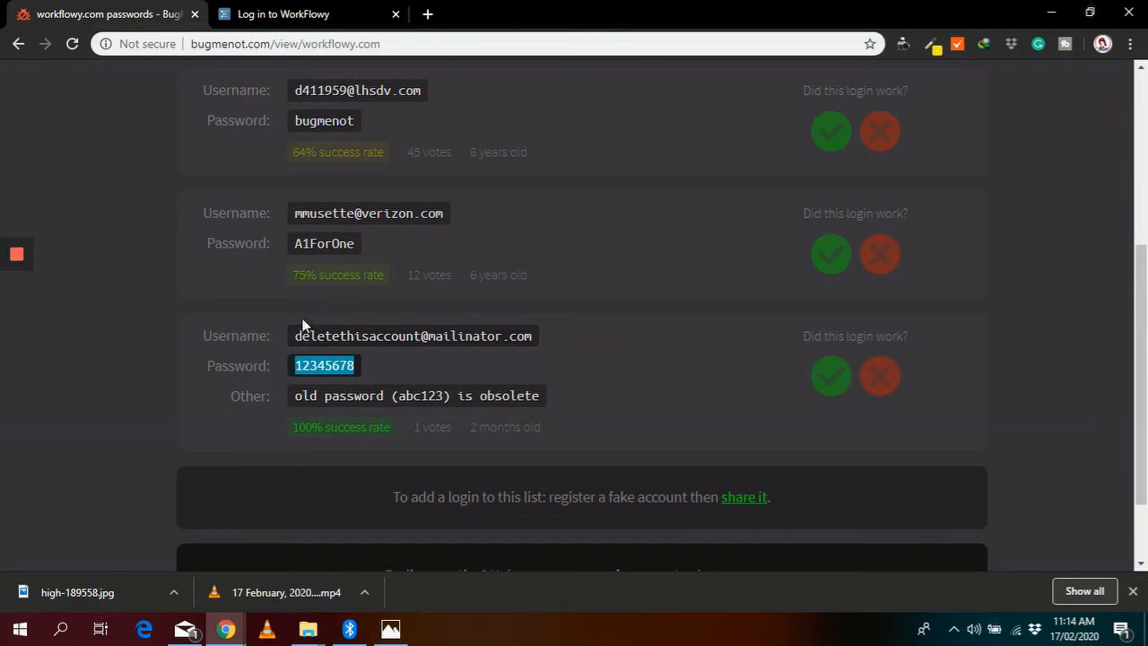
click(305, 13)
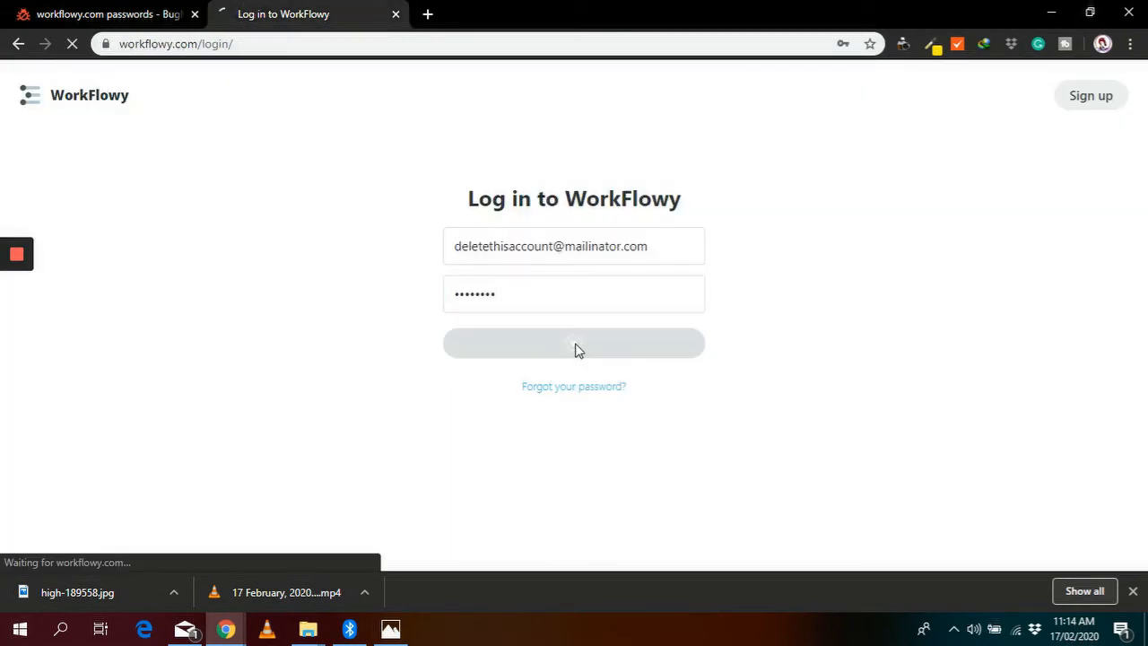
click(573, 342)
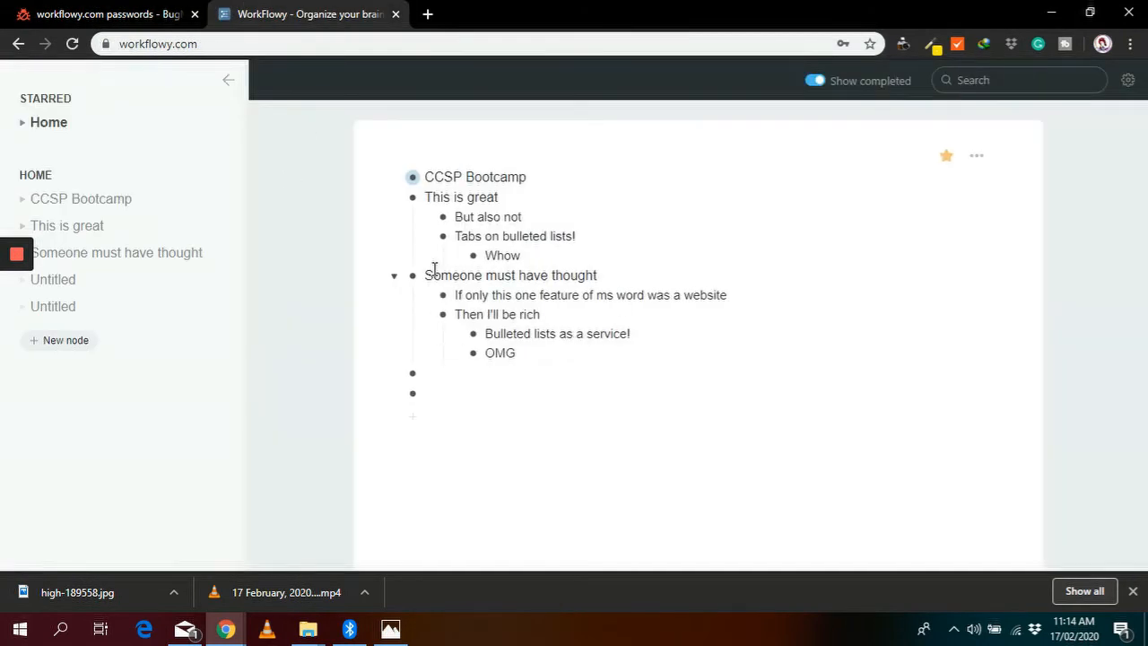
click(103, 14)
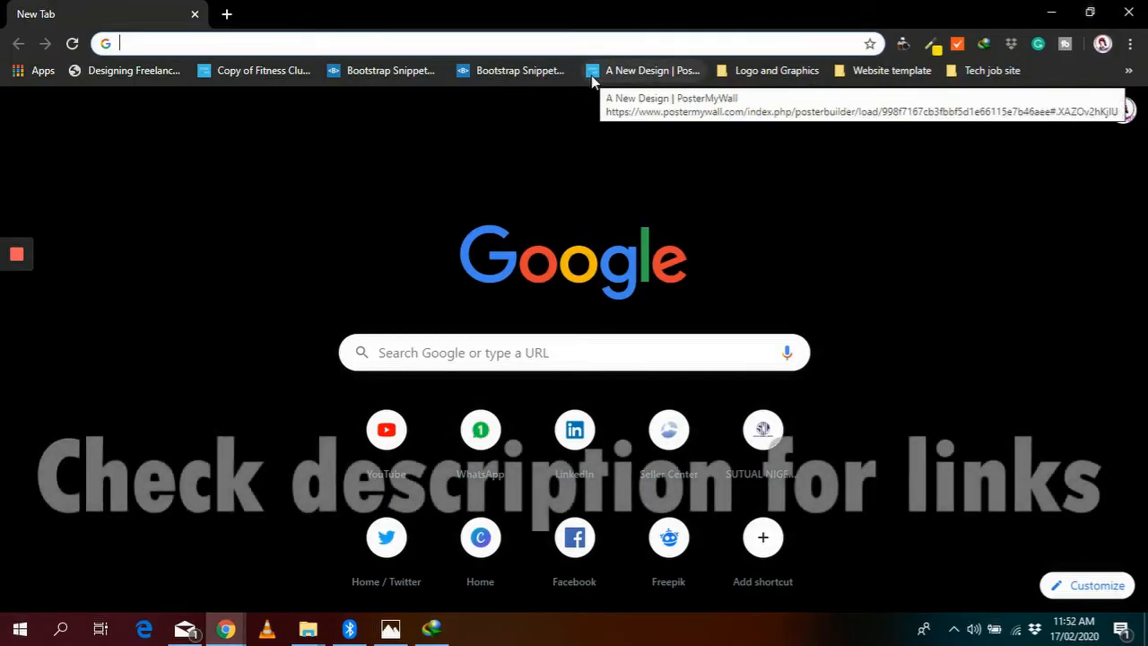
Get a temporary 10minutemail inbox and read through its welcome email
text(10minutemail.net)
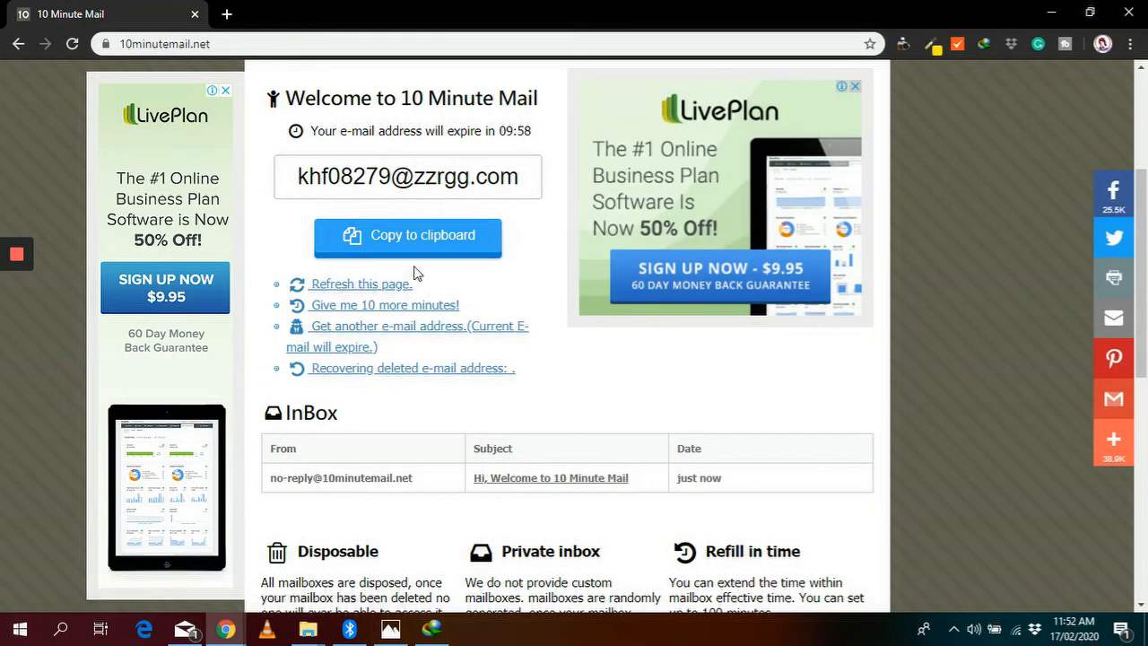
click(407, 234)
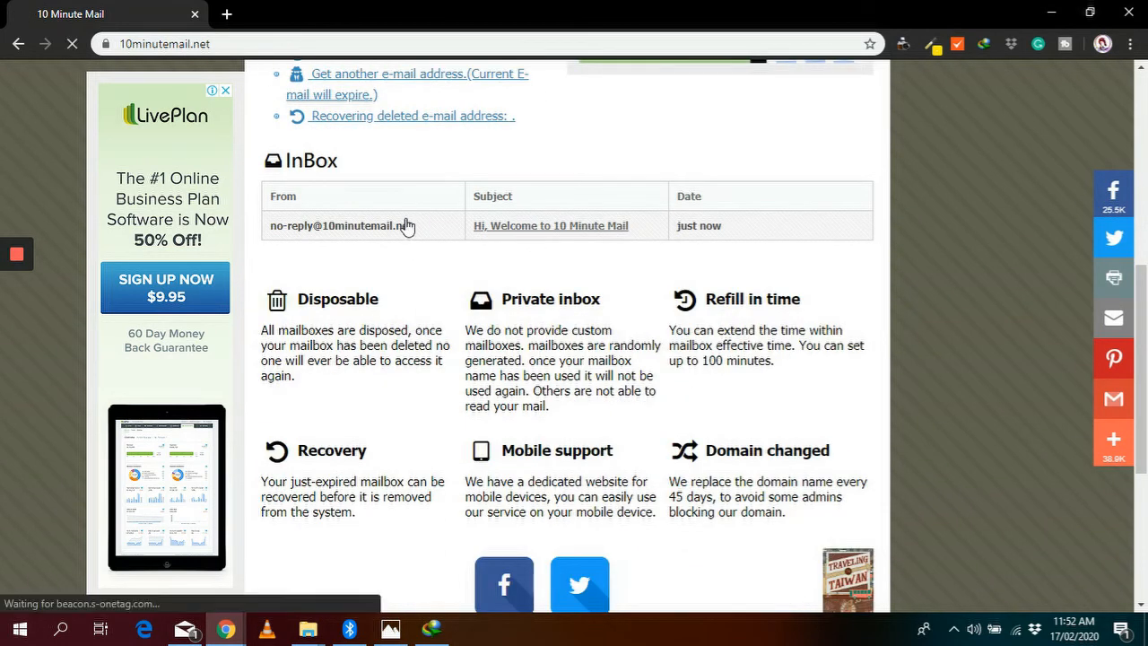
click(550, 225)
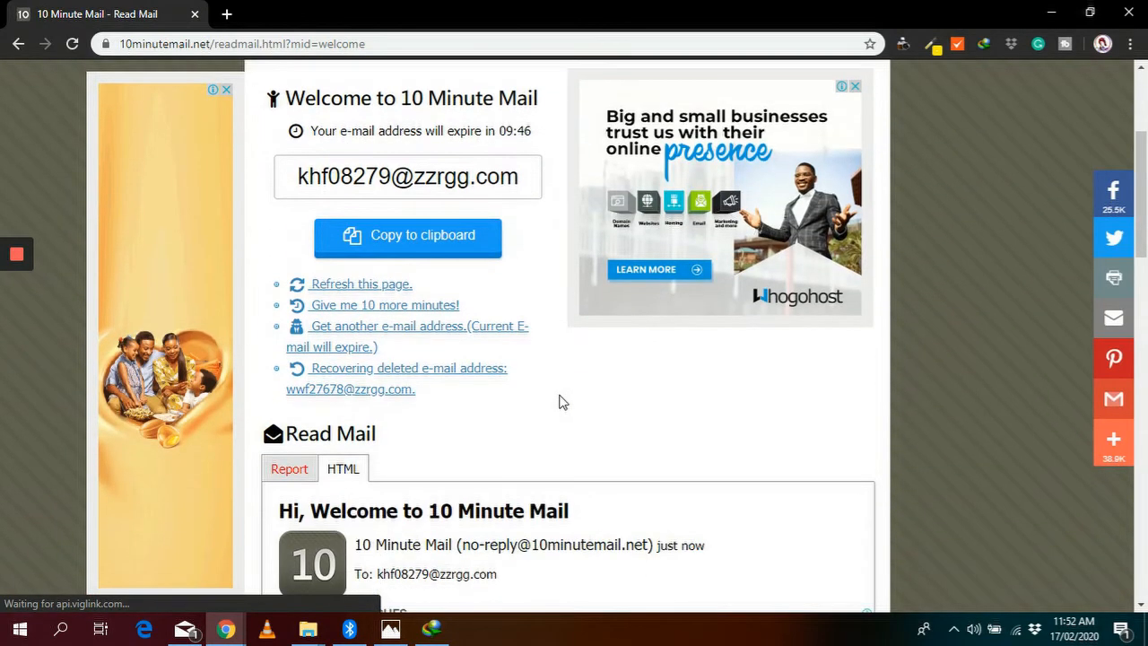
scroll(down, 3)
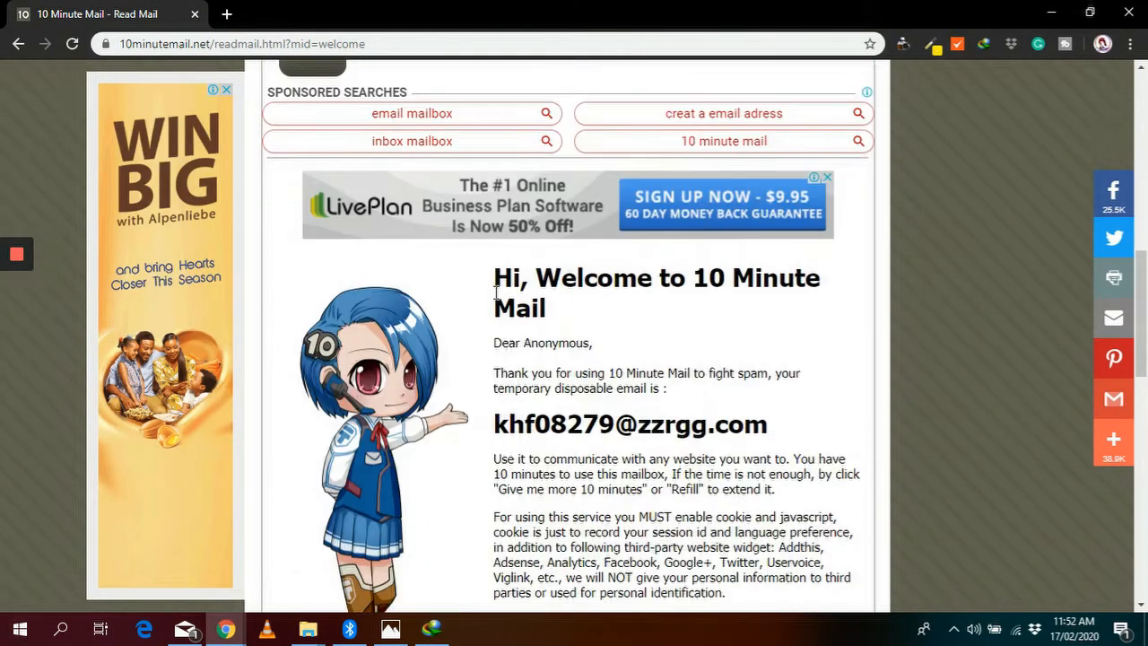
scroll(down, 3)
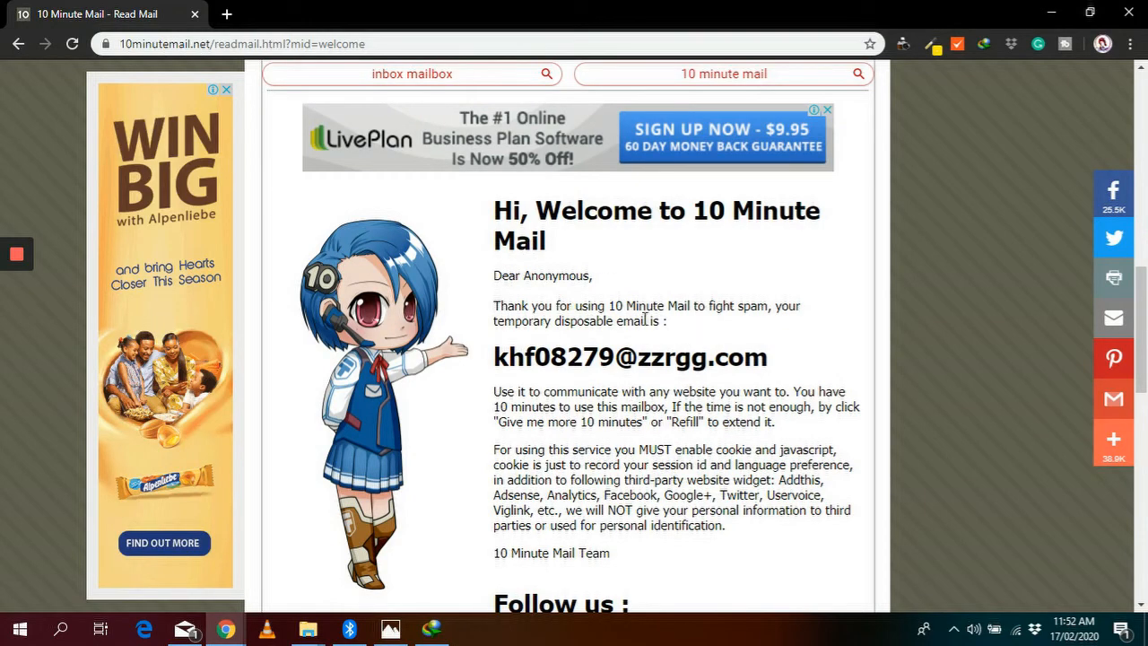
scroll(down, 3)
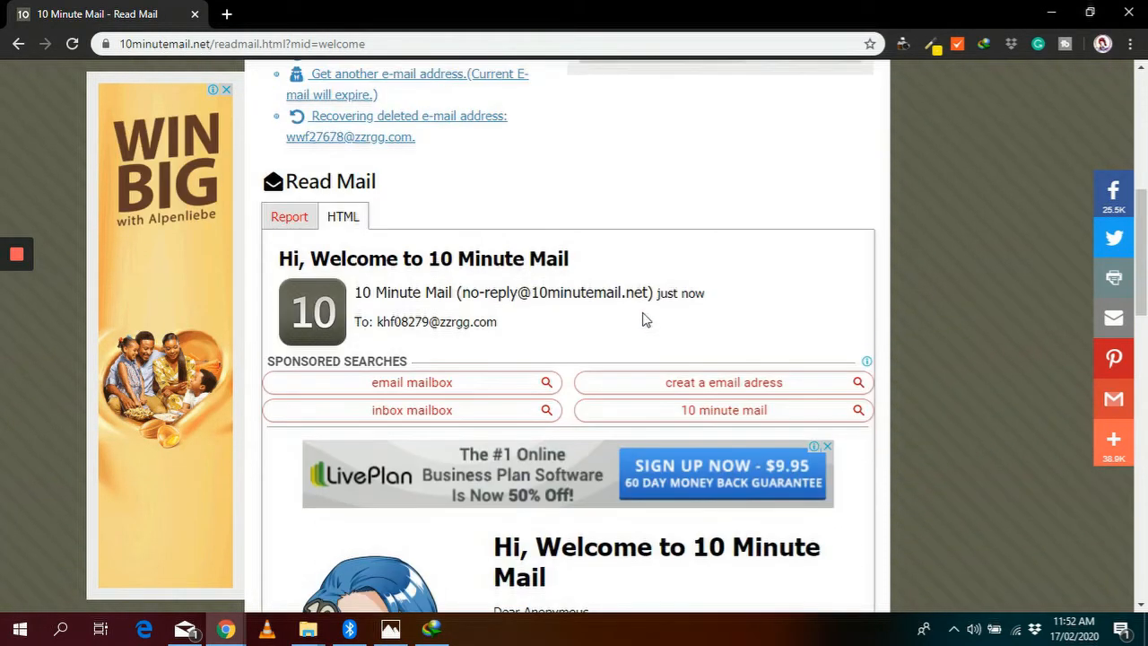
scroll(up, 3)
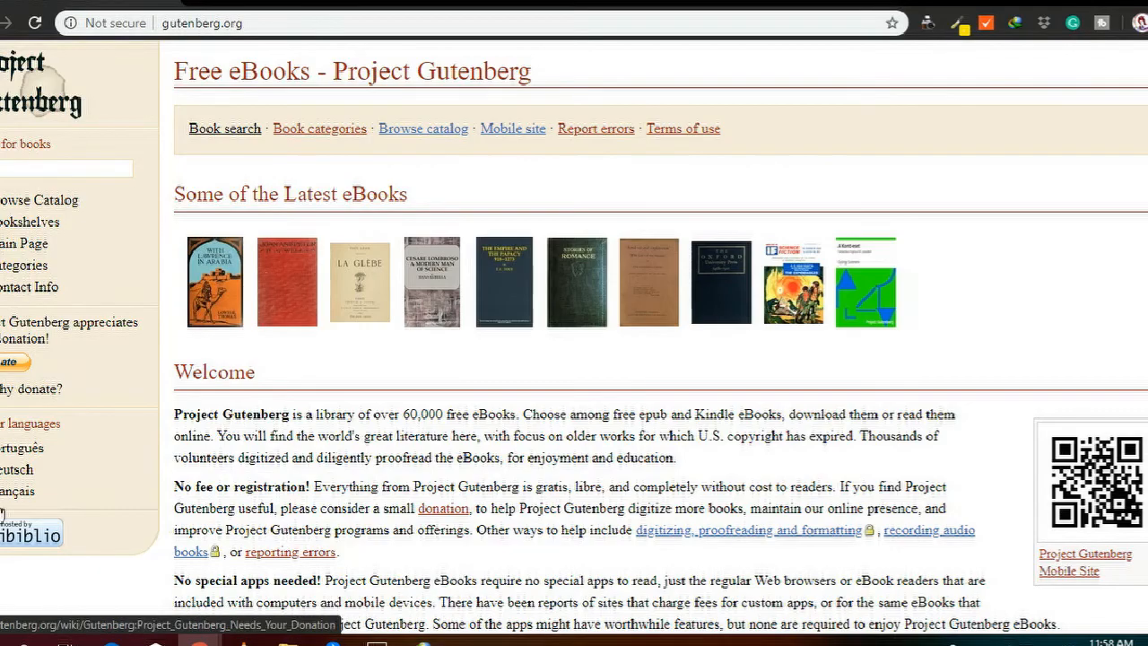
Find Hans Kurella's Cesare Lombroso among Project Gutenberg's latest releases
scroll(down, 3)
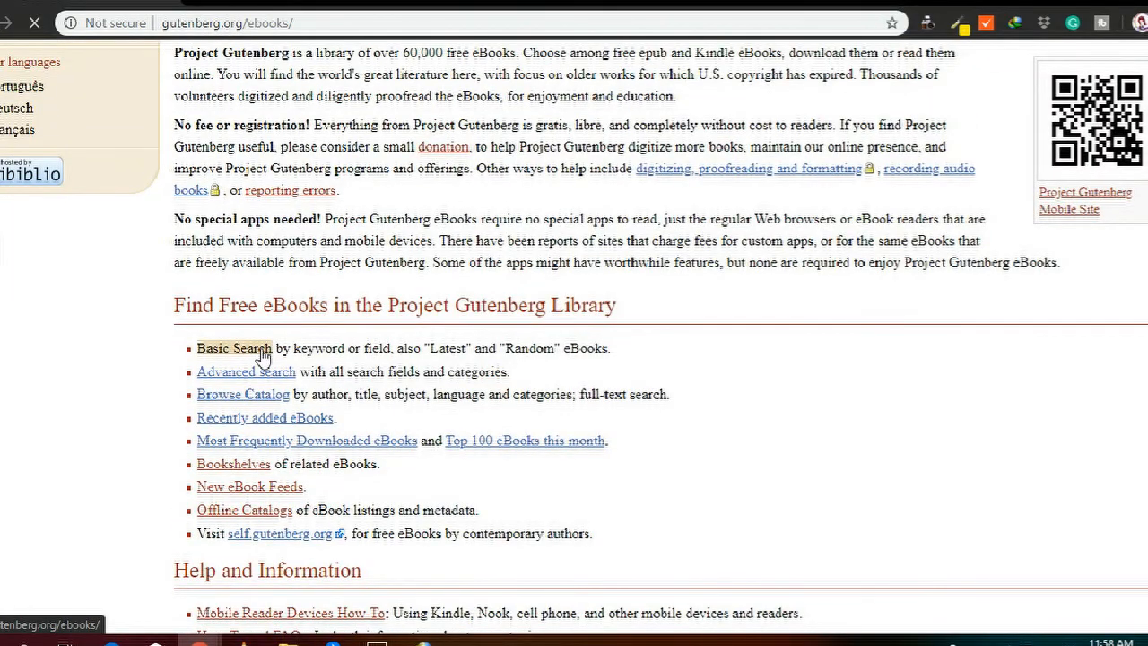
click(234, 348)
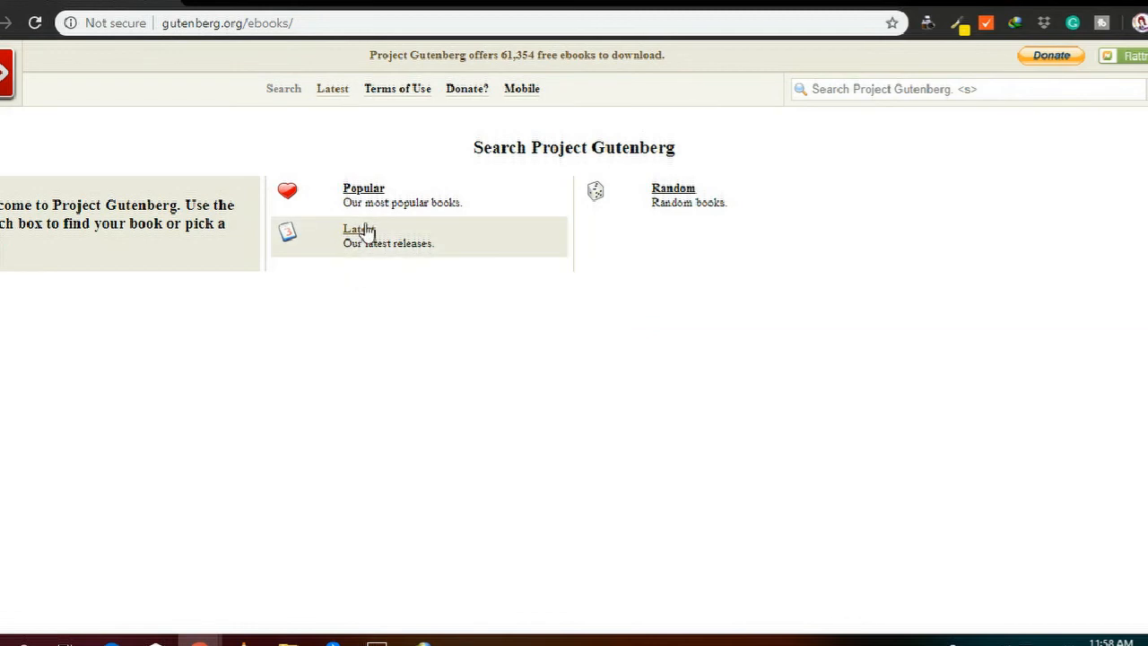
click(358, 230)
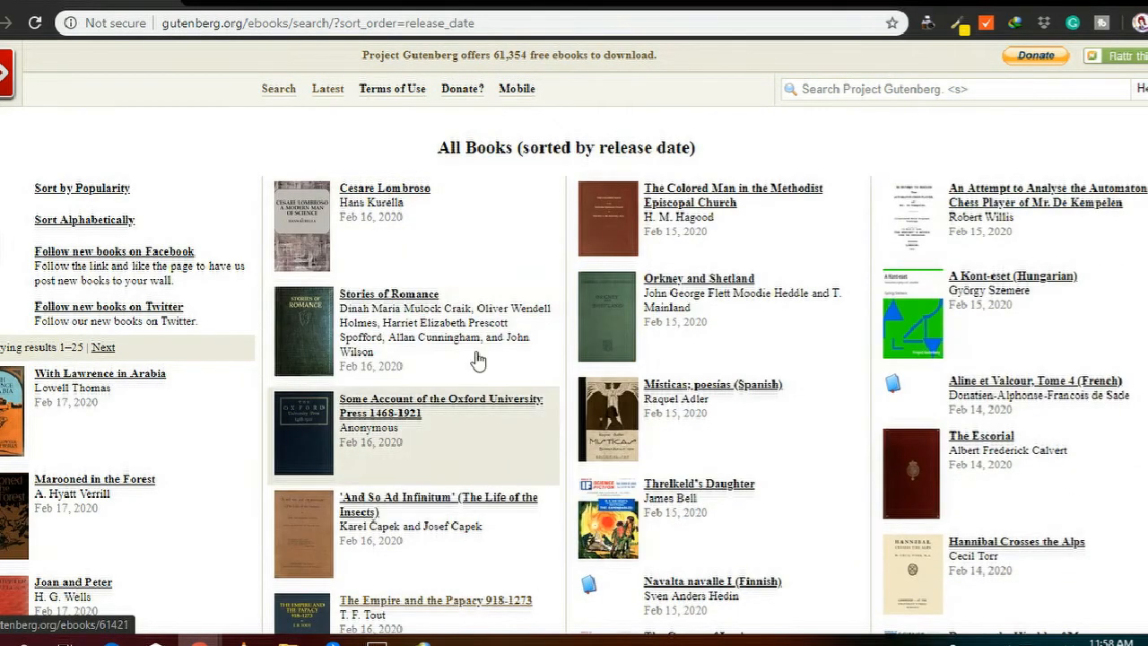
click(384, 187)
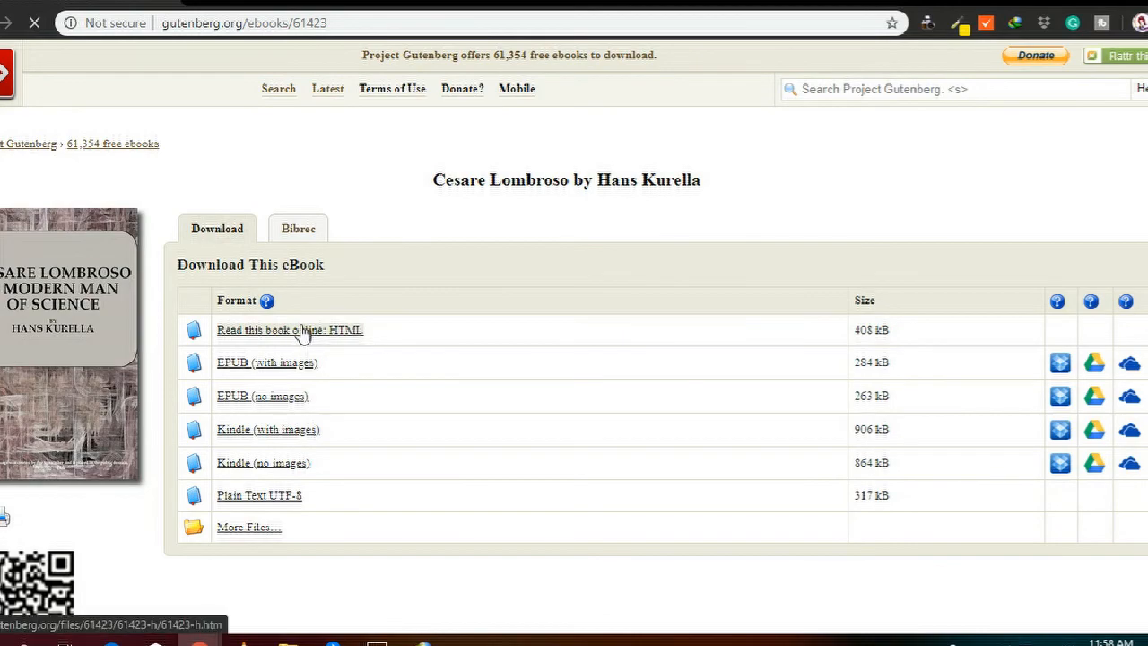
Read the book online as HTML, then download pg61423-images.epub
click(289, 329)
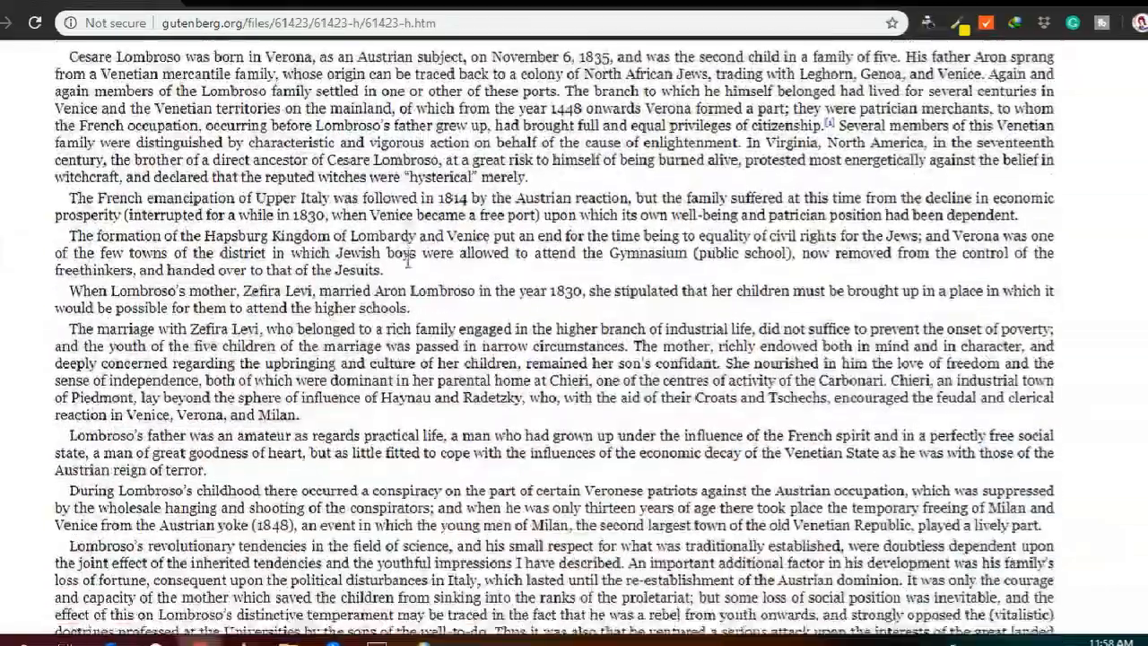
scroll(down, 3)
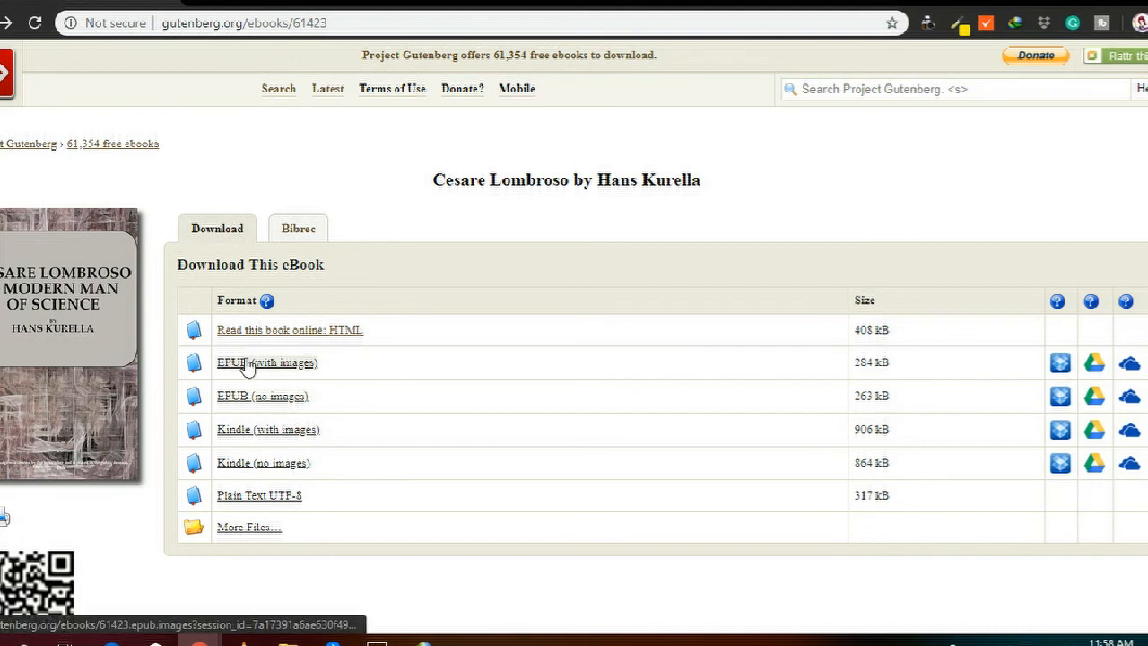
click(266, 363)
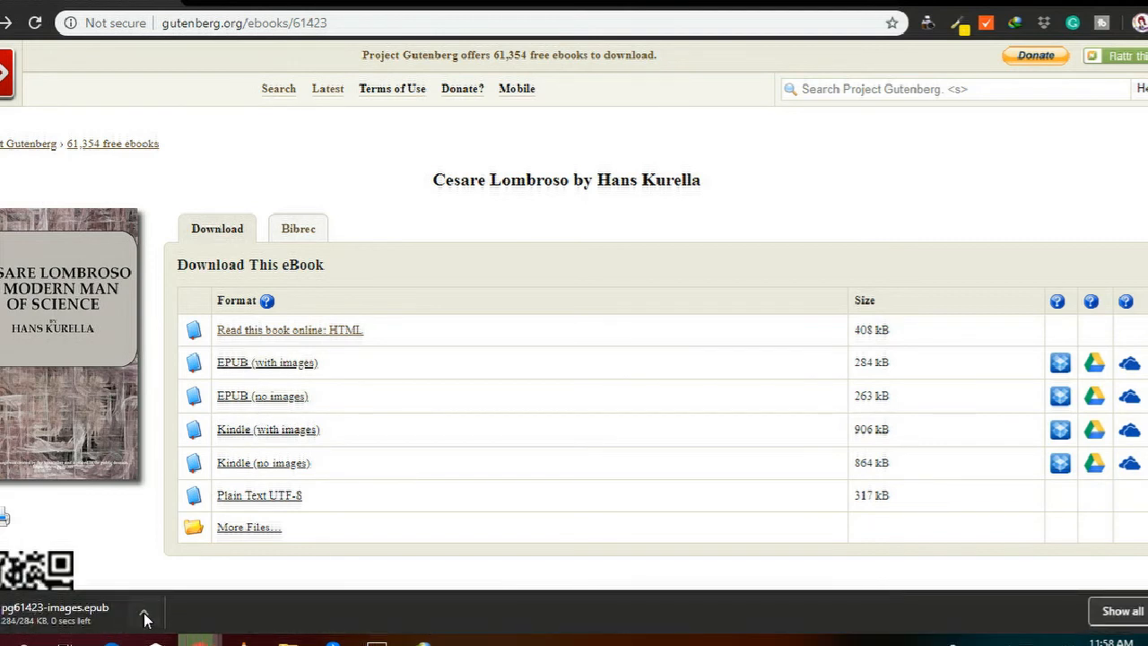
click(143, 613)
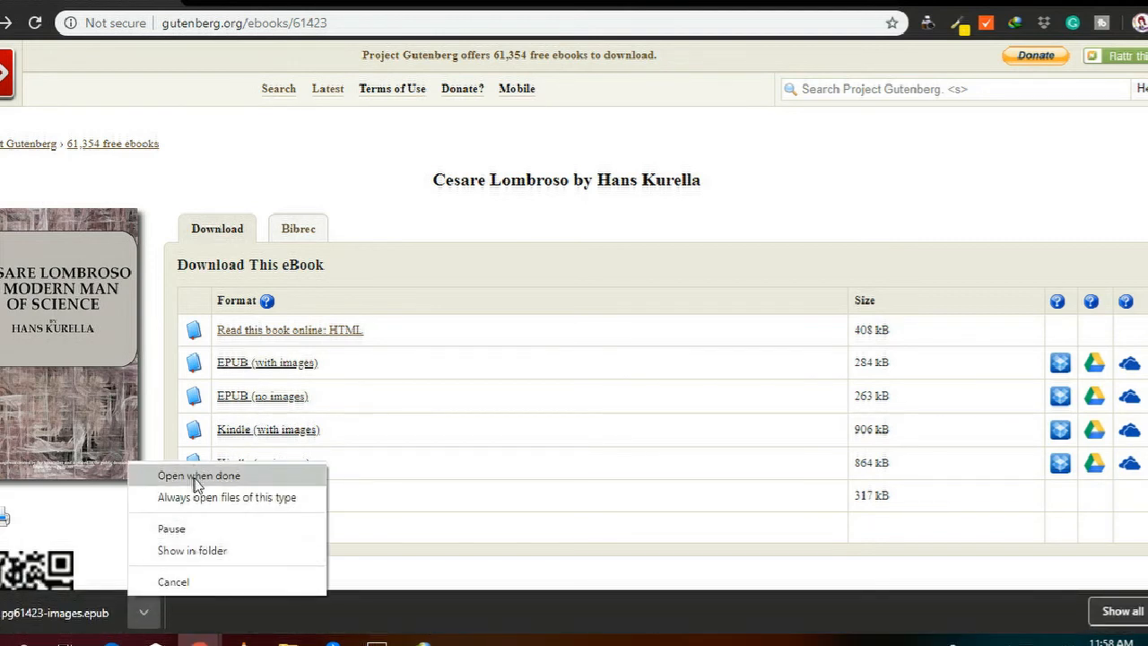